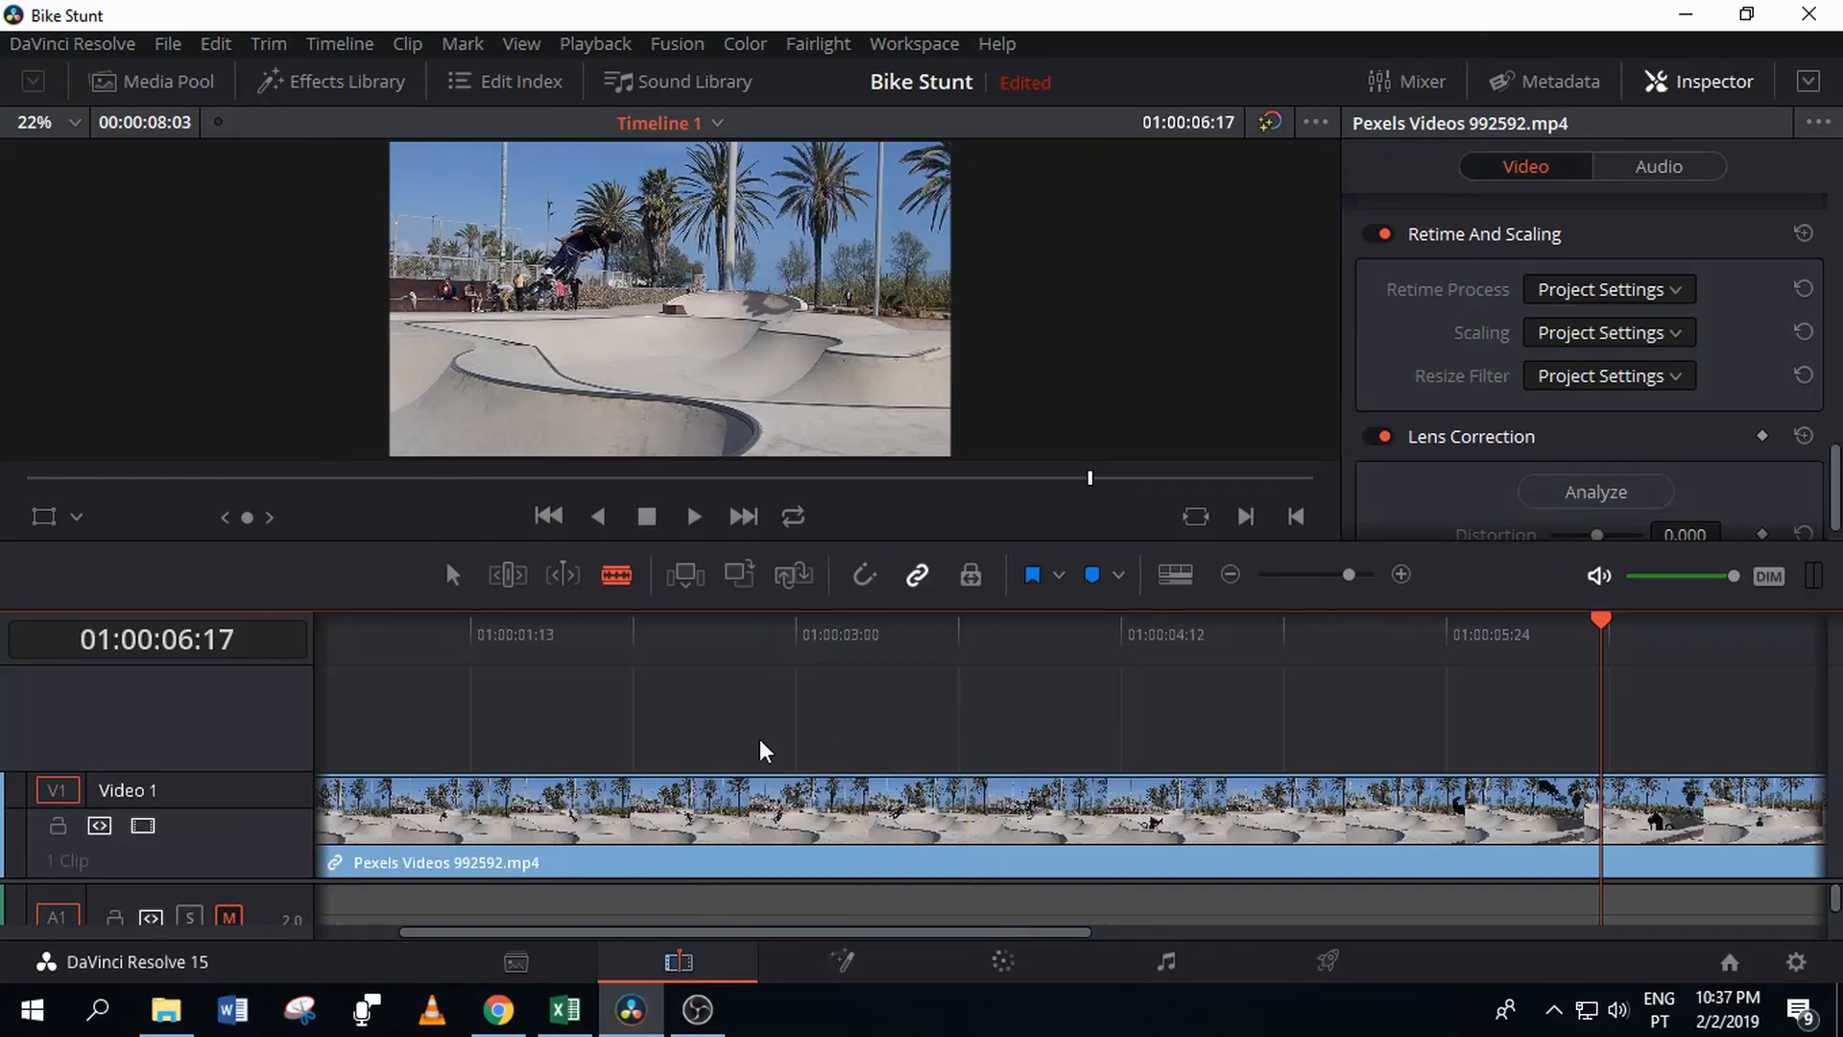
pyautogui.moveTo(762, 711)
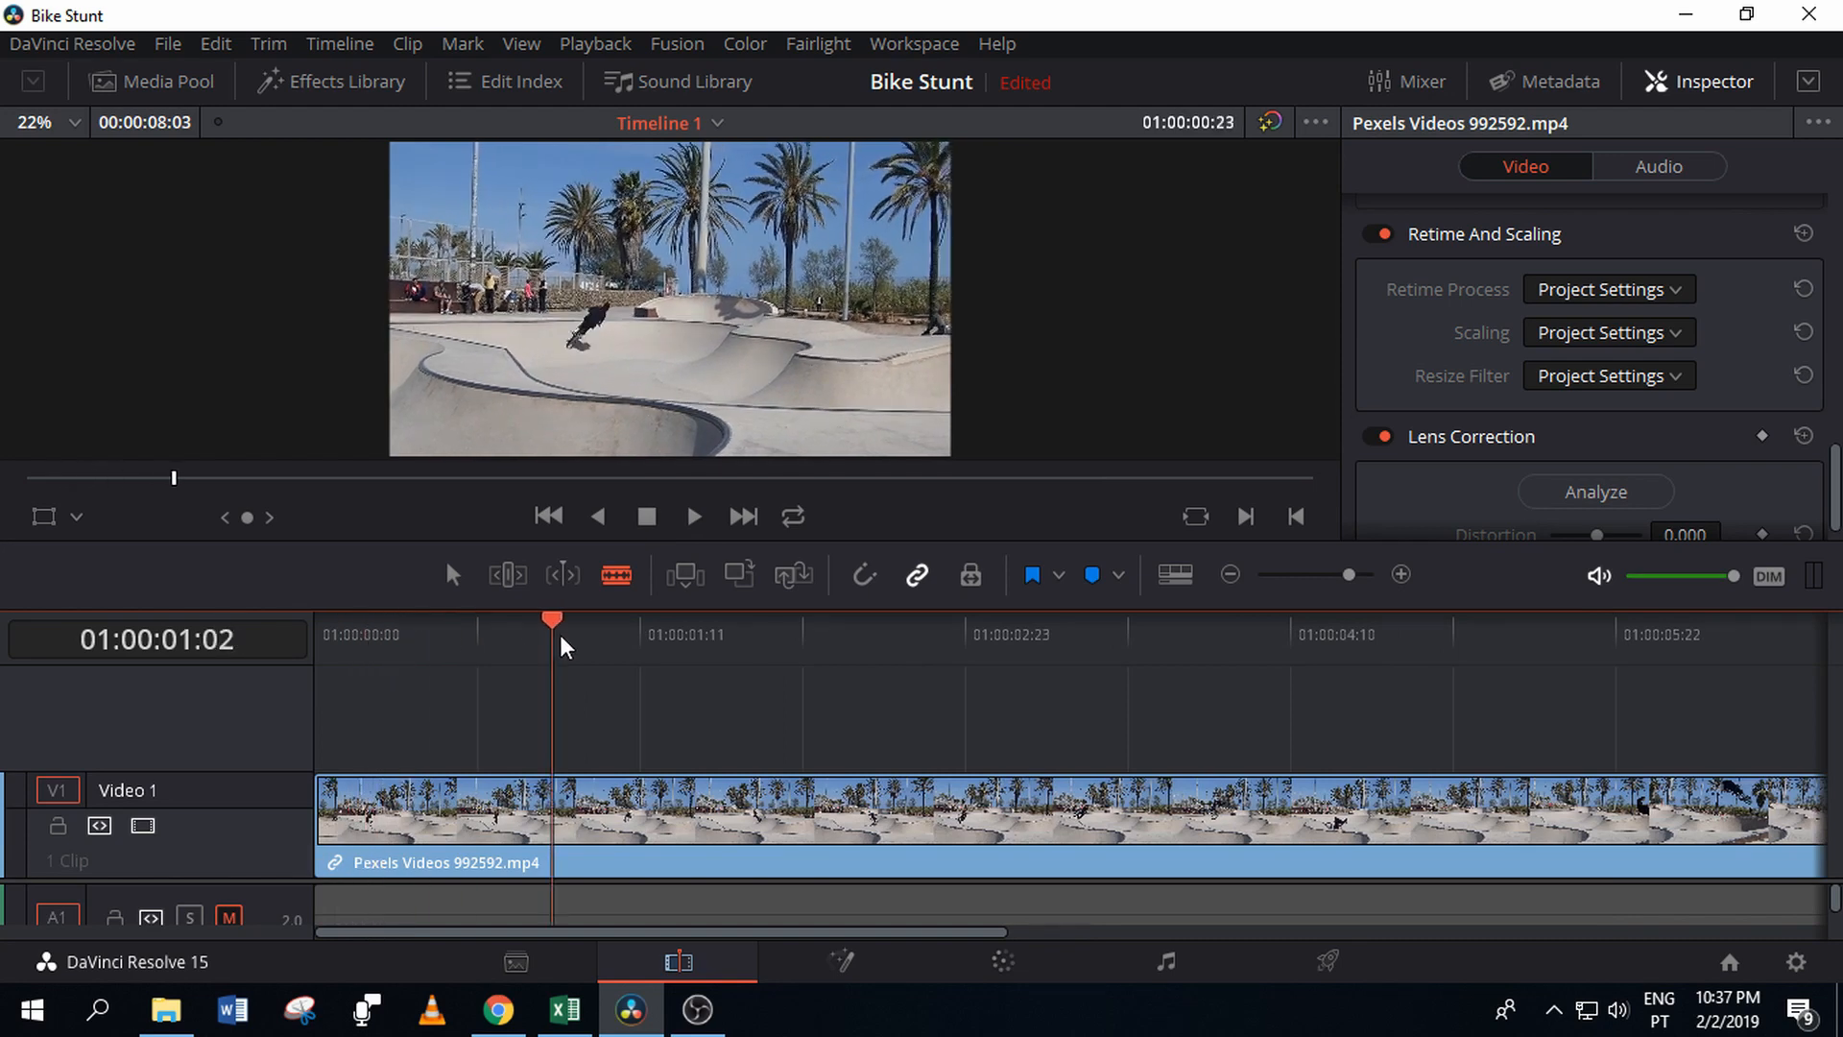
# Blade the BMX clip at two points around the jump, isolating the trick section.
pyautogui.click(1045, 634)
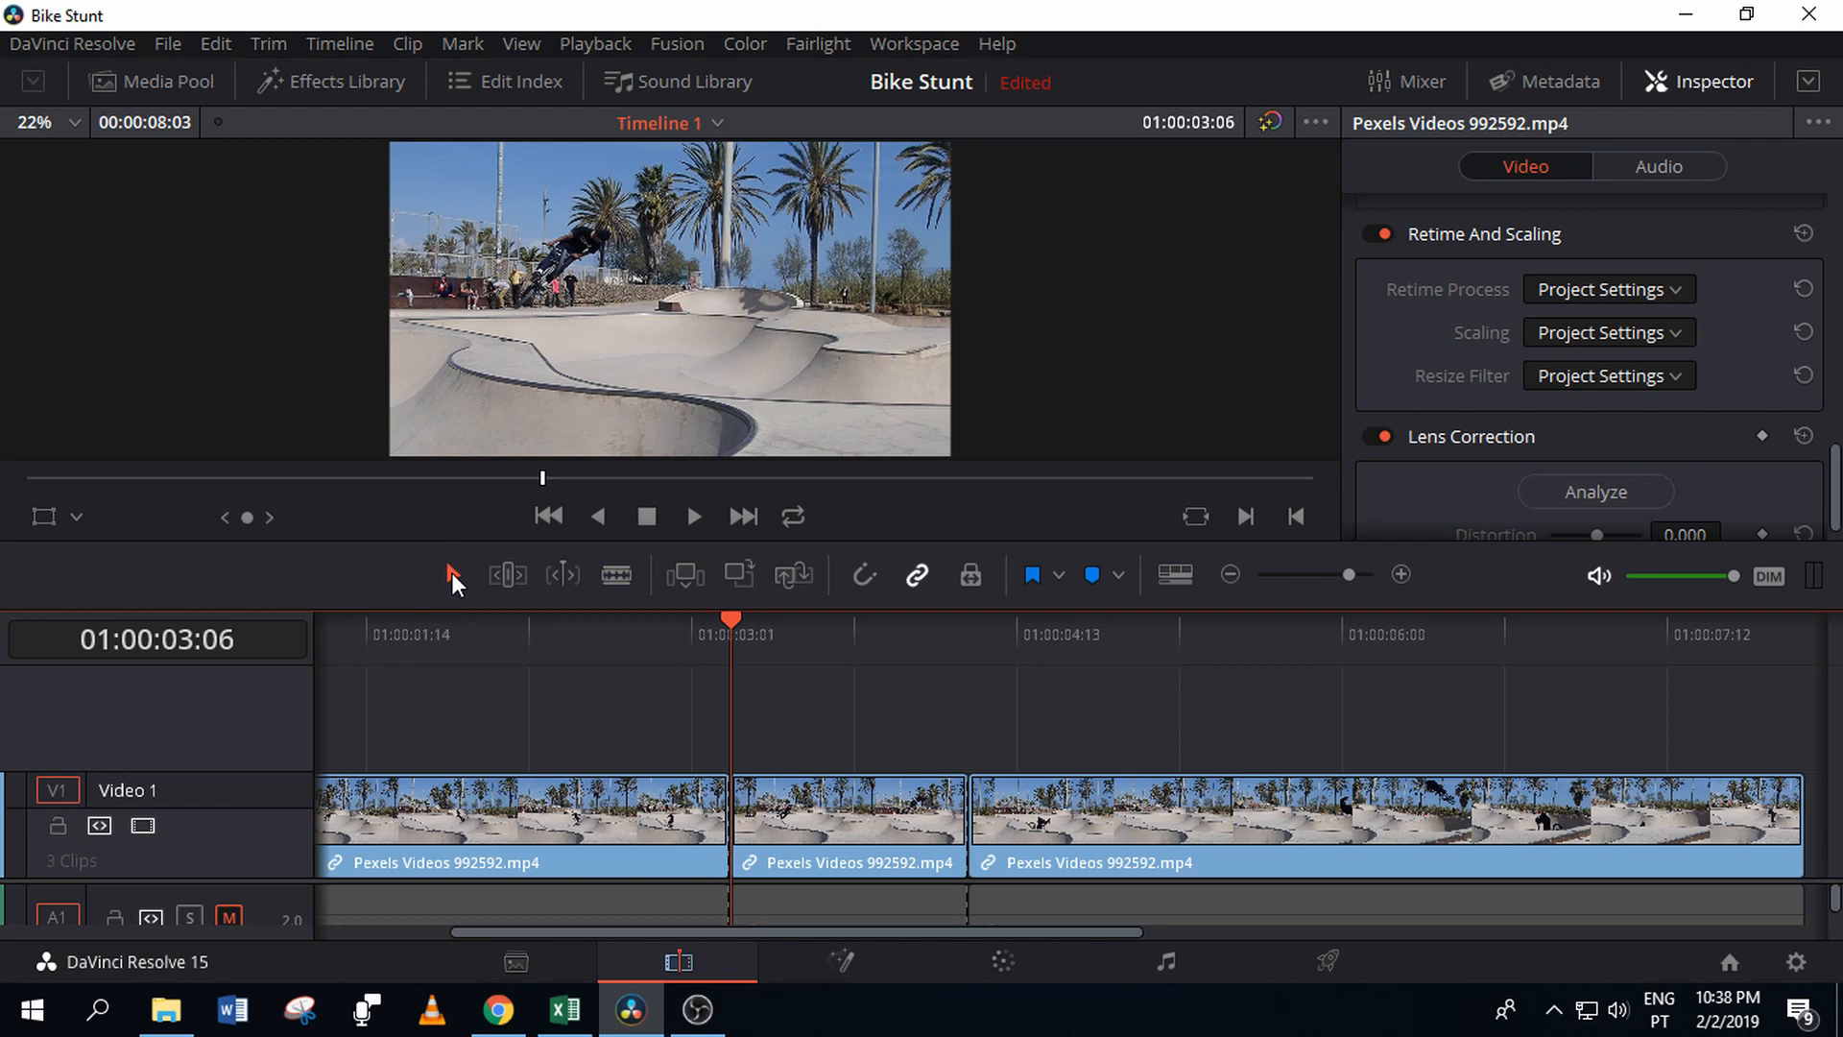
# Enable Retime Controls on the middle piece and drag its edge through 61%, 45% and 246% speeds.
pyautogui.rightClick(846, 810)
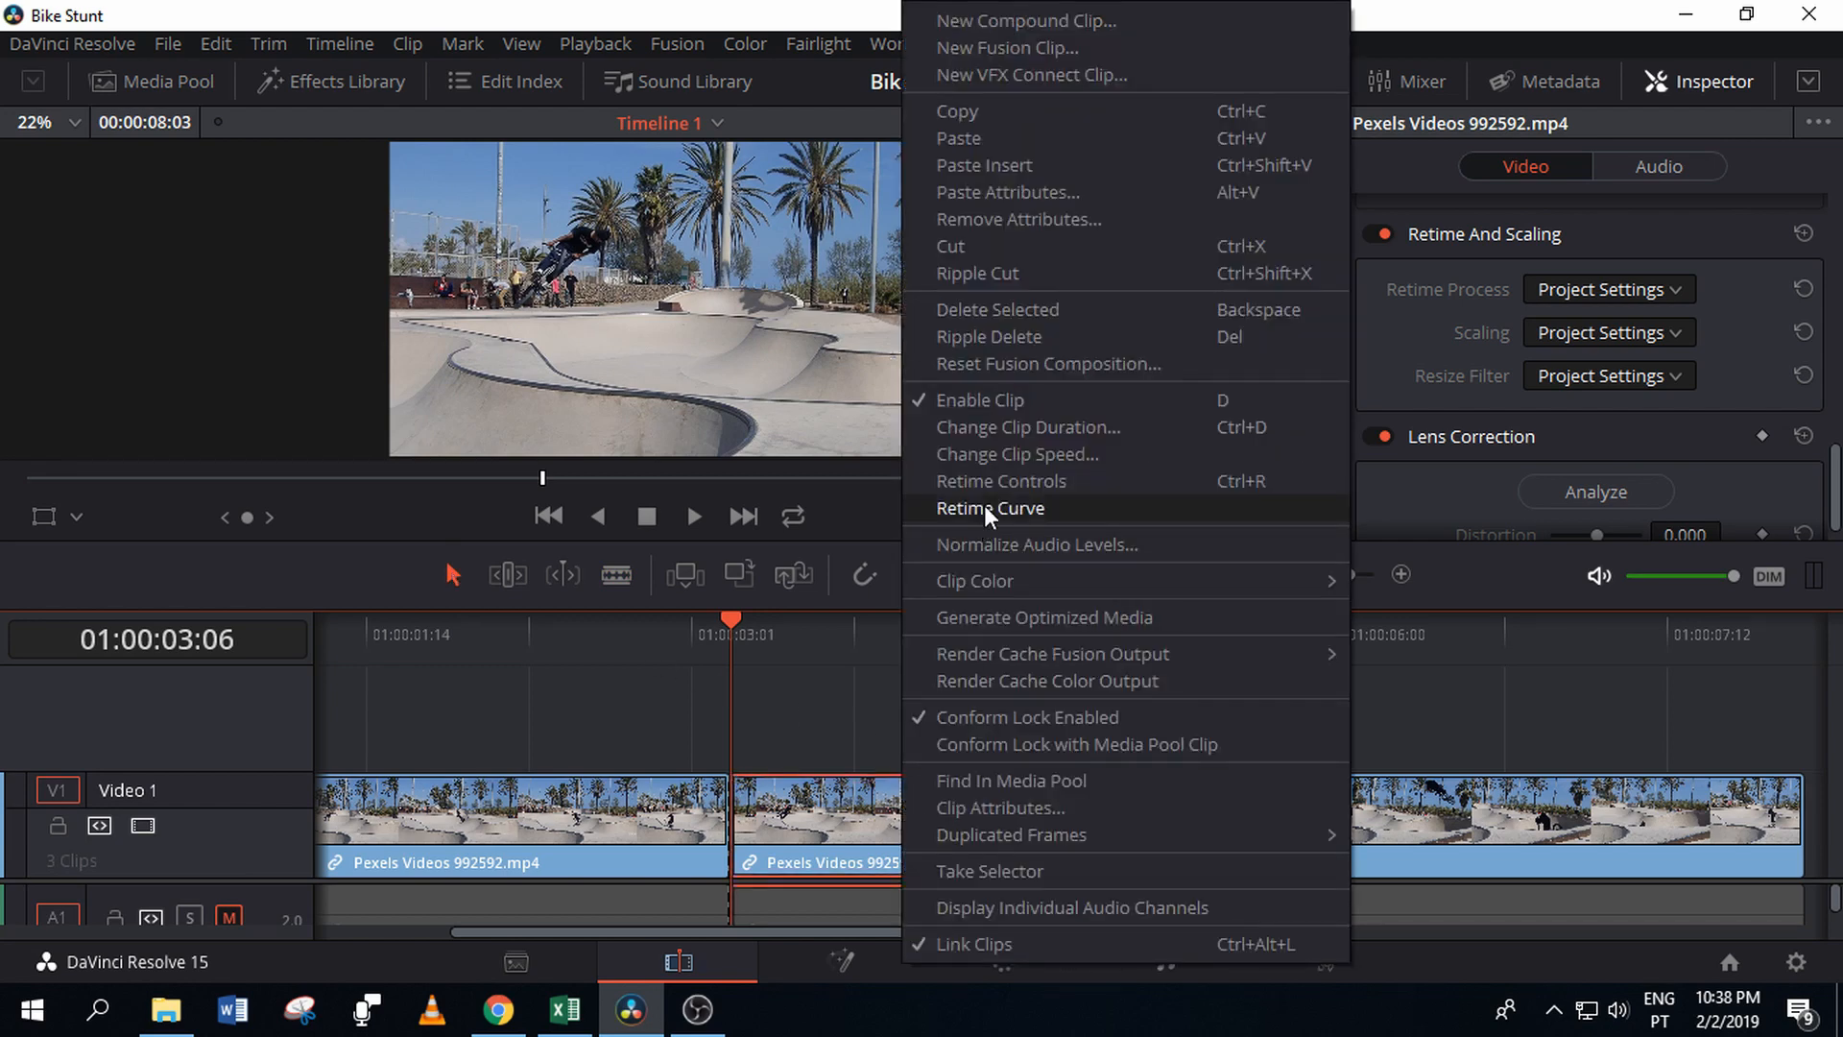
pyautogui.click(1000, 480)
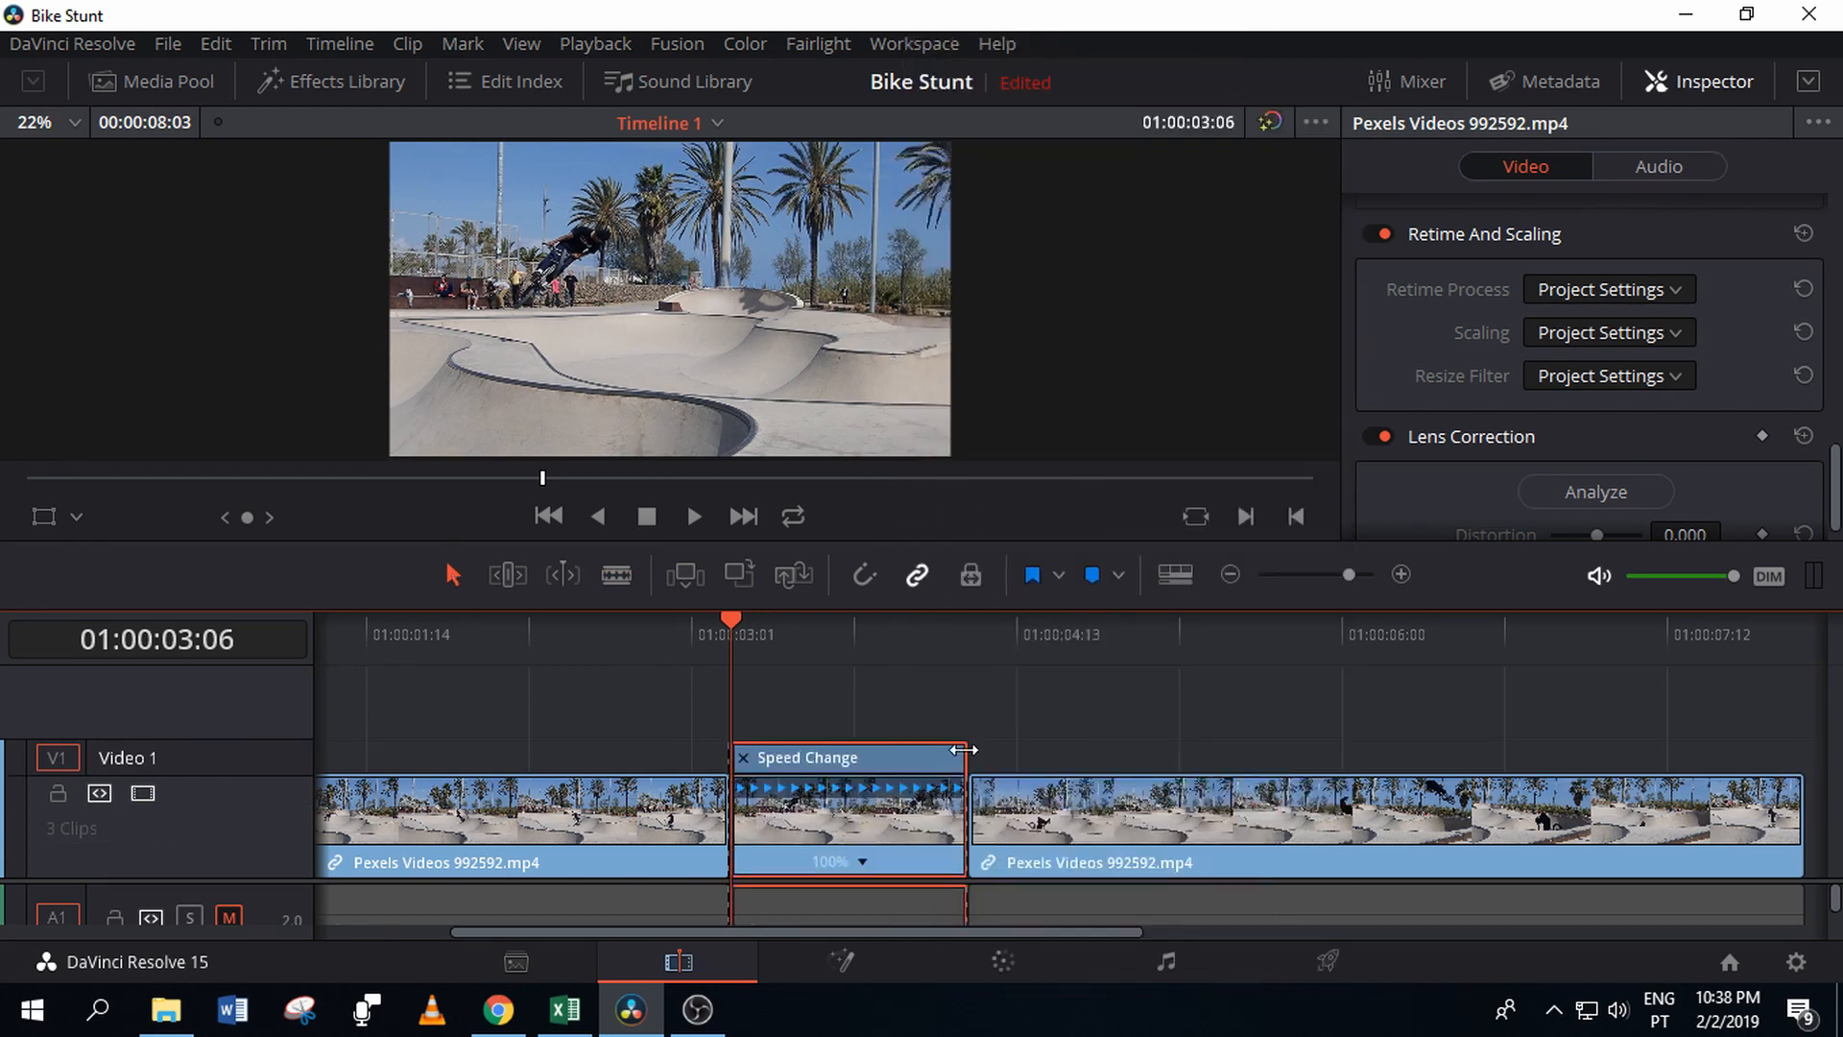
pyautogui.moveTo(964, 751); pyautogui.dragTo(1123, 750)
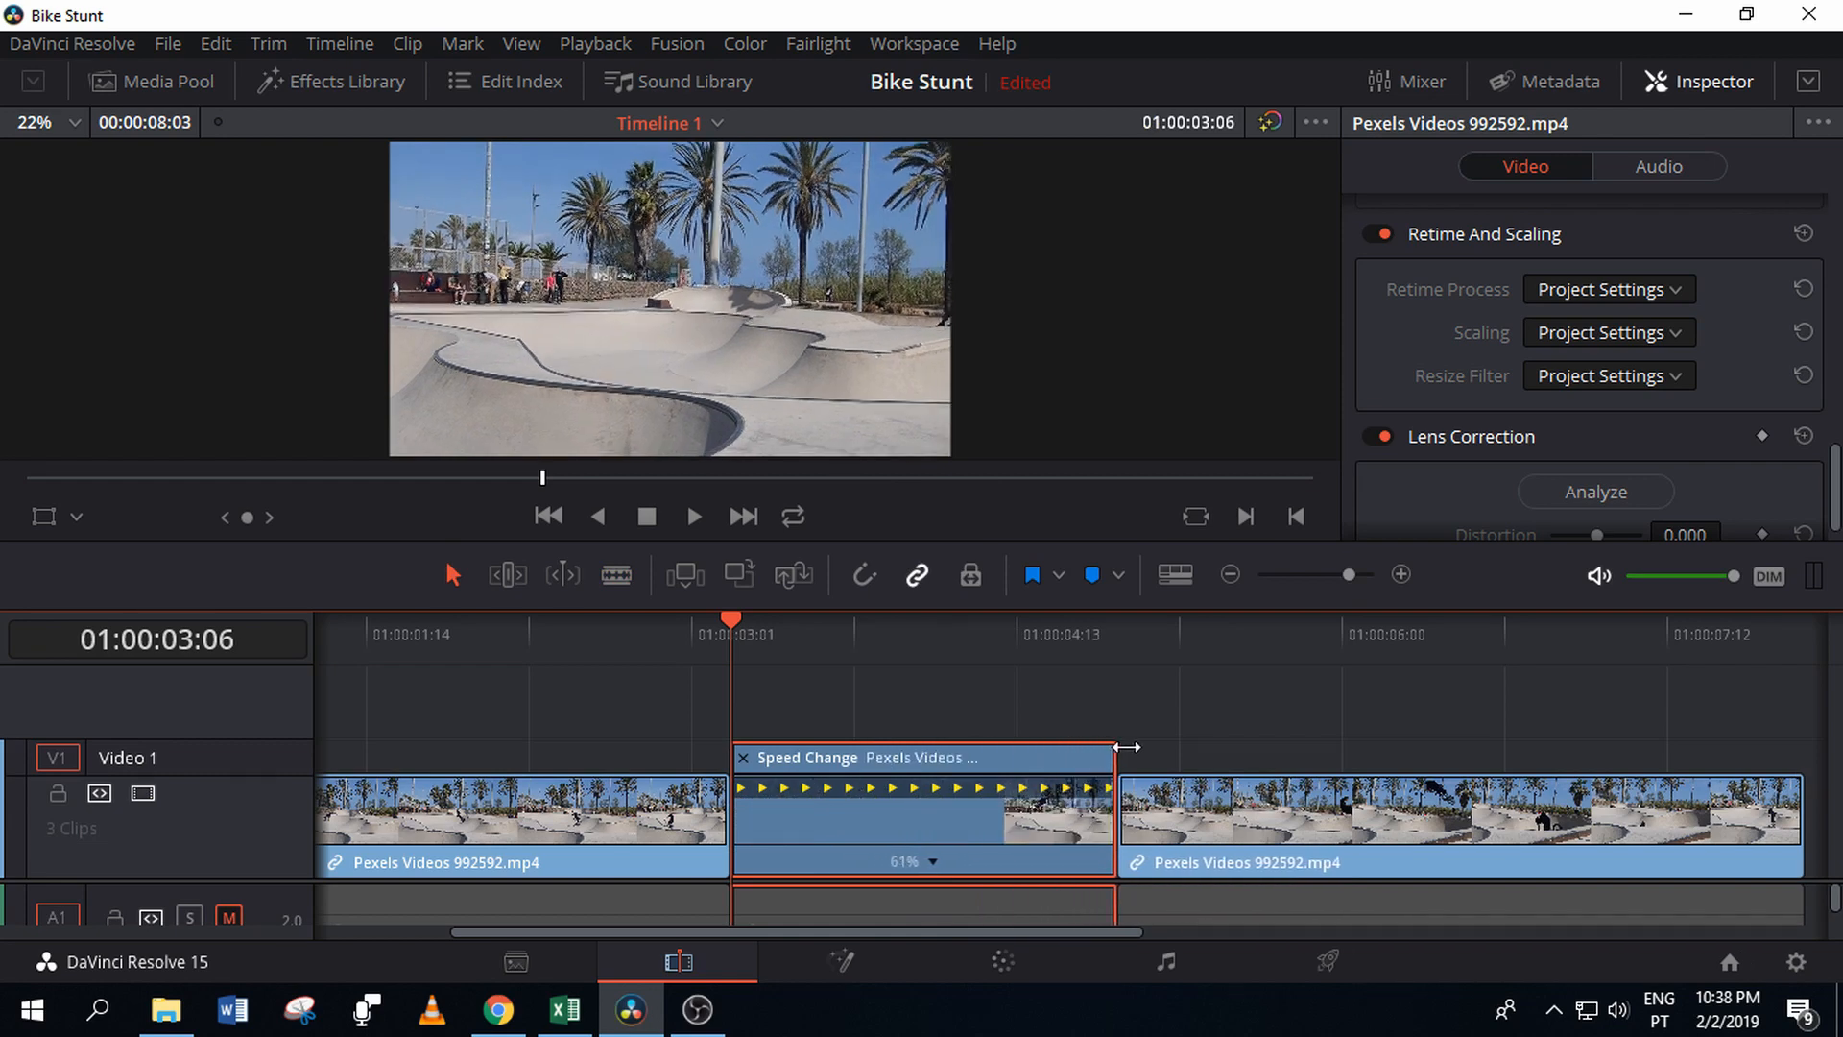
pyautogui.moveTo(1125, 747); pyautogui.dragTo(1241, 747)
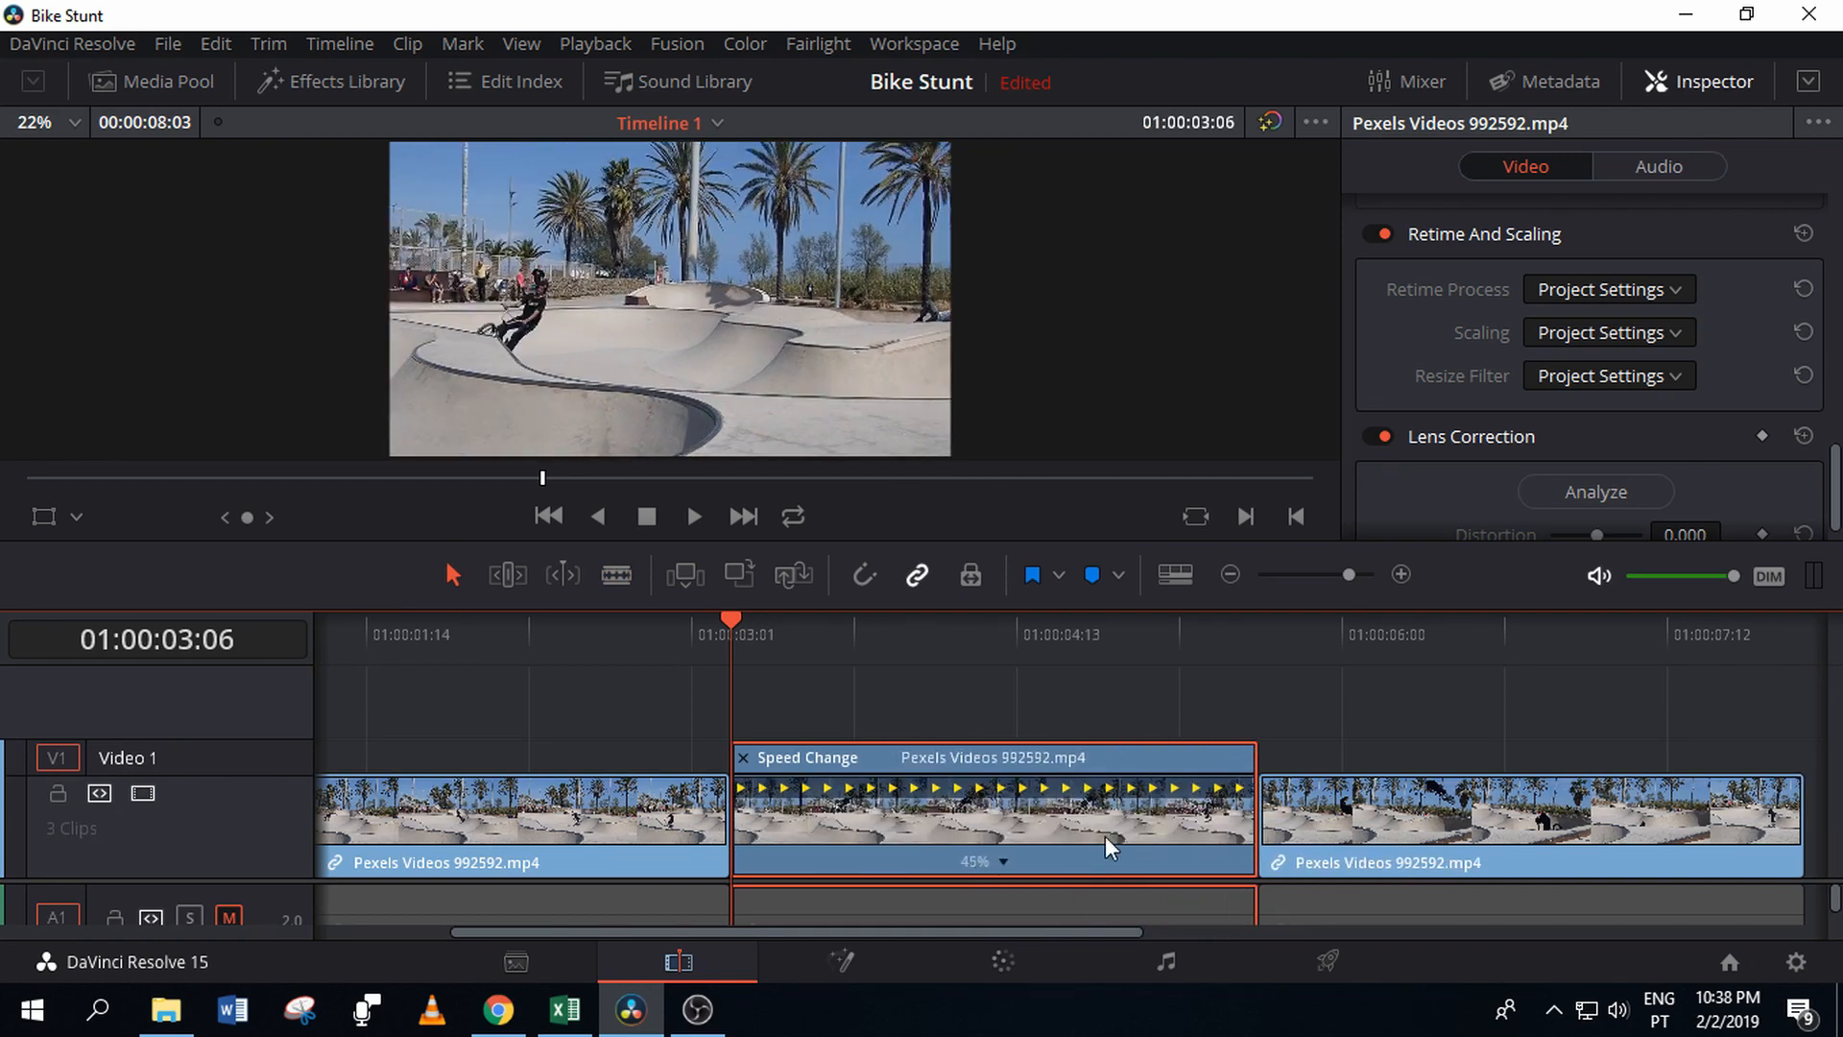
pyautogui.moveTo(1407, 830)
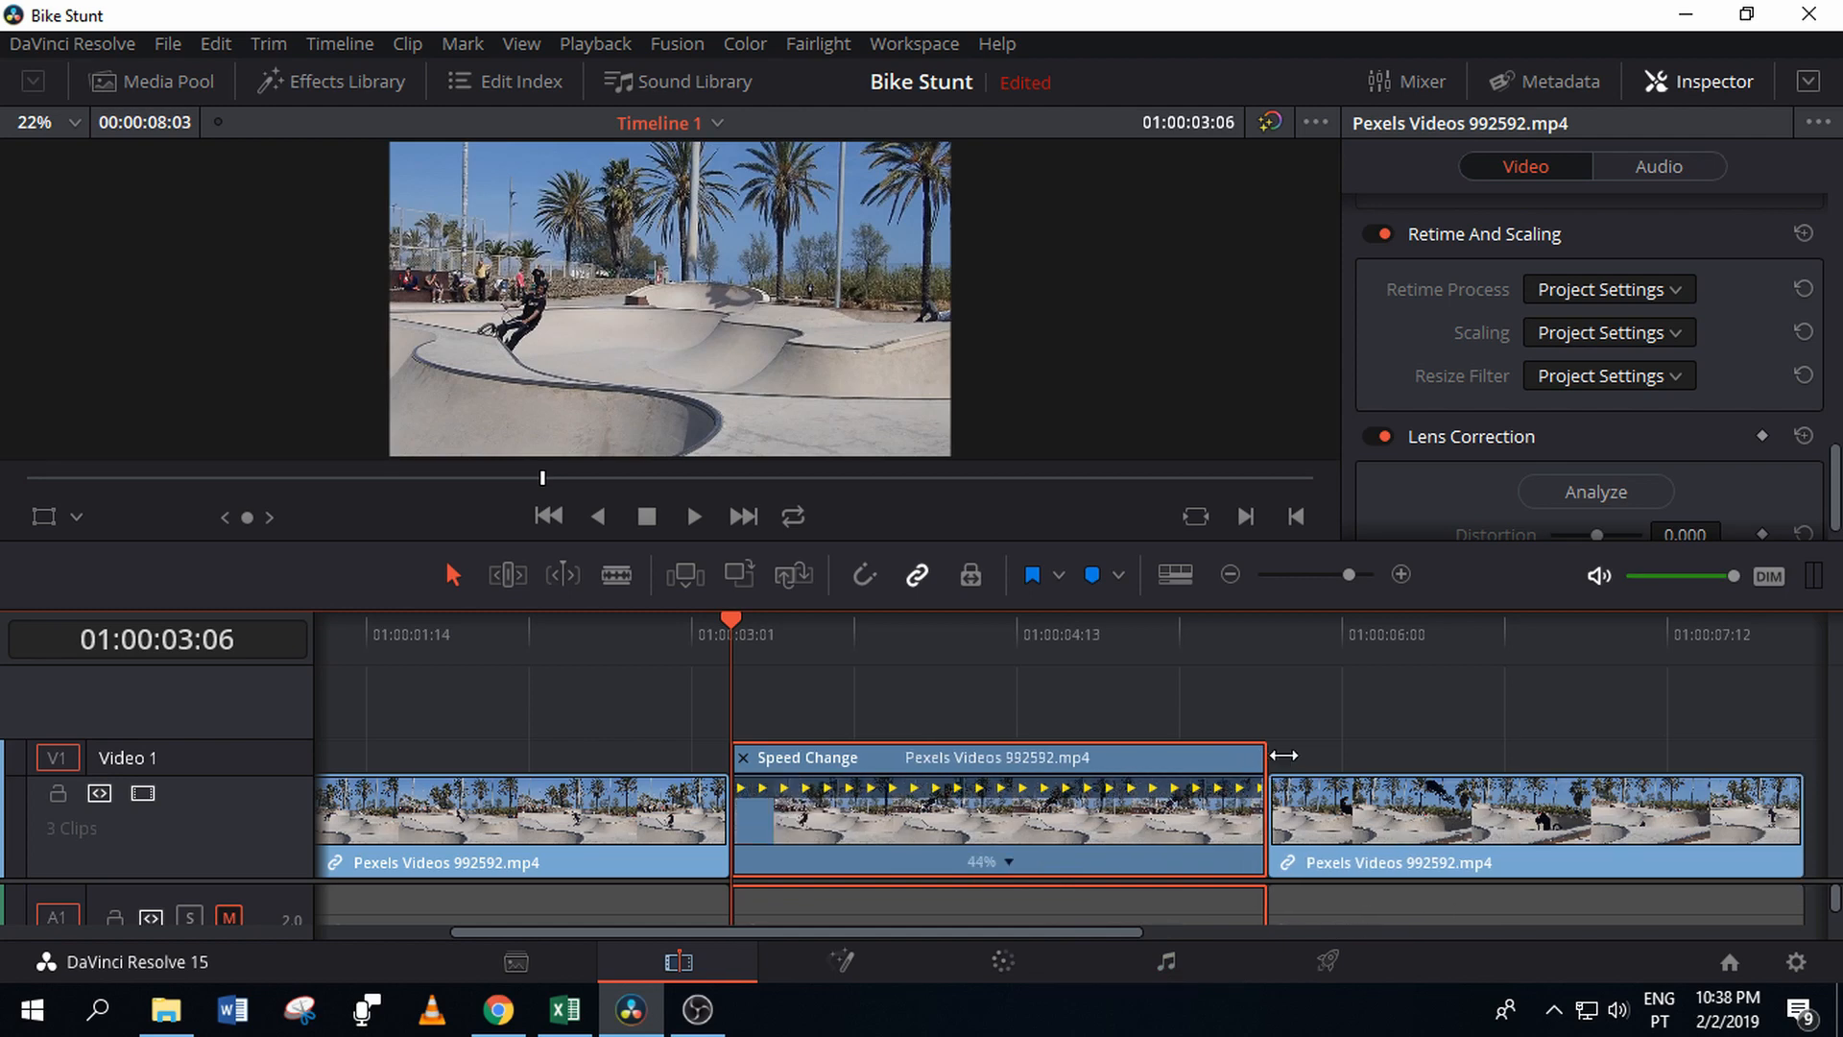
pyautogui.moveTo(1264, 756); pyautogui.dragTo(1617, 756)
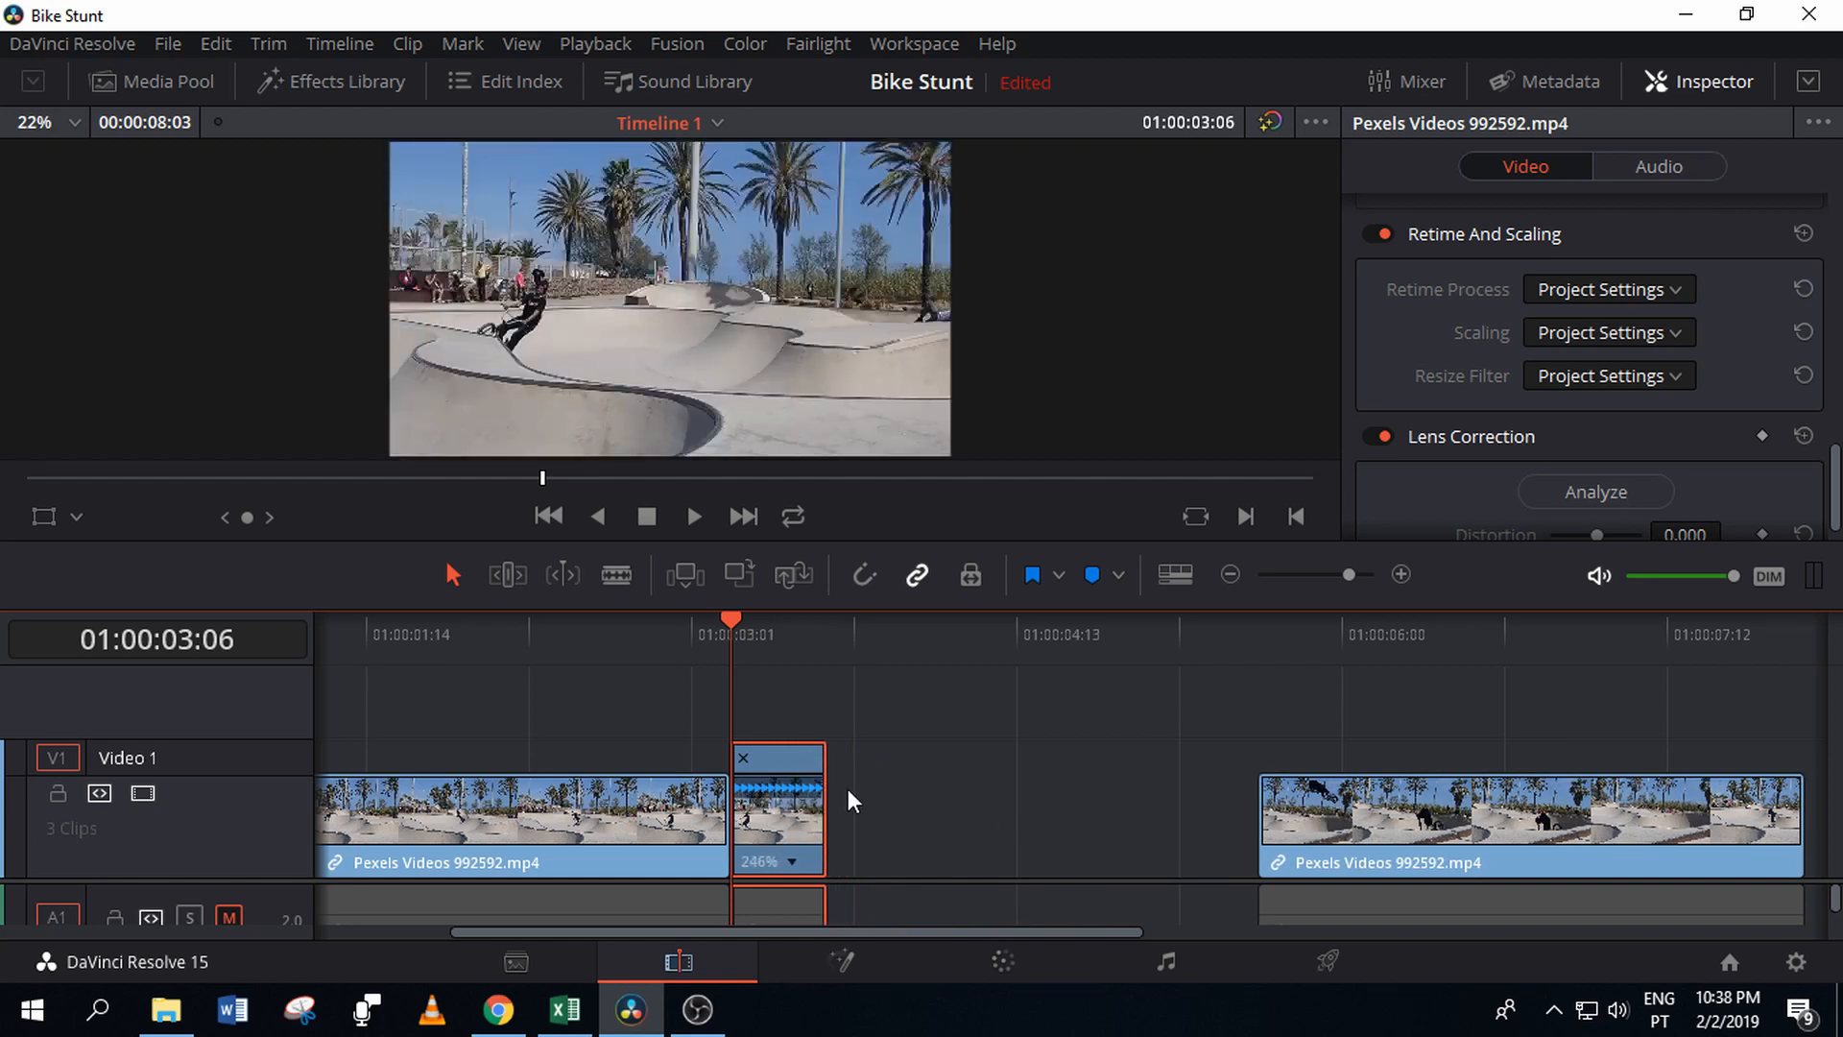
pyautogui.moveTo(917, 718)
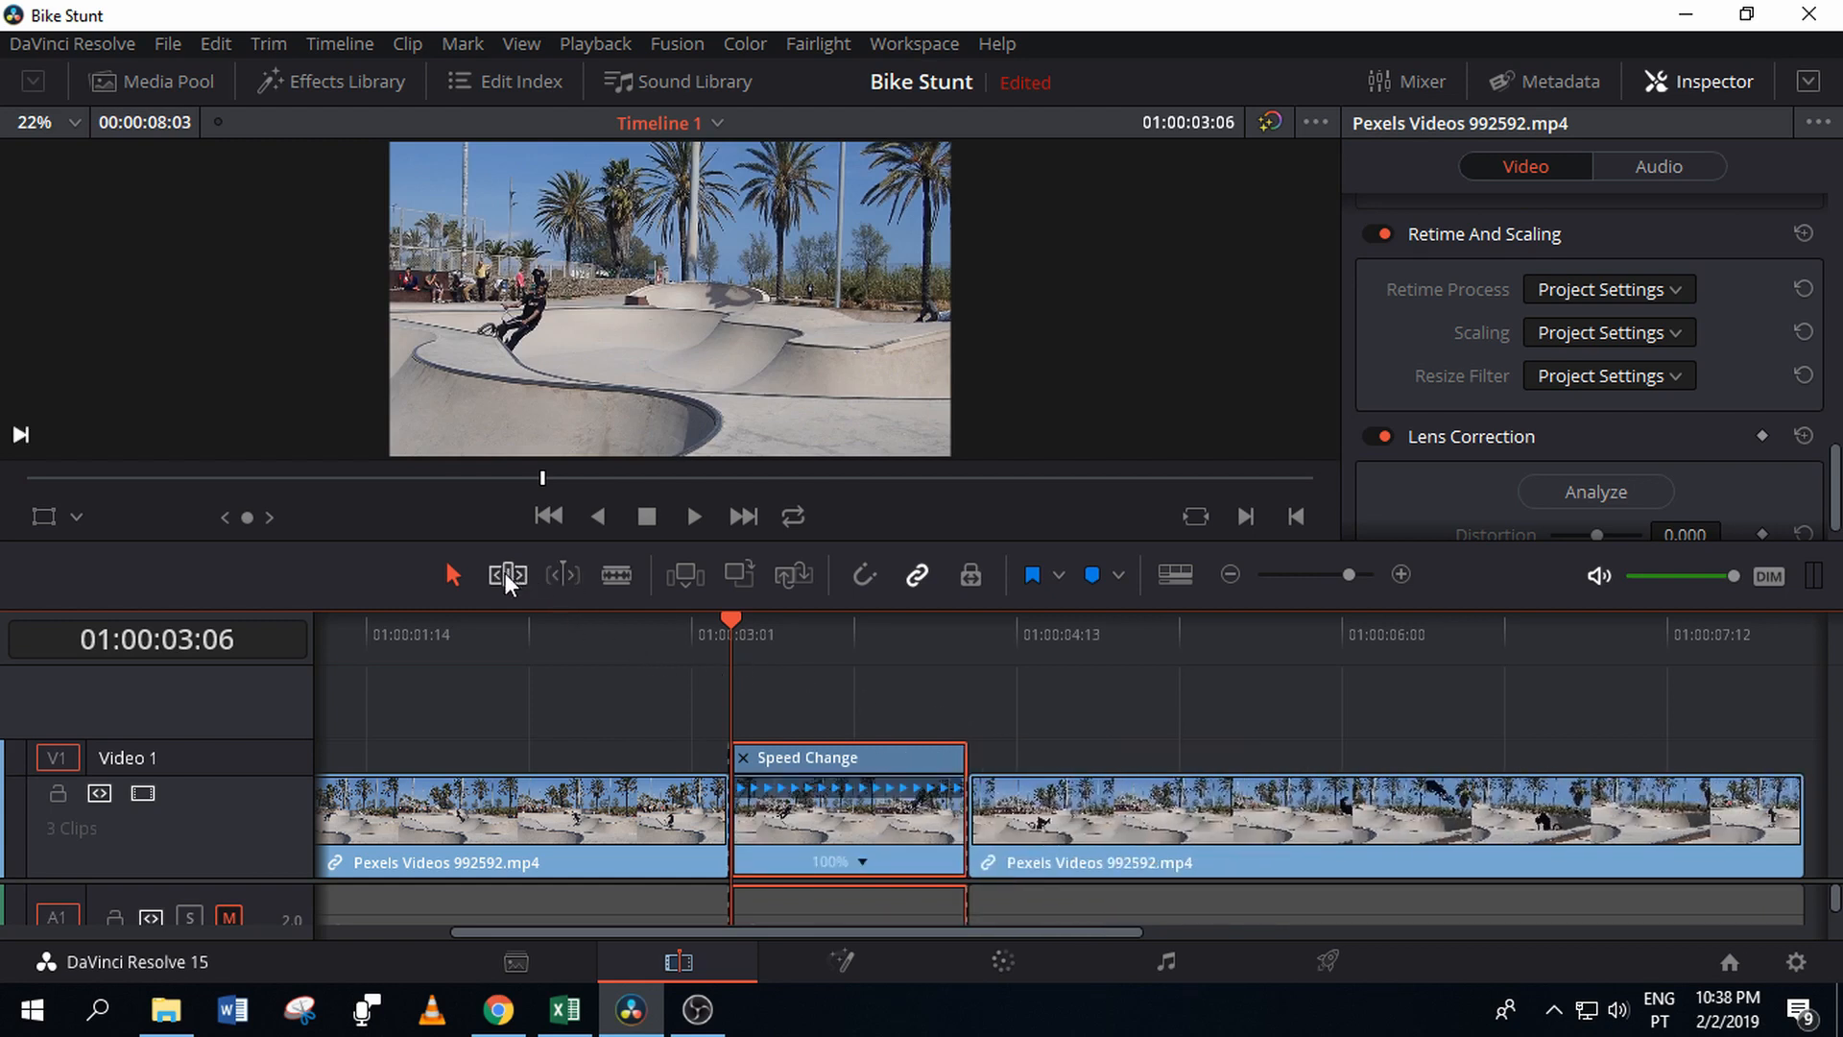
# In Trim Edit Mode, stretch the middle piece through 69% and 38% to settle at 55% speed.
pyautogui.click(505, 575)
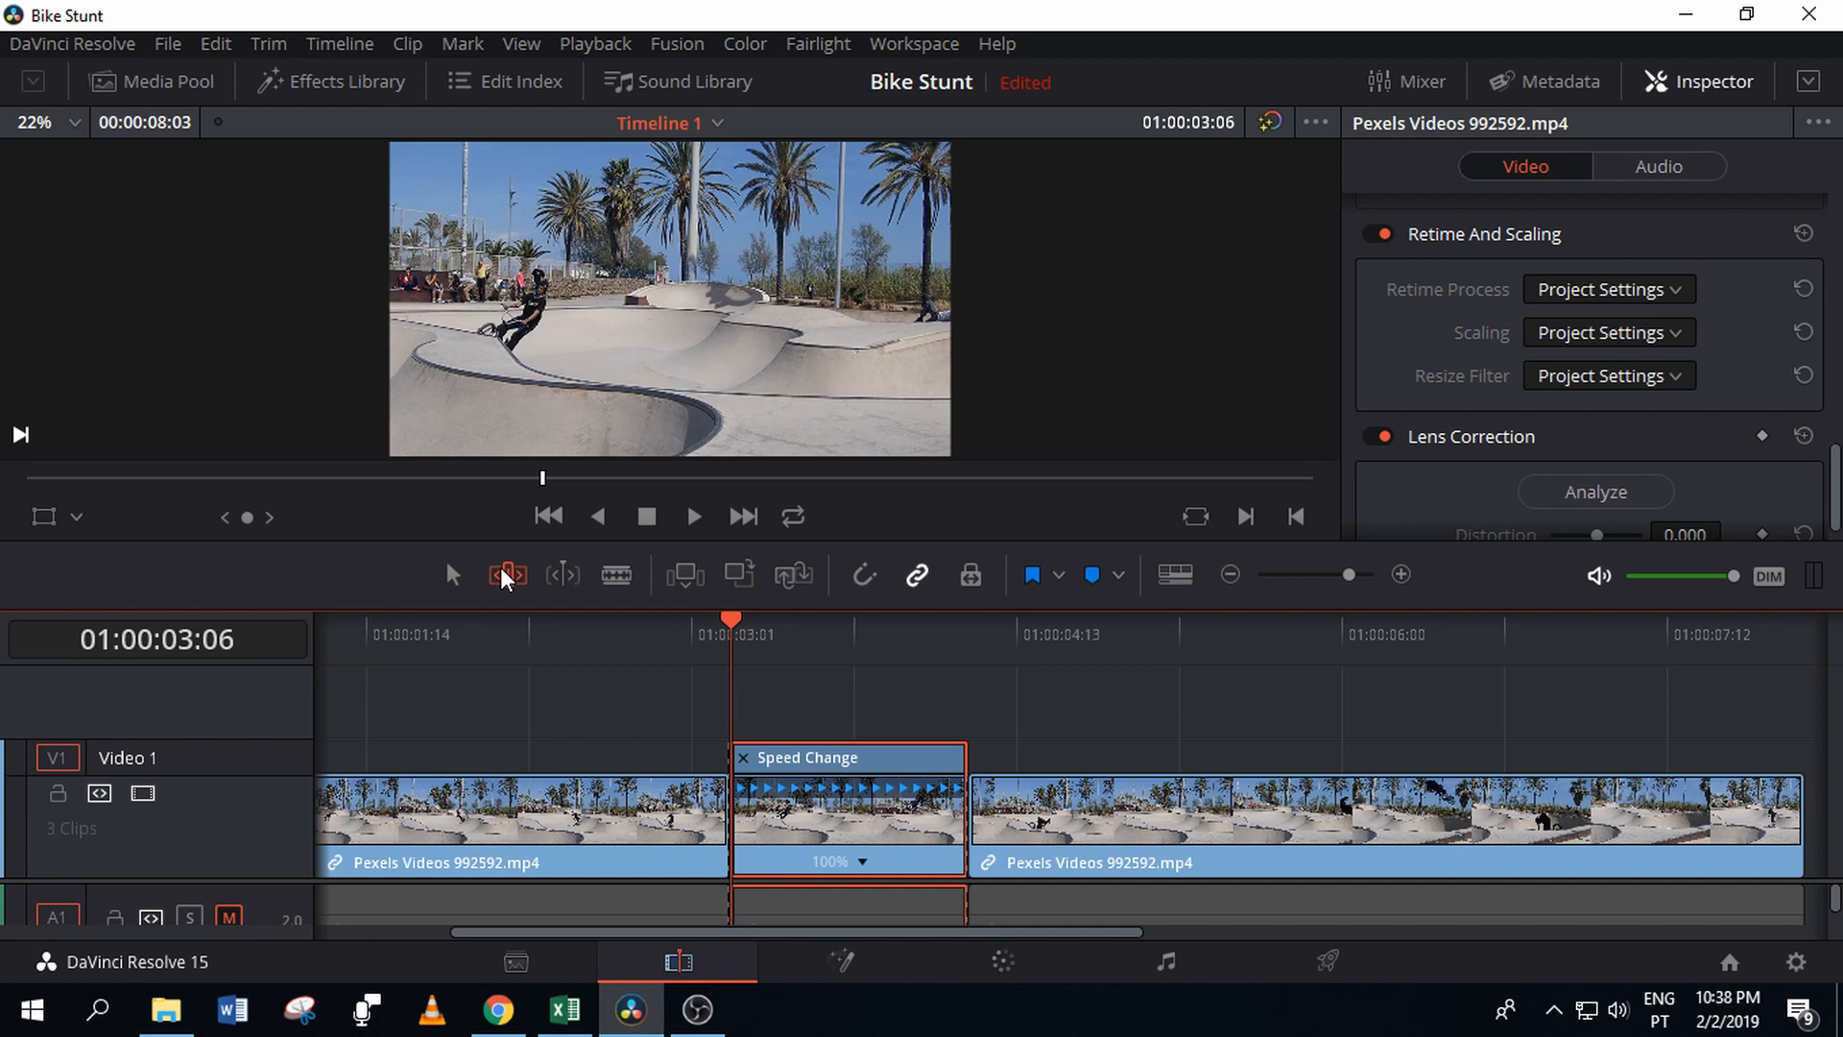
pyautogui.moveTo(507, 575)
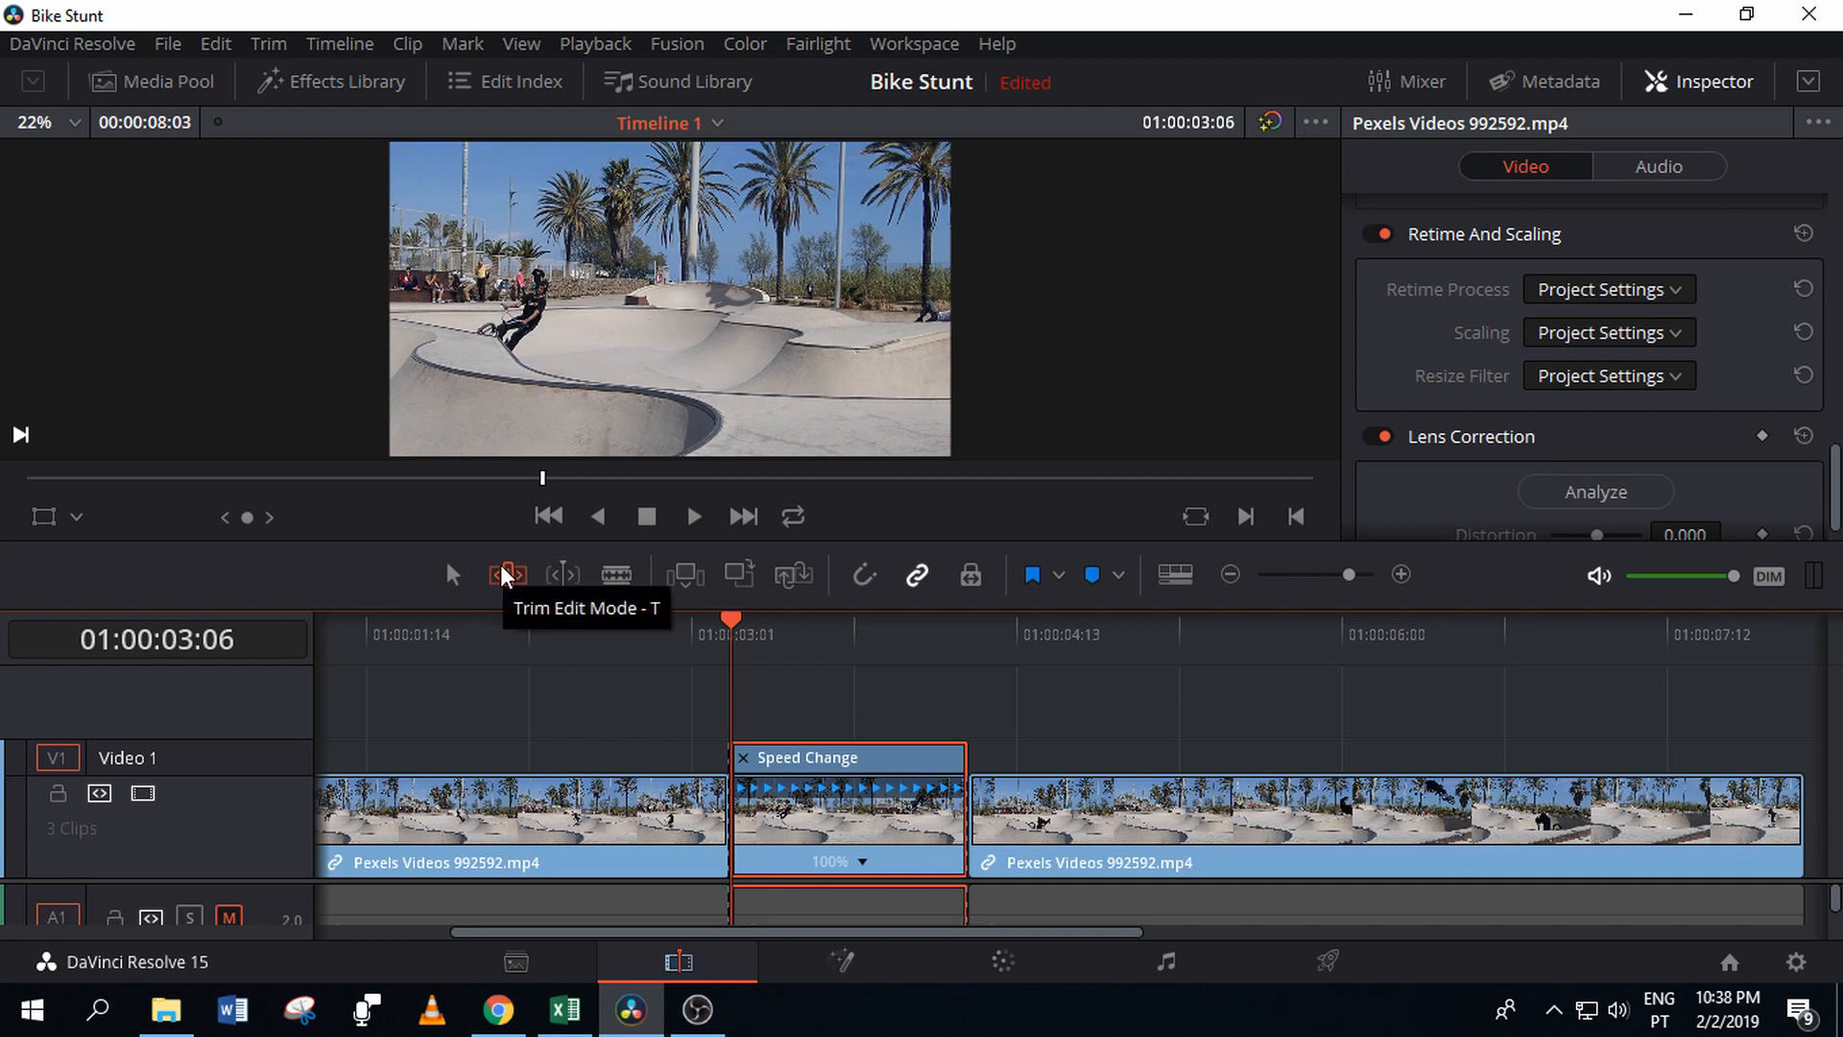
pyautogui.click(506, 575)
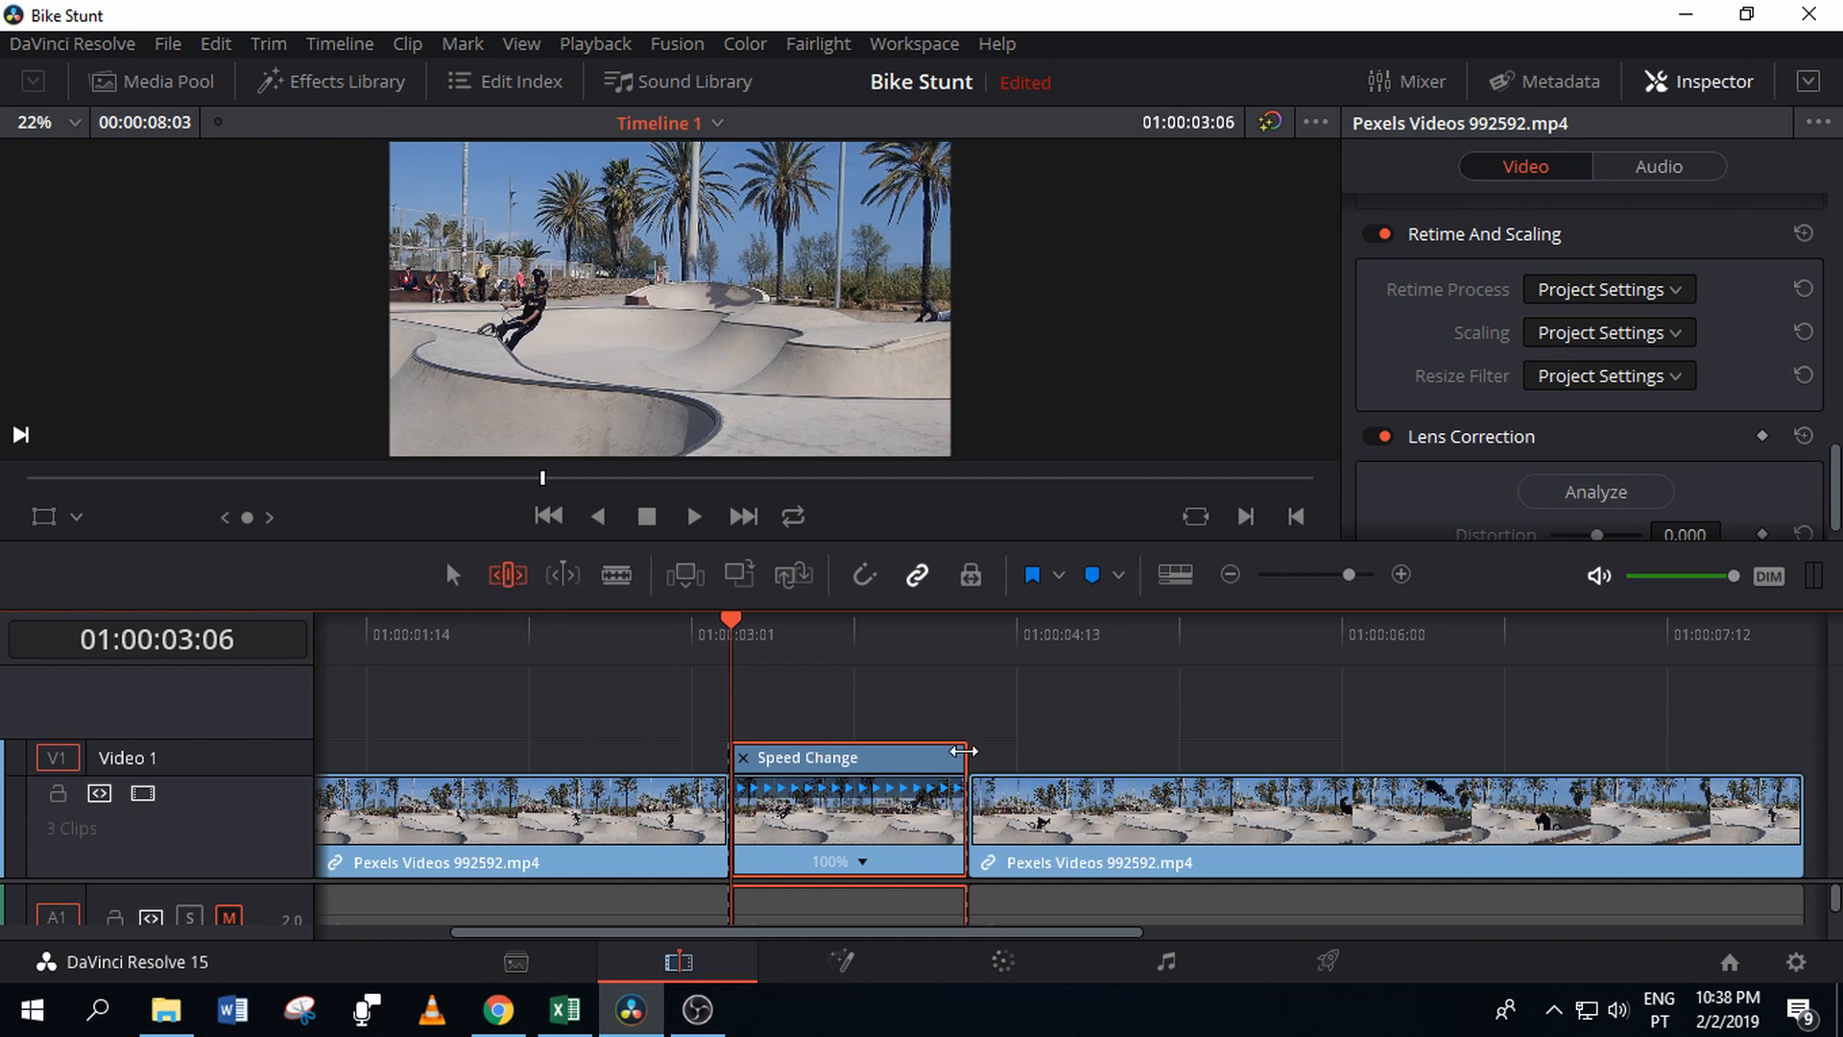
pyautogui.moveTo(967, 751); pyautogui.dragTo(1069, 753)
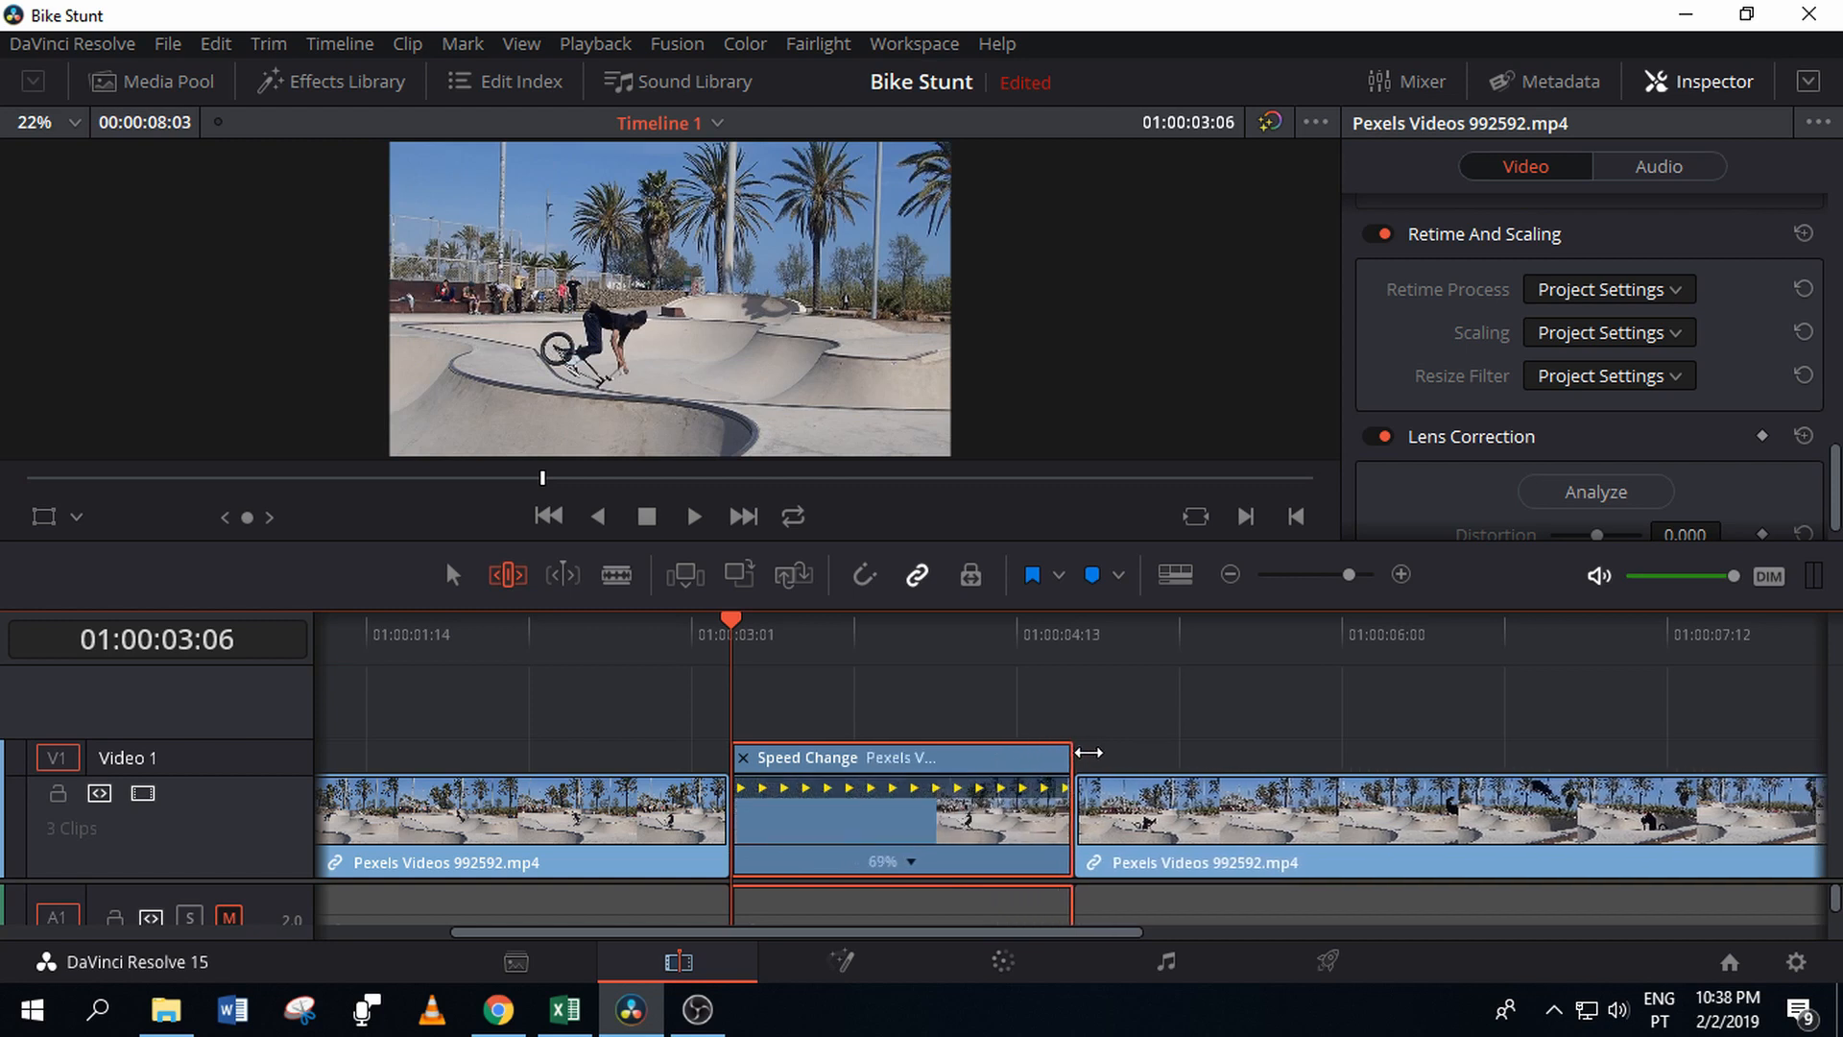
pyautogui.moveTo(1071, 753); pyautogui.dragTo(1302, 756)
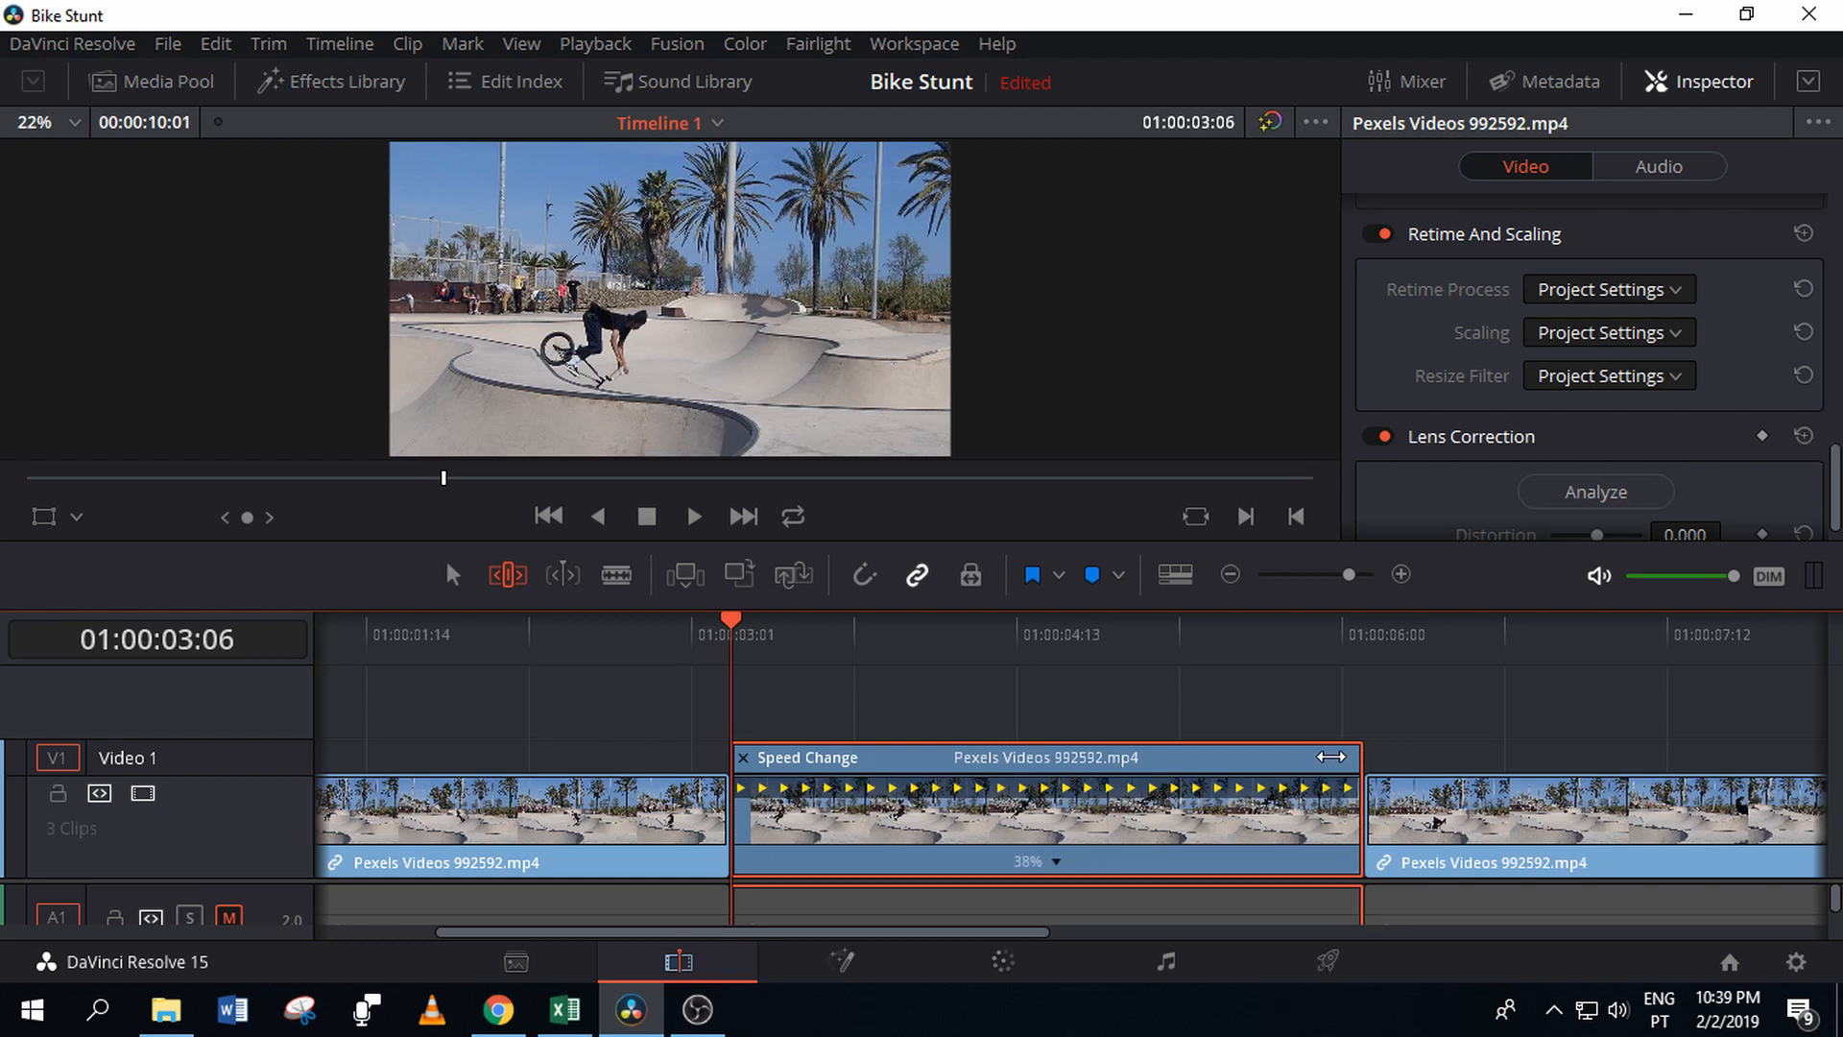
pyautogui.moveTo(1335, 756); pyautogui.dragTo(947, 756)
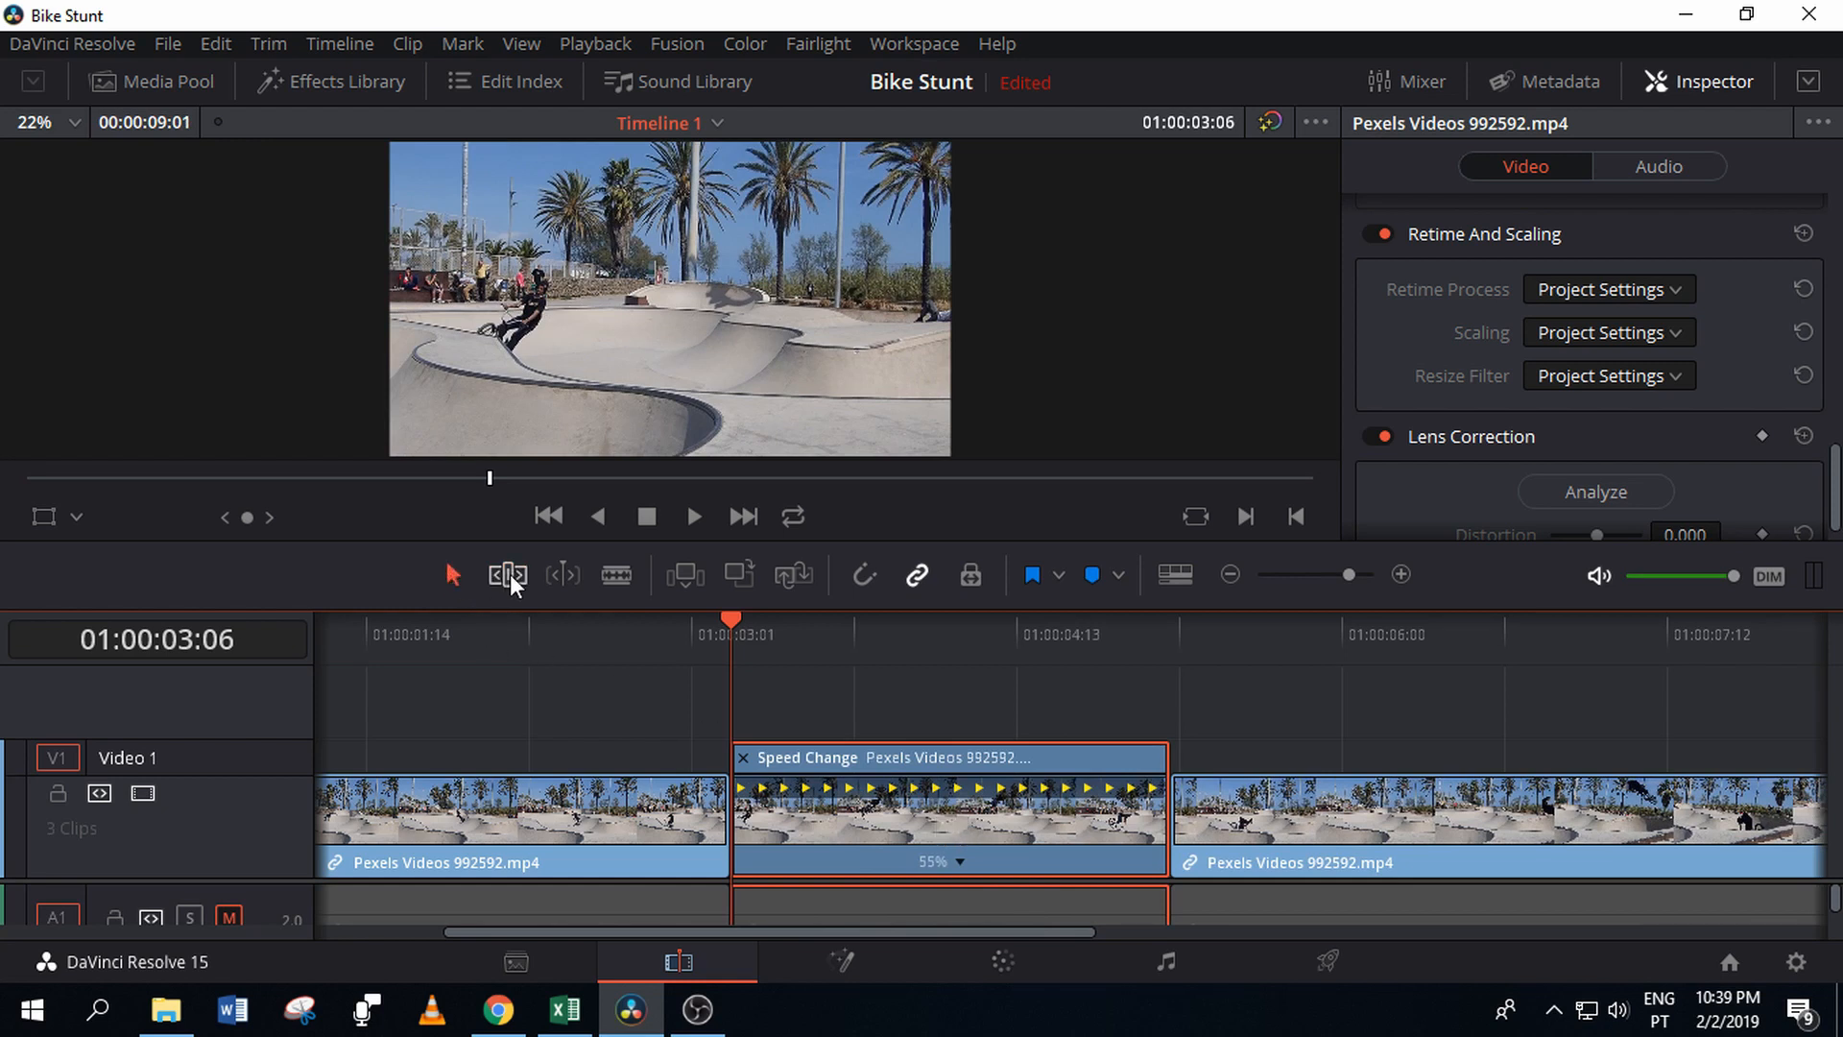
pyautogui.click(507, 574)
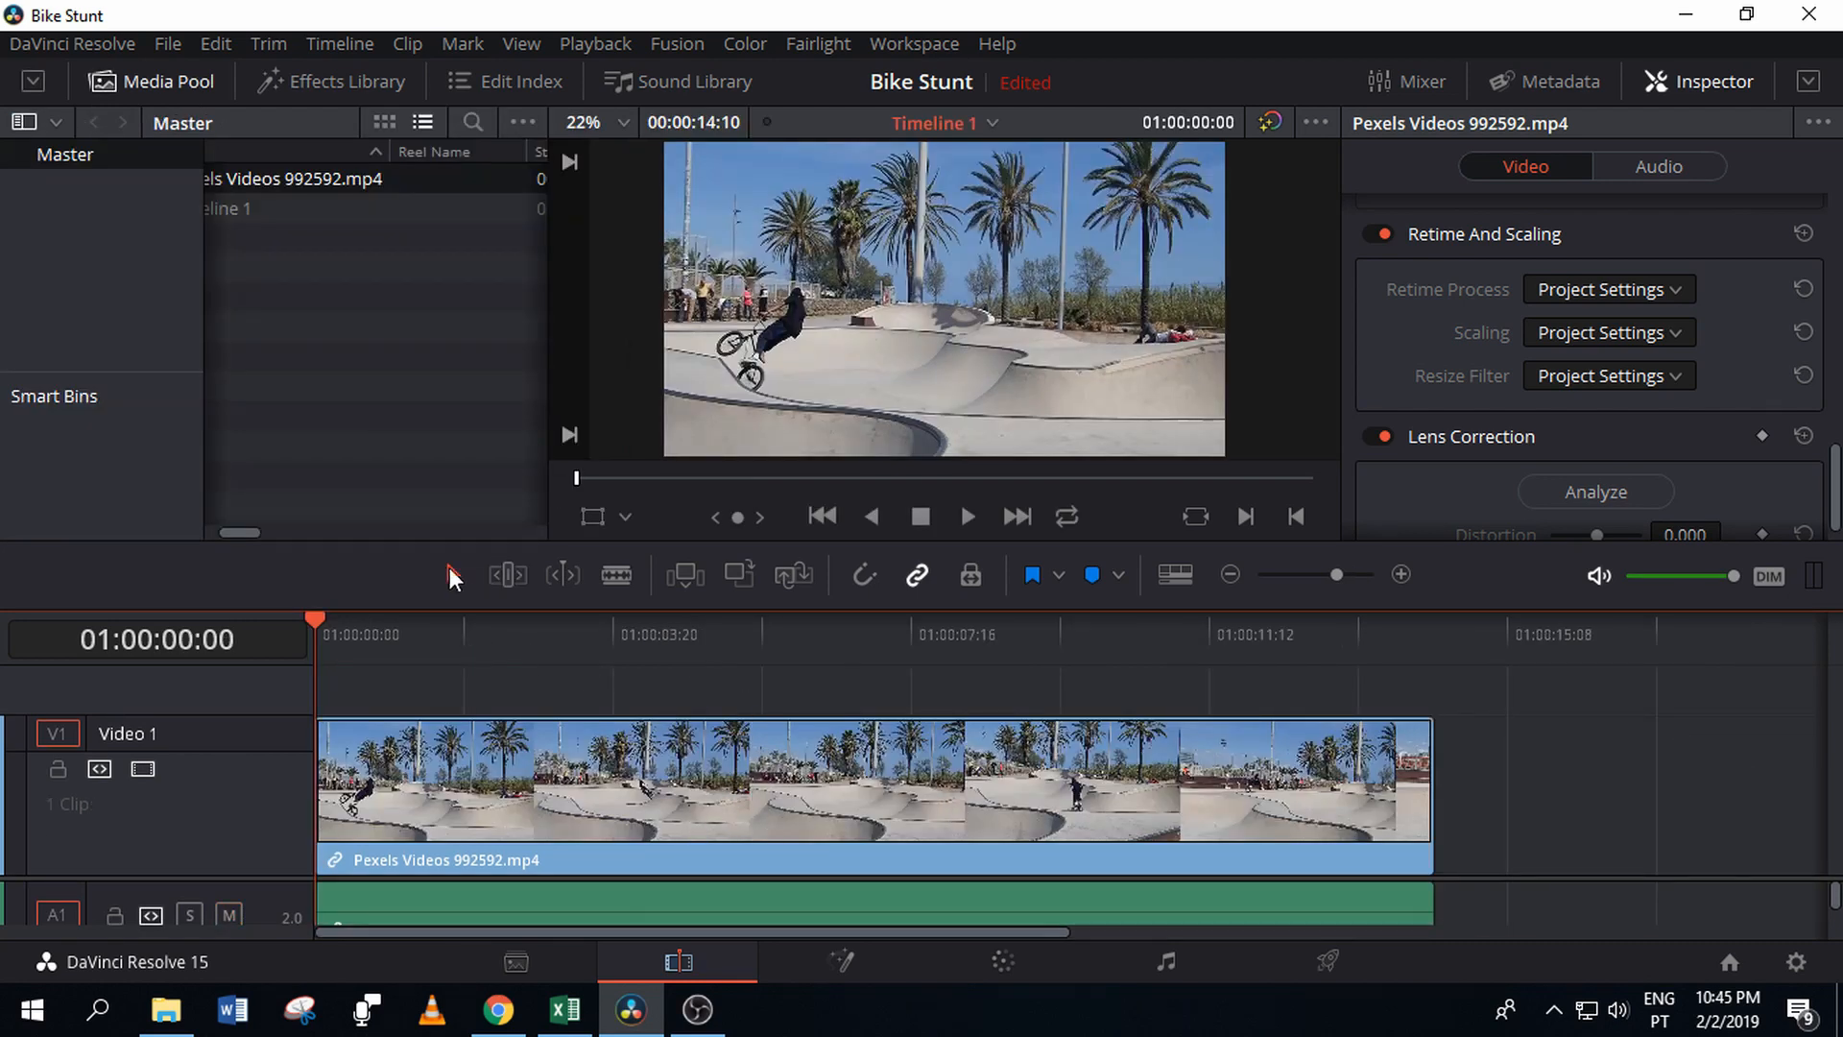
pyautogui.moveTo(693, 656)
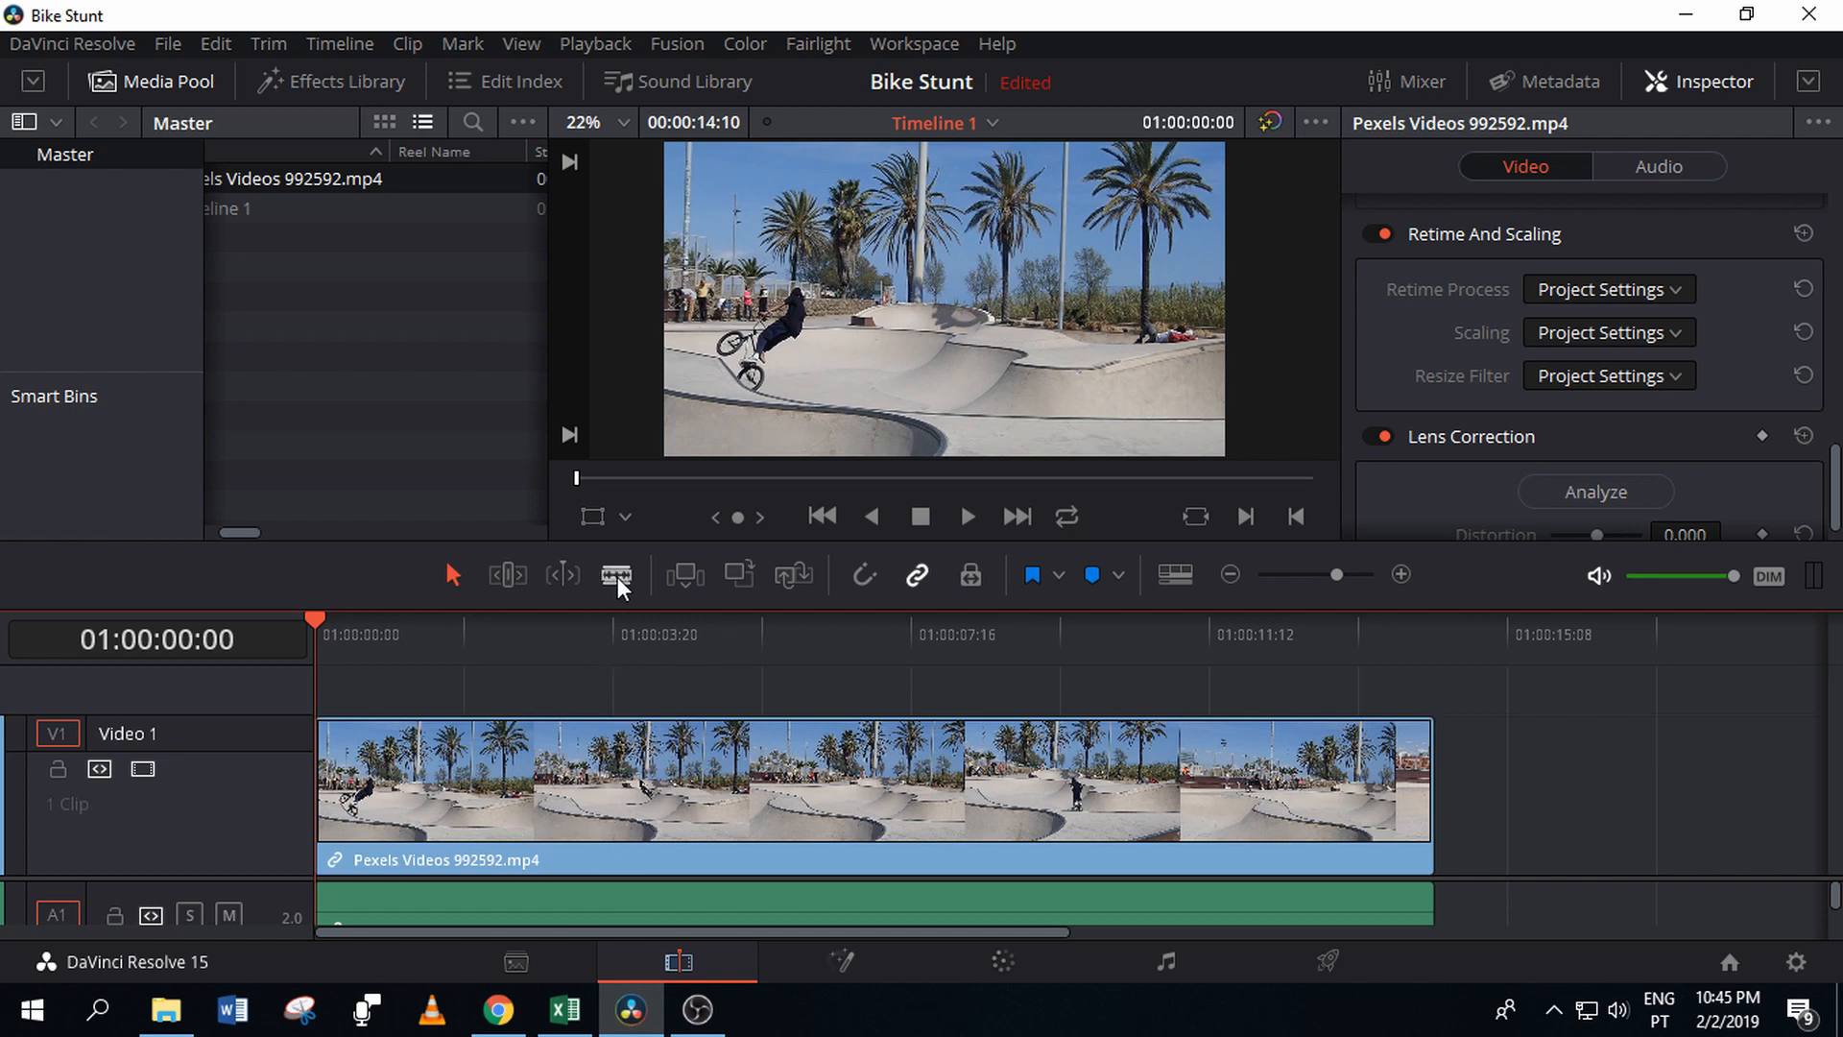
pyautogui.moveTo(616, 574)
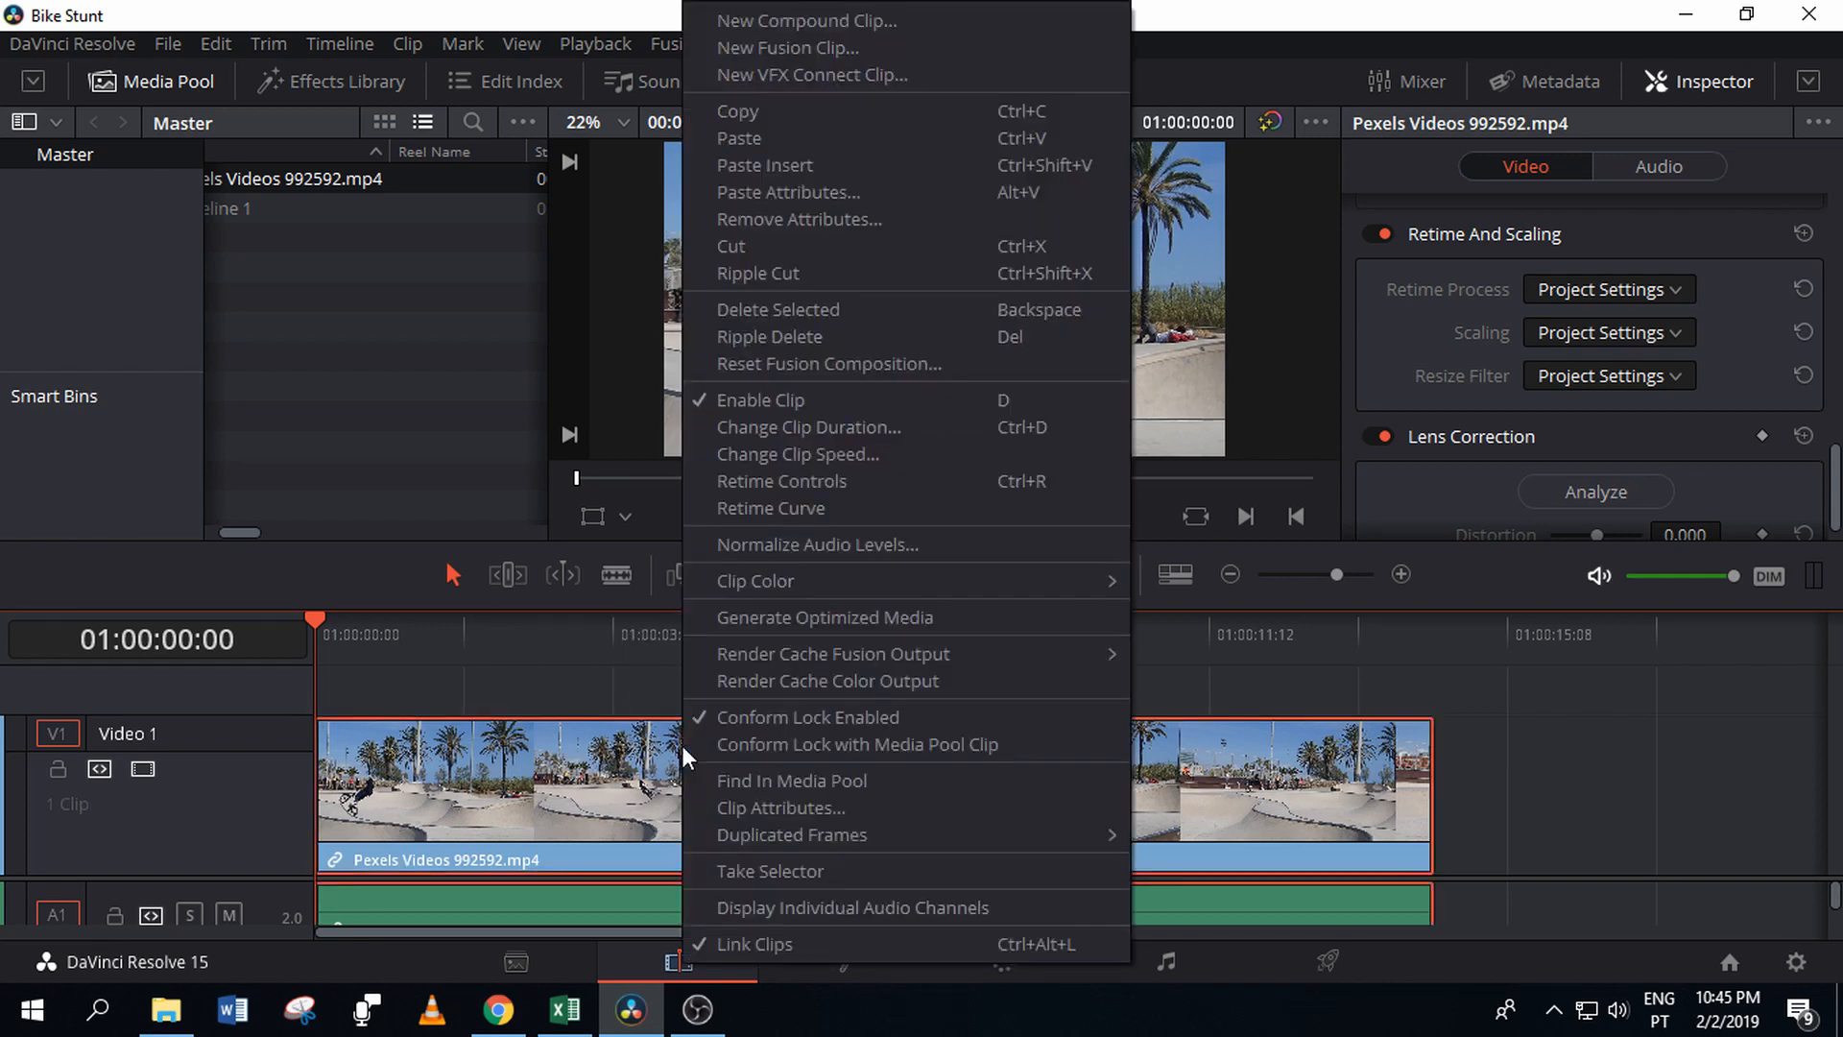
# Show the whole clip's Retime Controls at 100% and its Retime Frame curve beneath it.
pyautogui.click(797, 455)
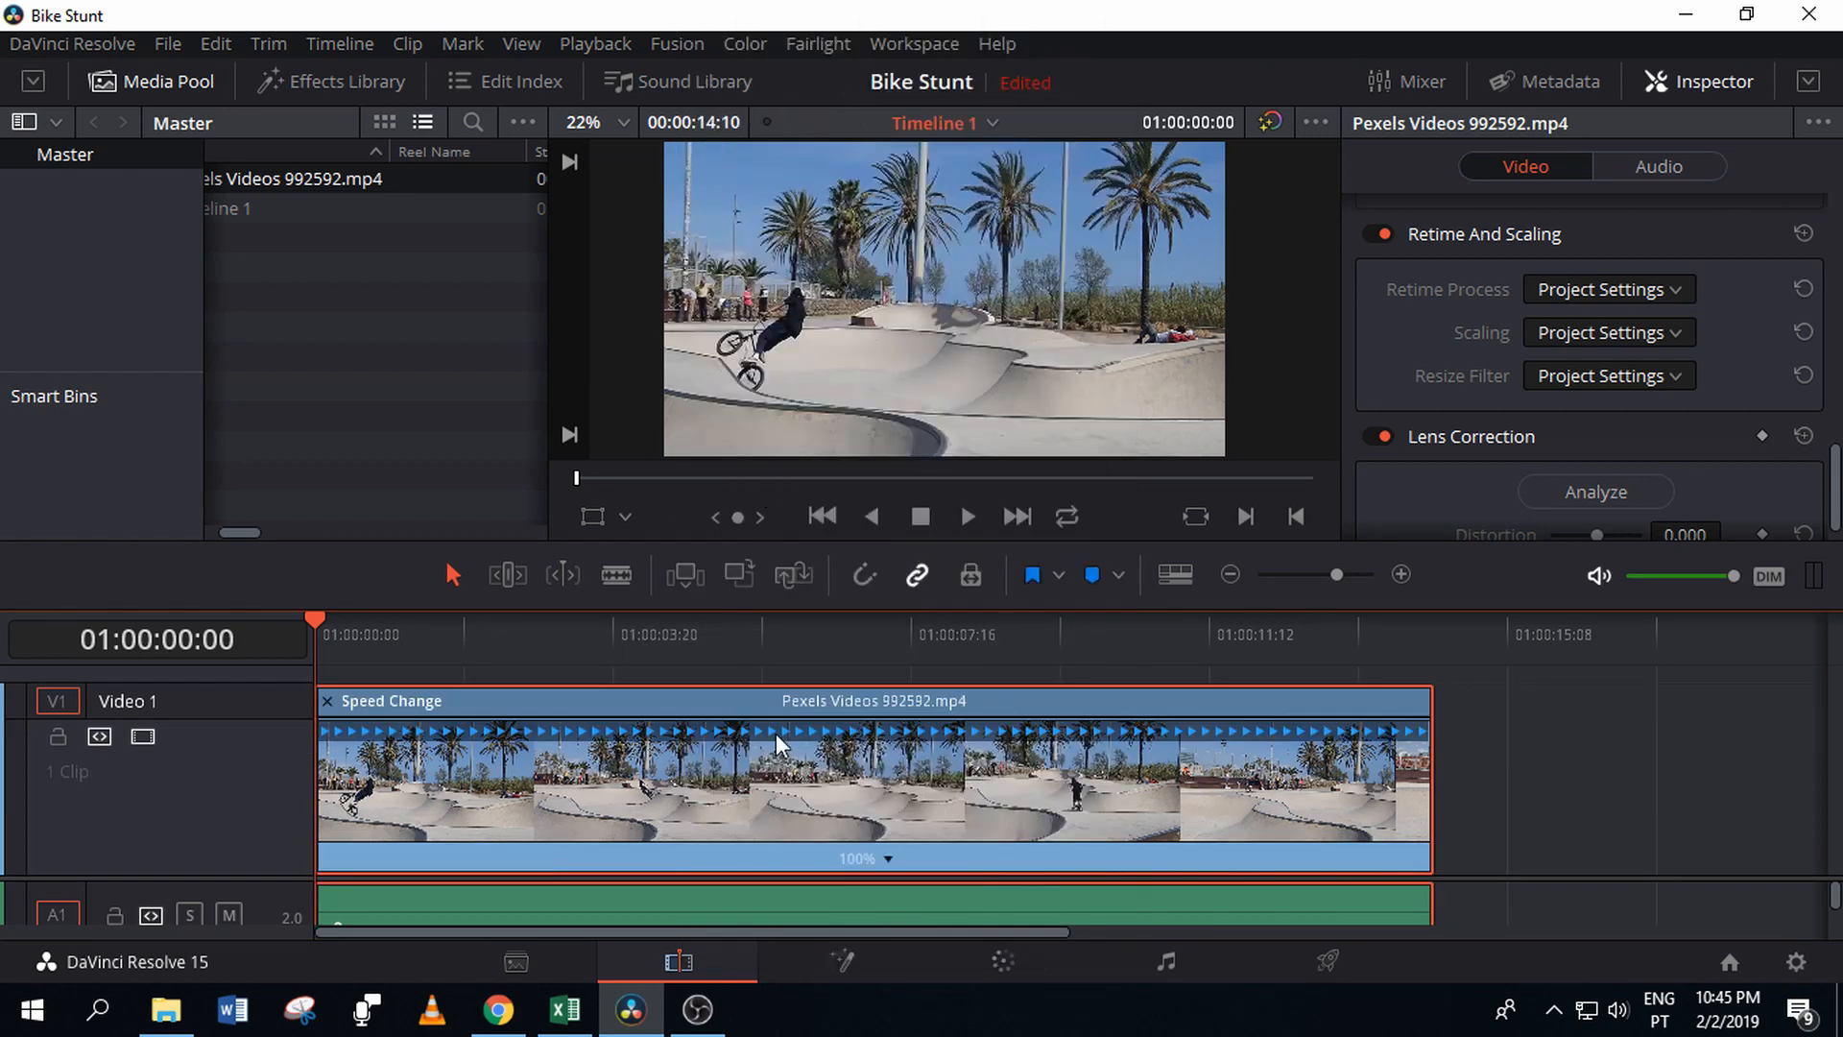
pyautogui.rightClick(776, 747)
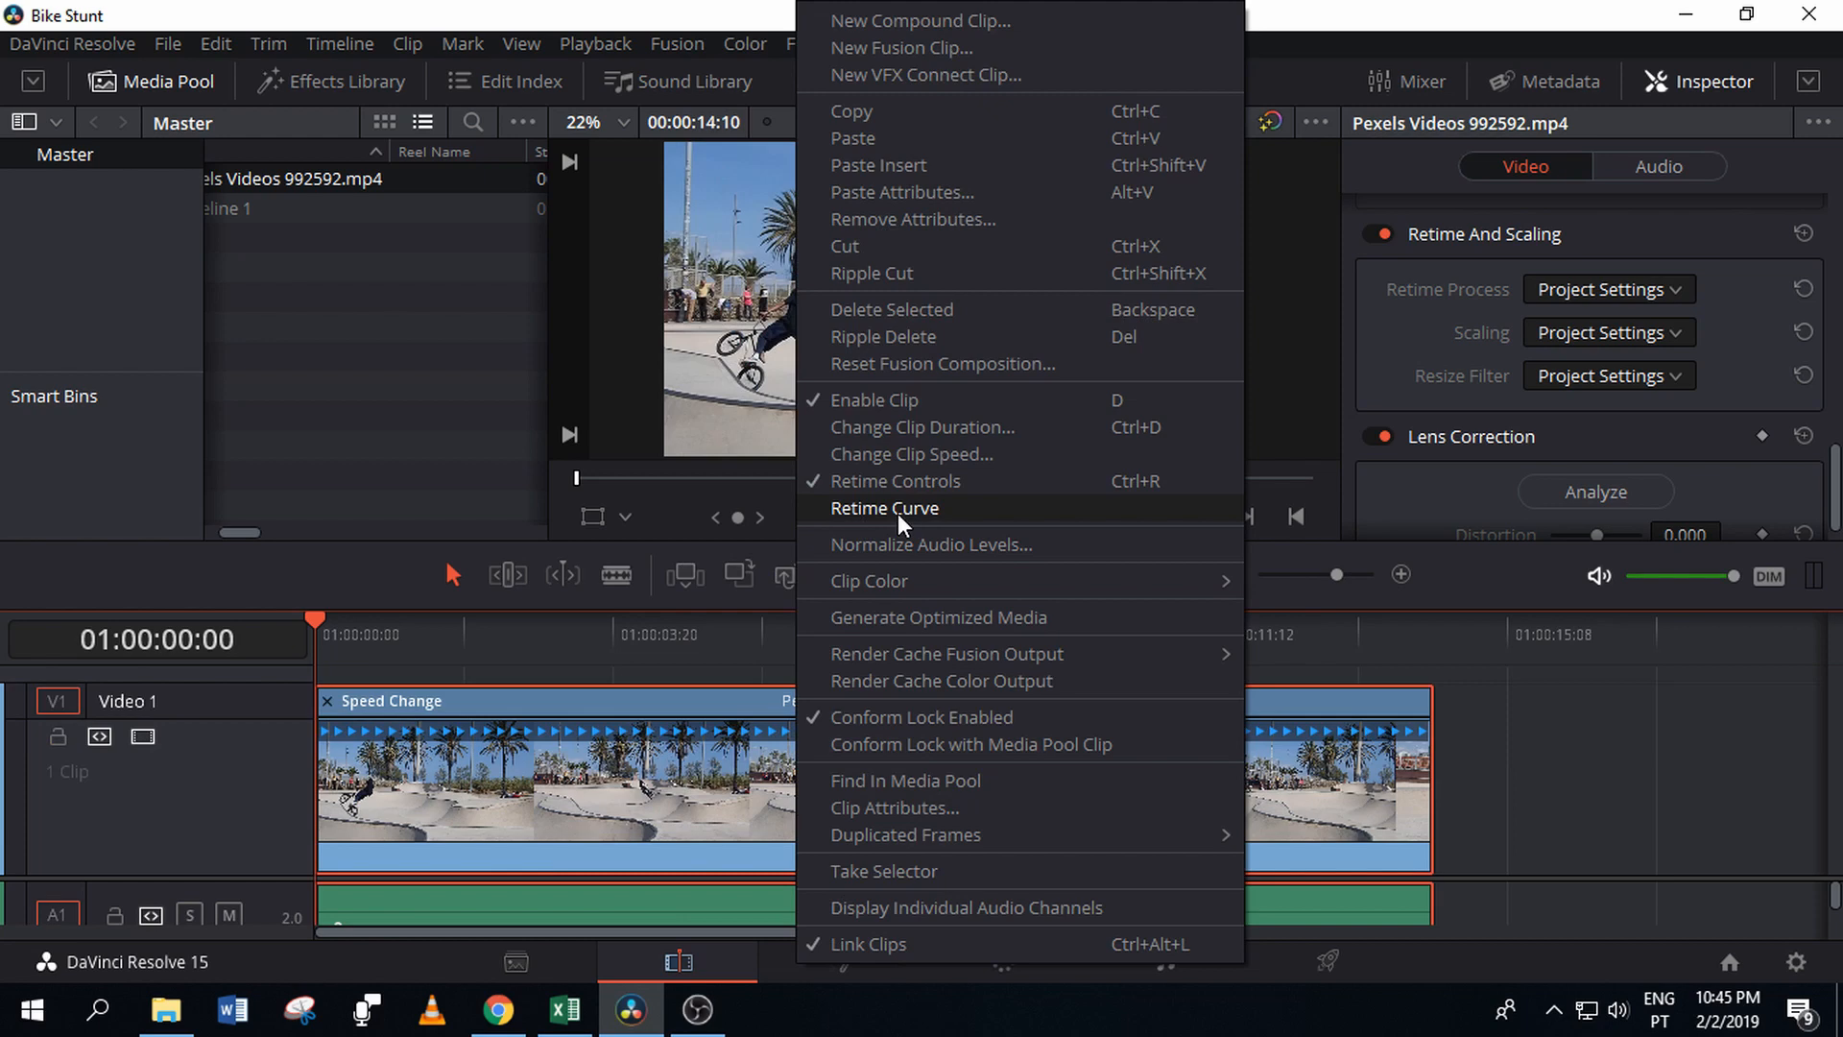
pyautogui.click(883, 507)
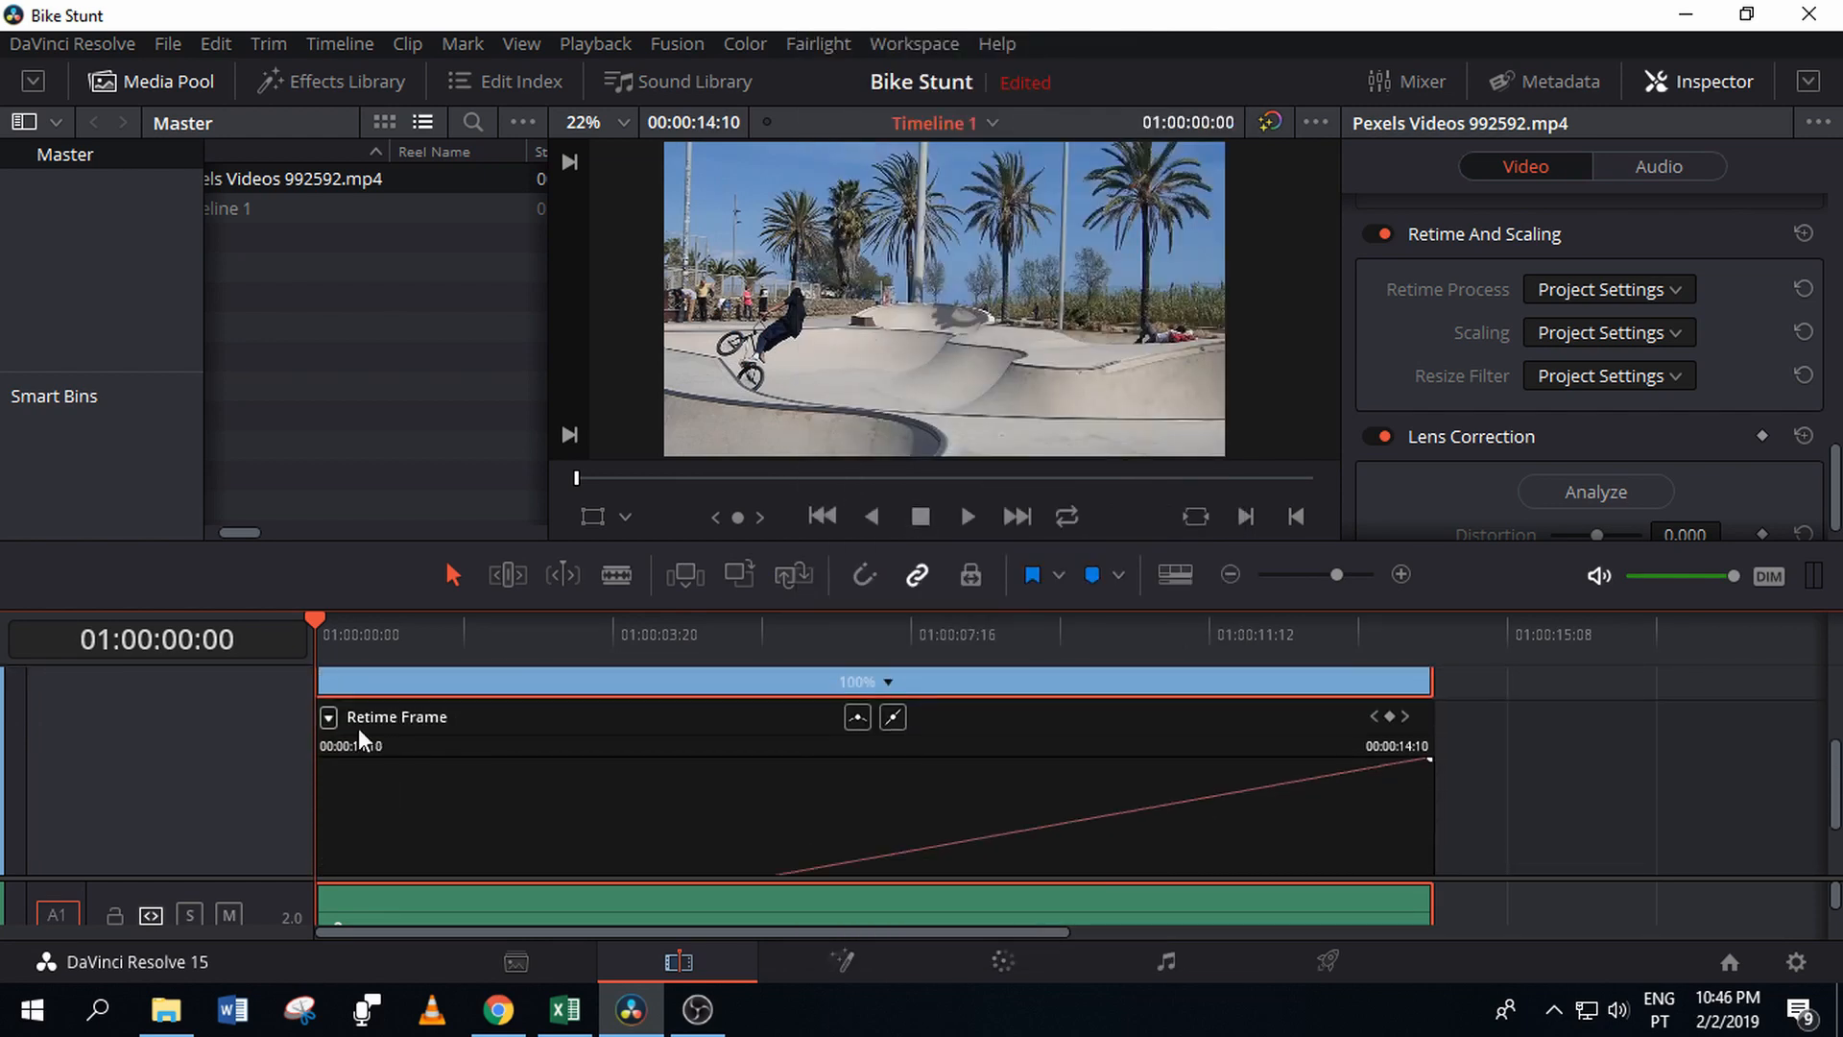
pyautogui.click(328, 716)
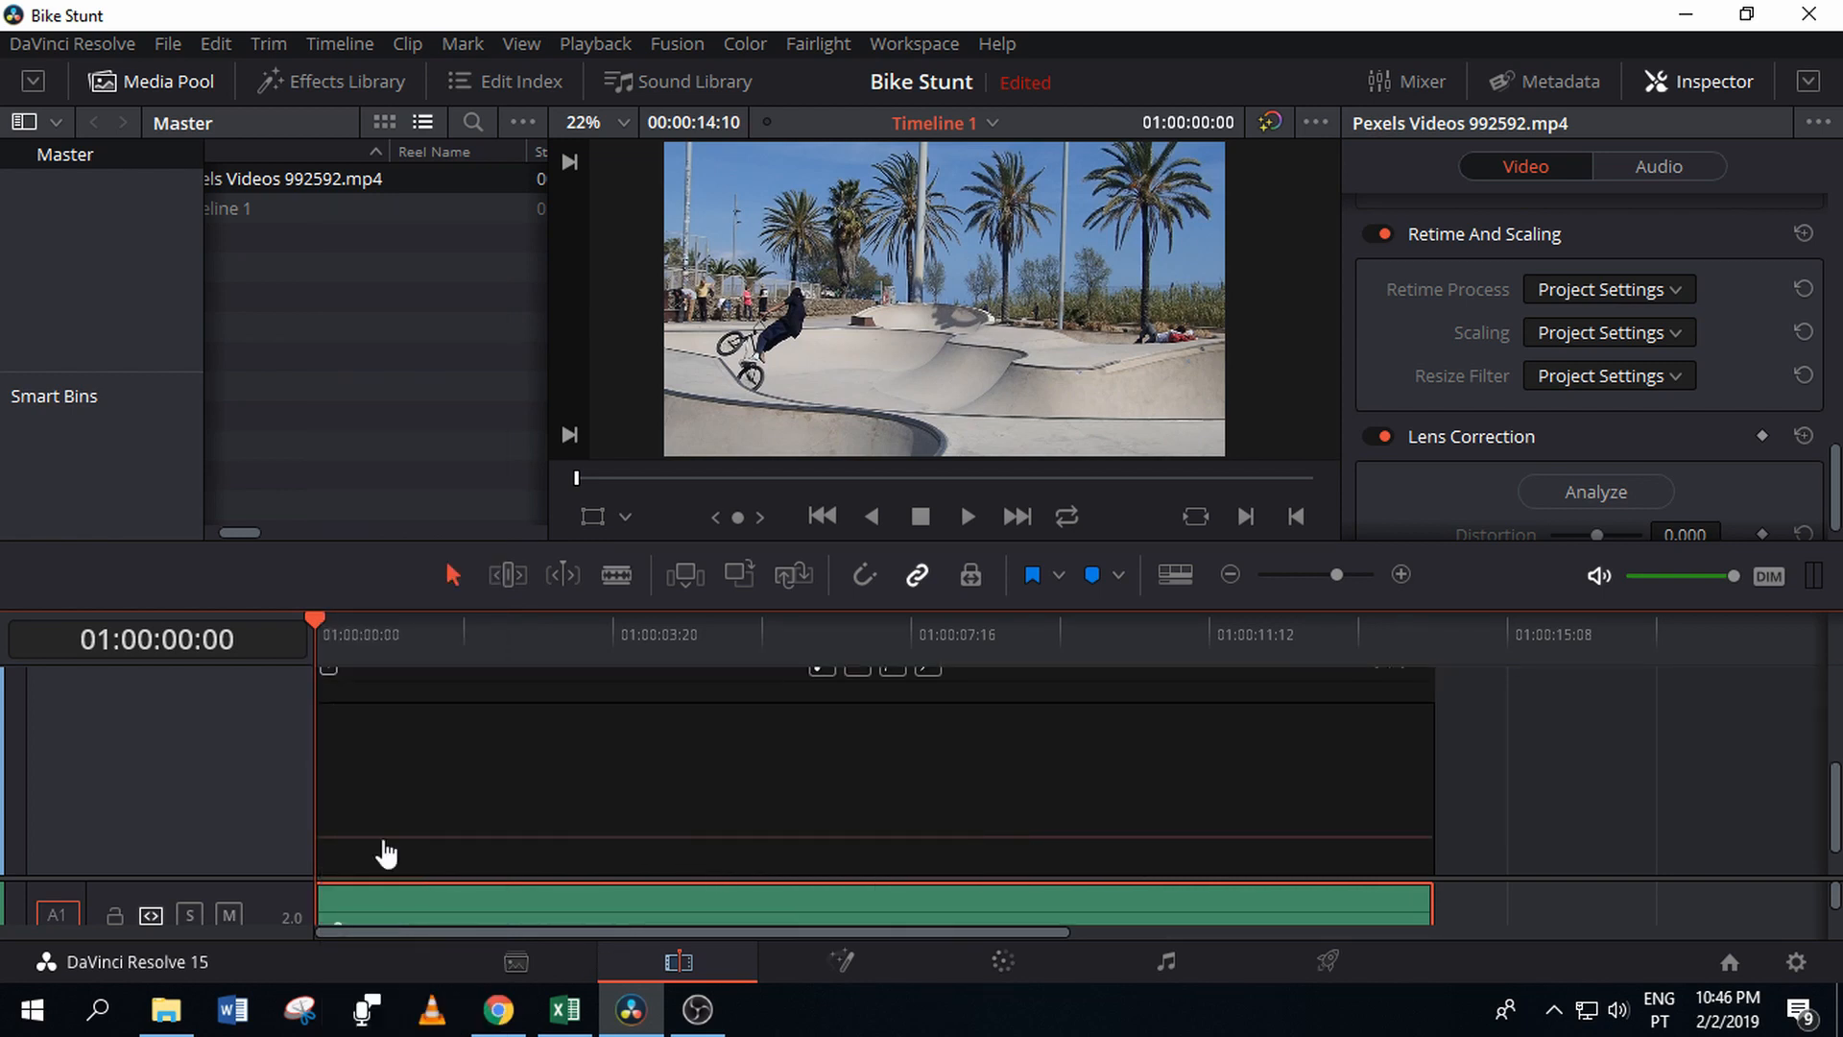
pyautogui.moveTo(1396, 841)
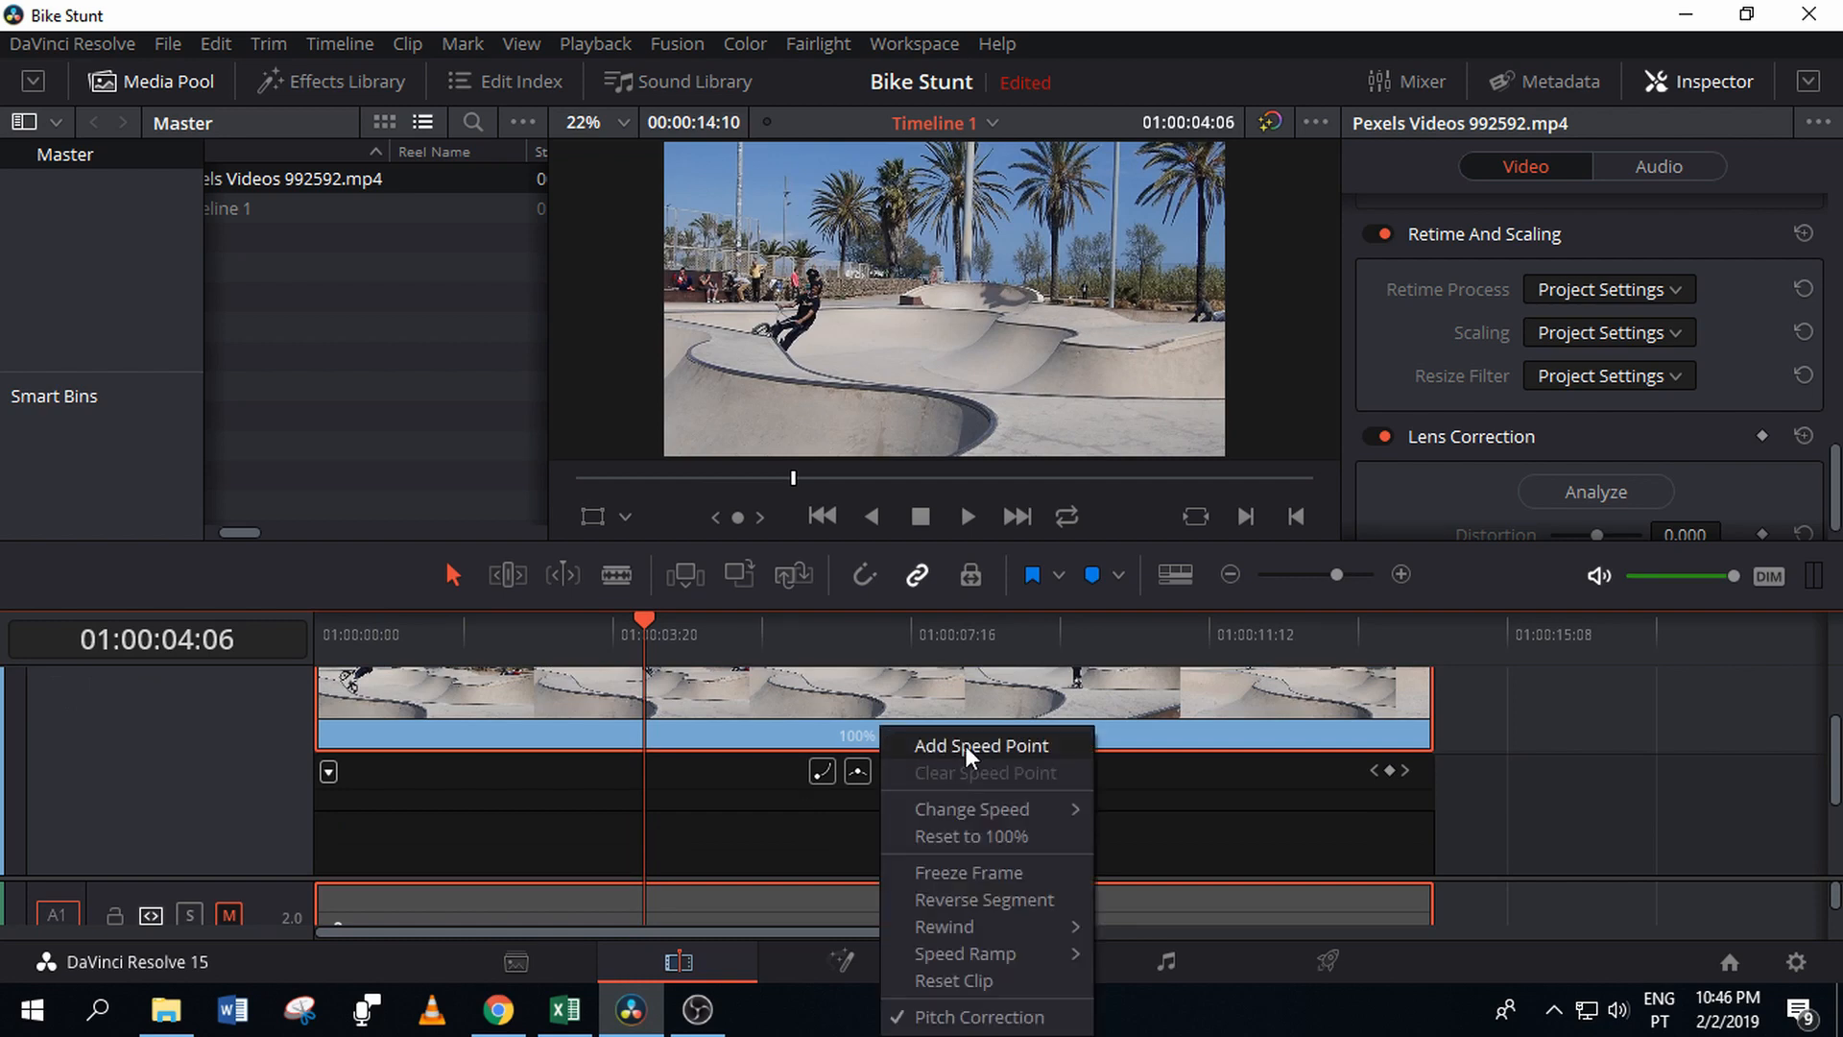
# Add a speed point at the playhead, then move to a later frame near 01:00:05:07.
pyautogui.click(981, 745)
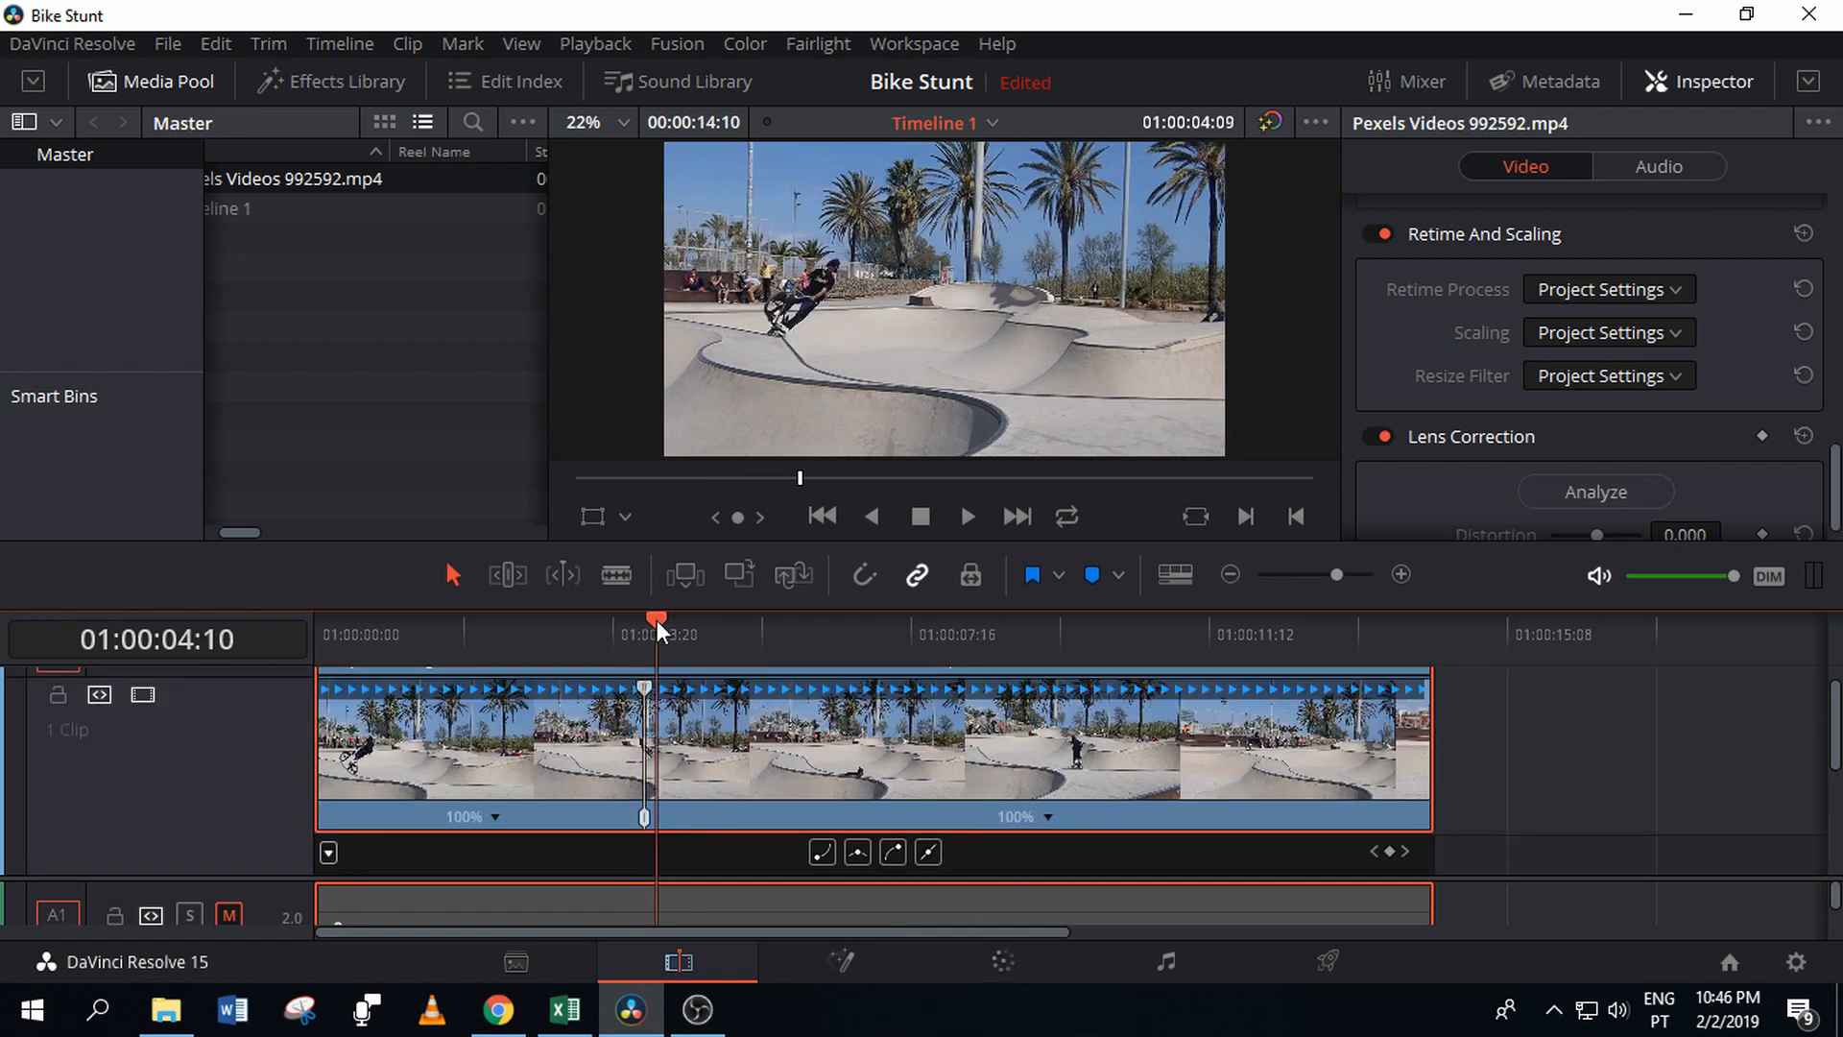
pyautogui.click(726, 620)
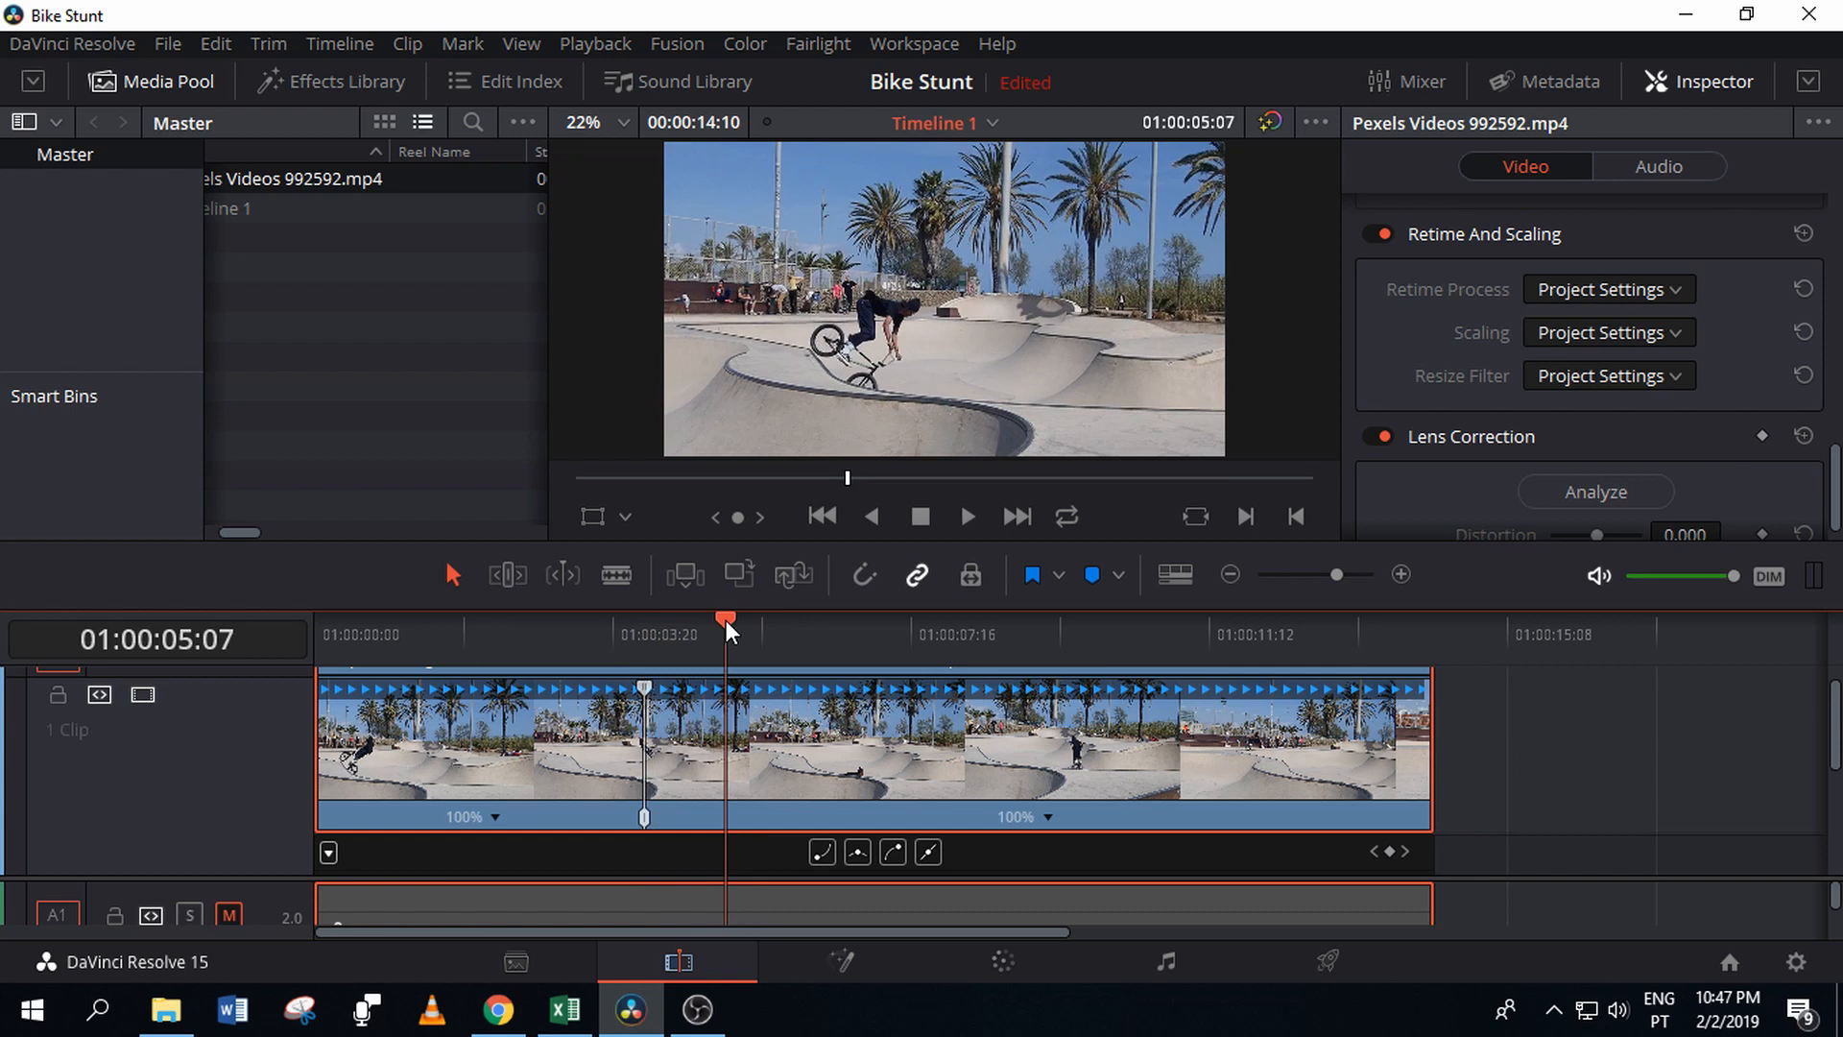
pyautogui.moveTo(724, 809)
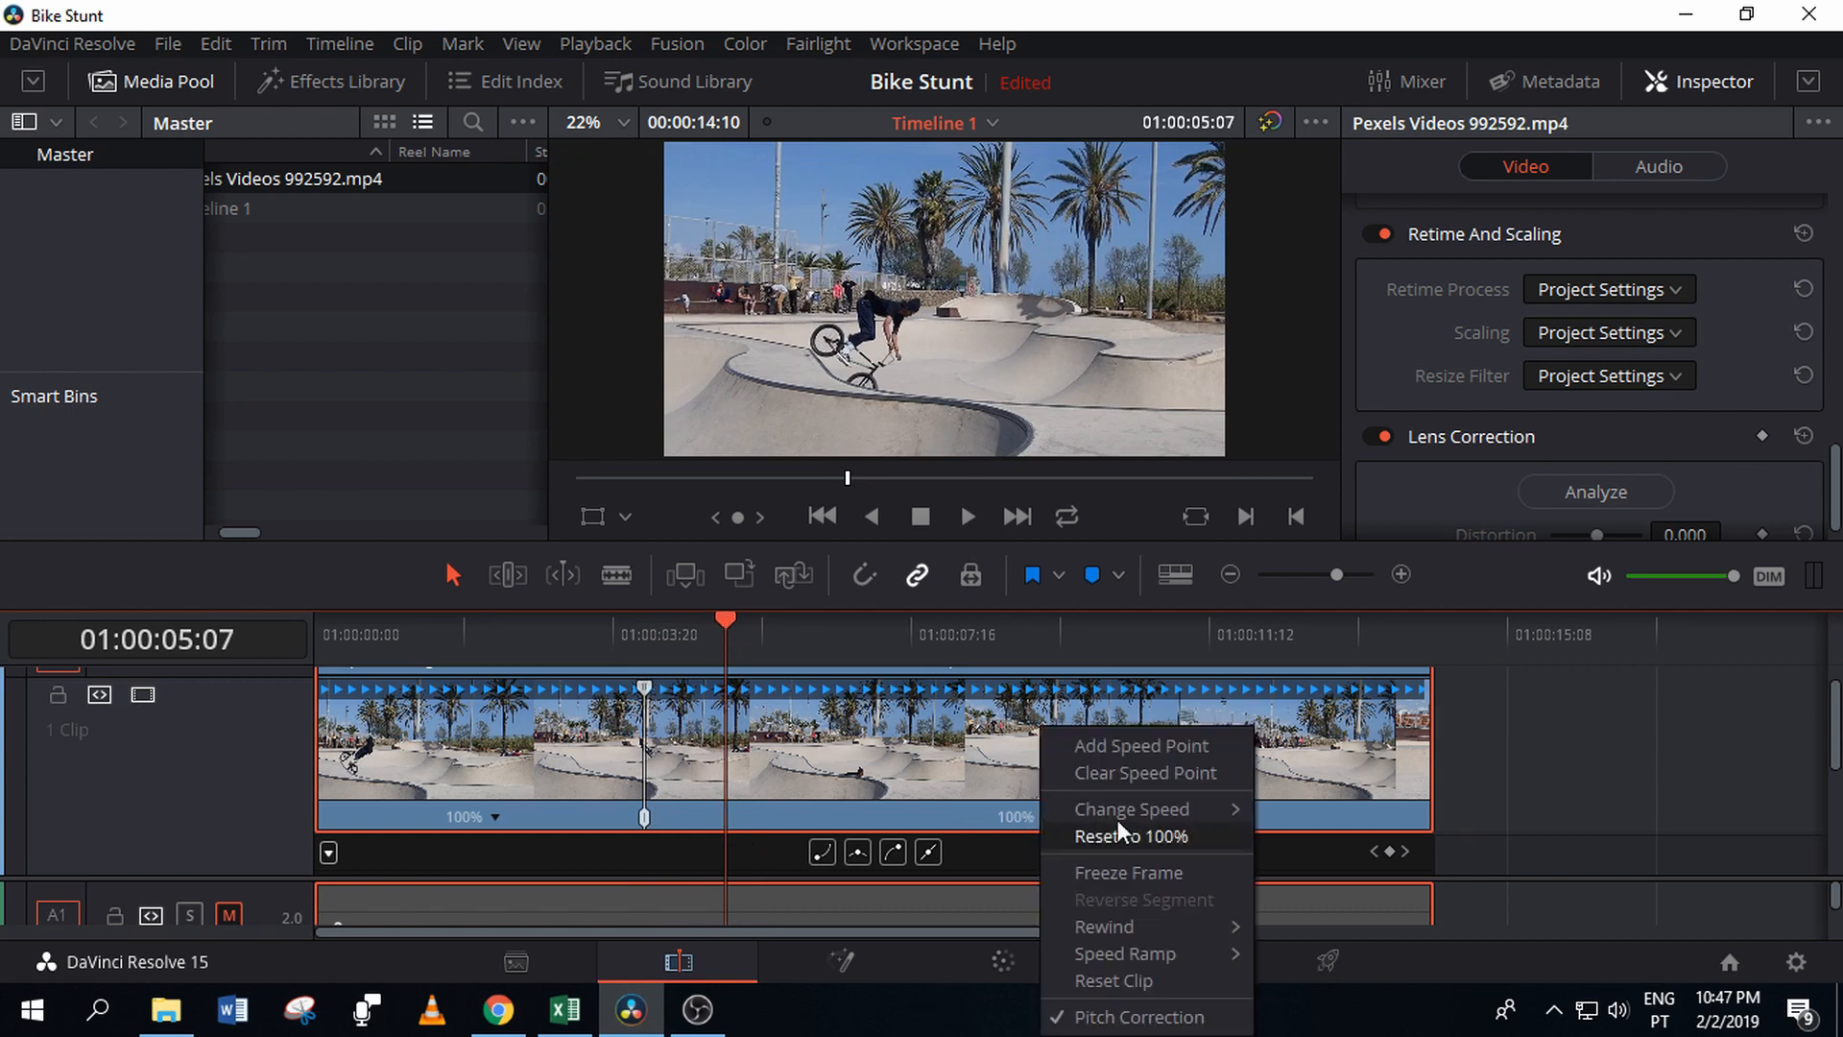
pyautogui.moveTo(1135, 747)
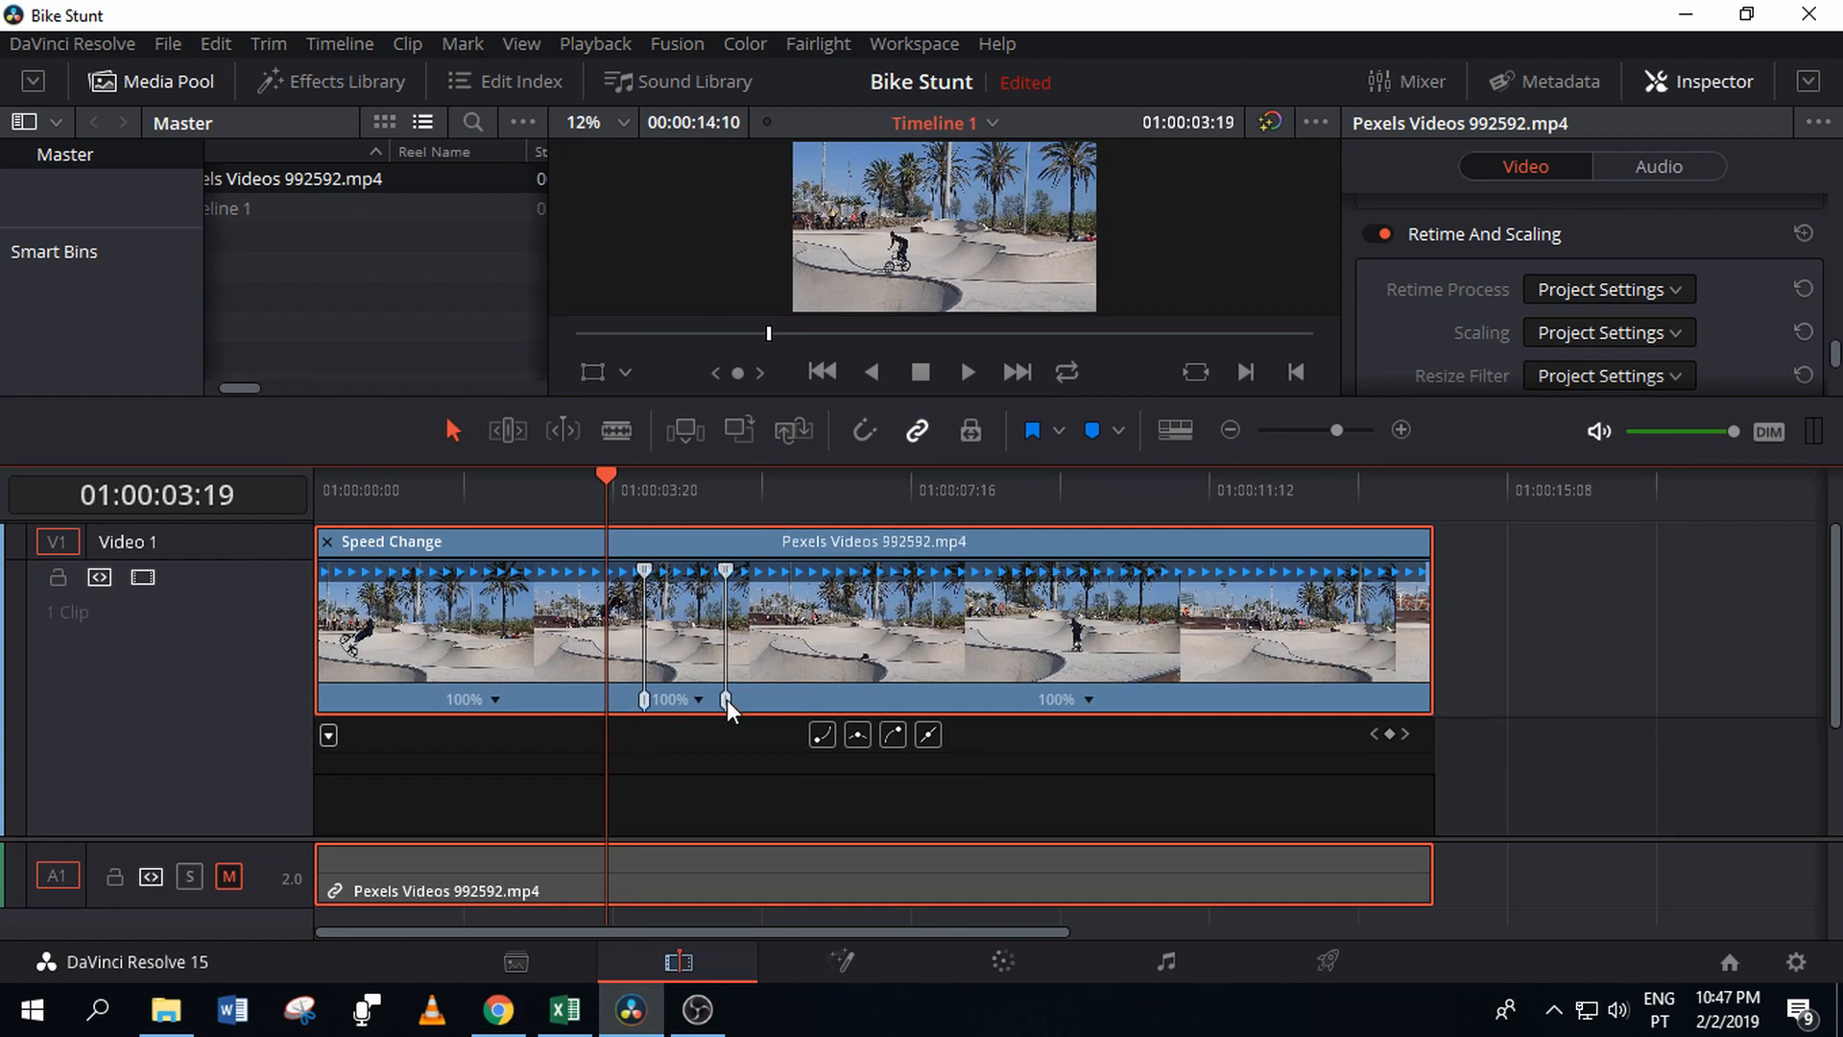
pyautogui.moveTo(699, 665)
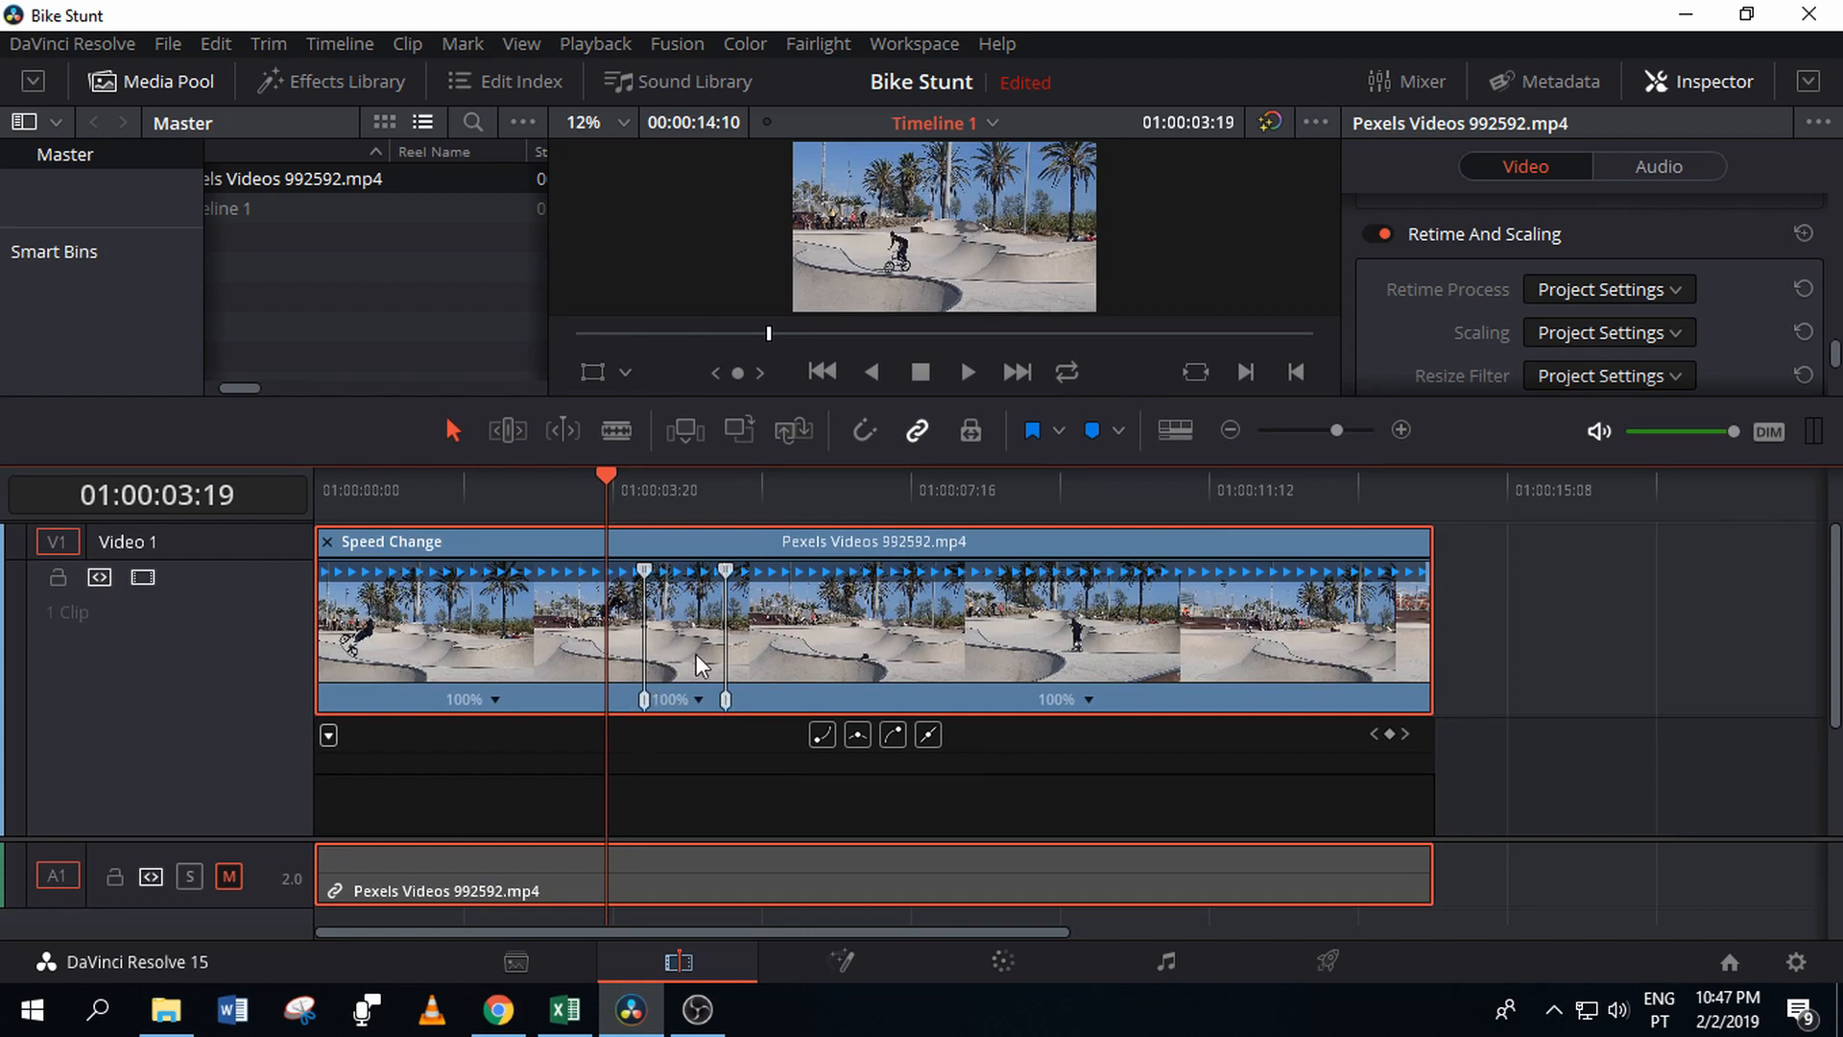
pyautogui.moveTo(639, 576)
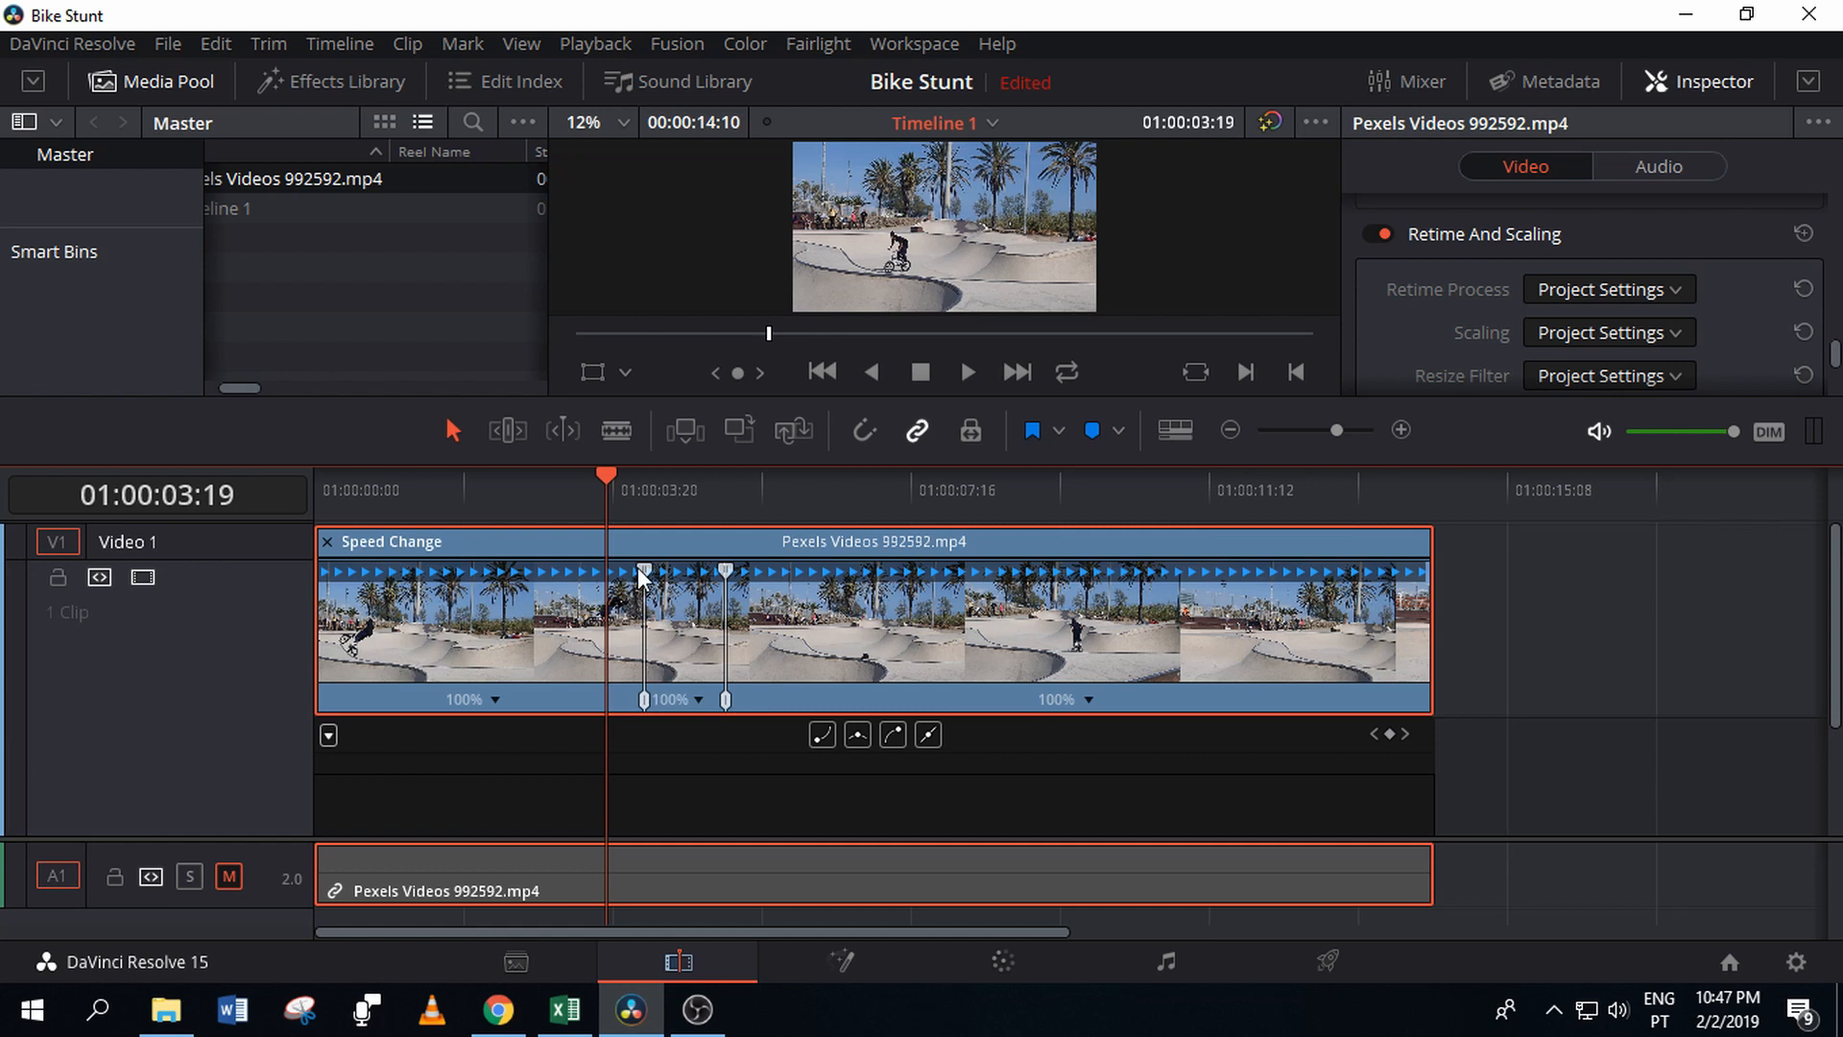
pyautogui.moveTo(699, 642)
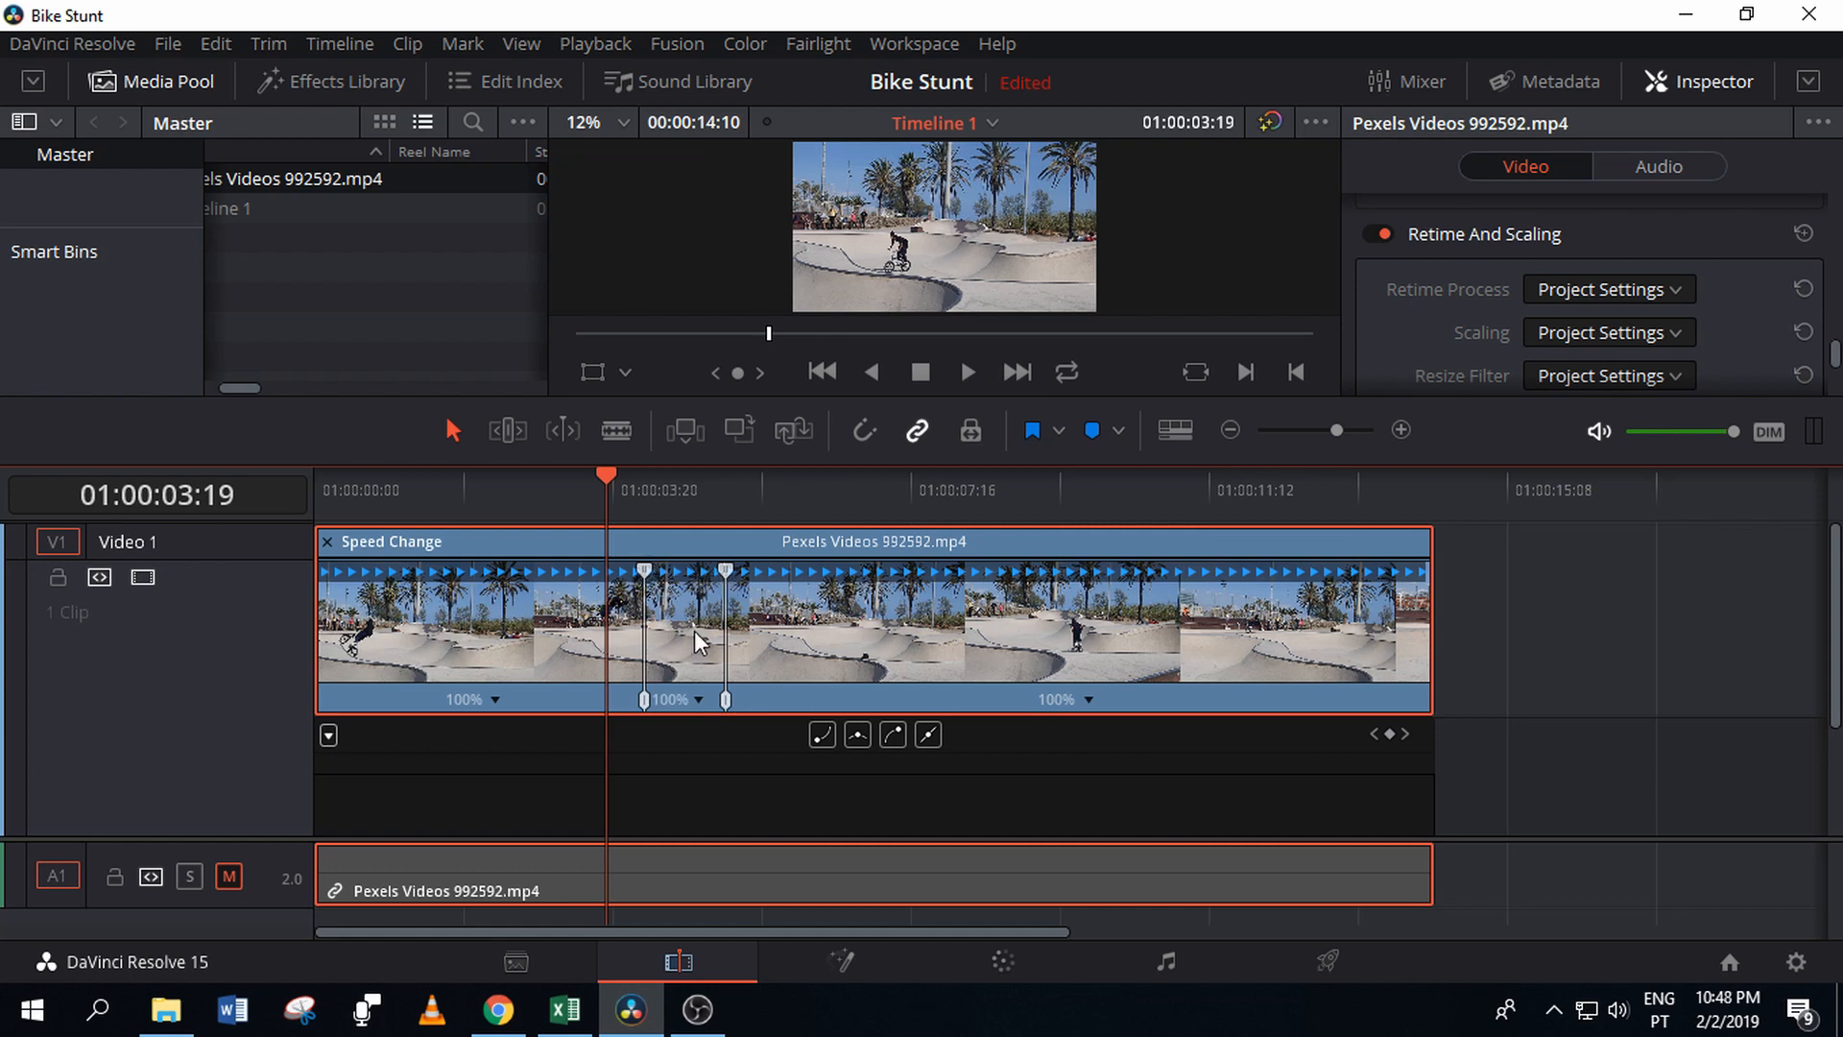
# Drag the second speed point to slow the section to about 31% and play it back twice.
pyautogui.click(507, 430)
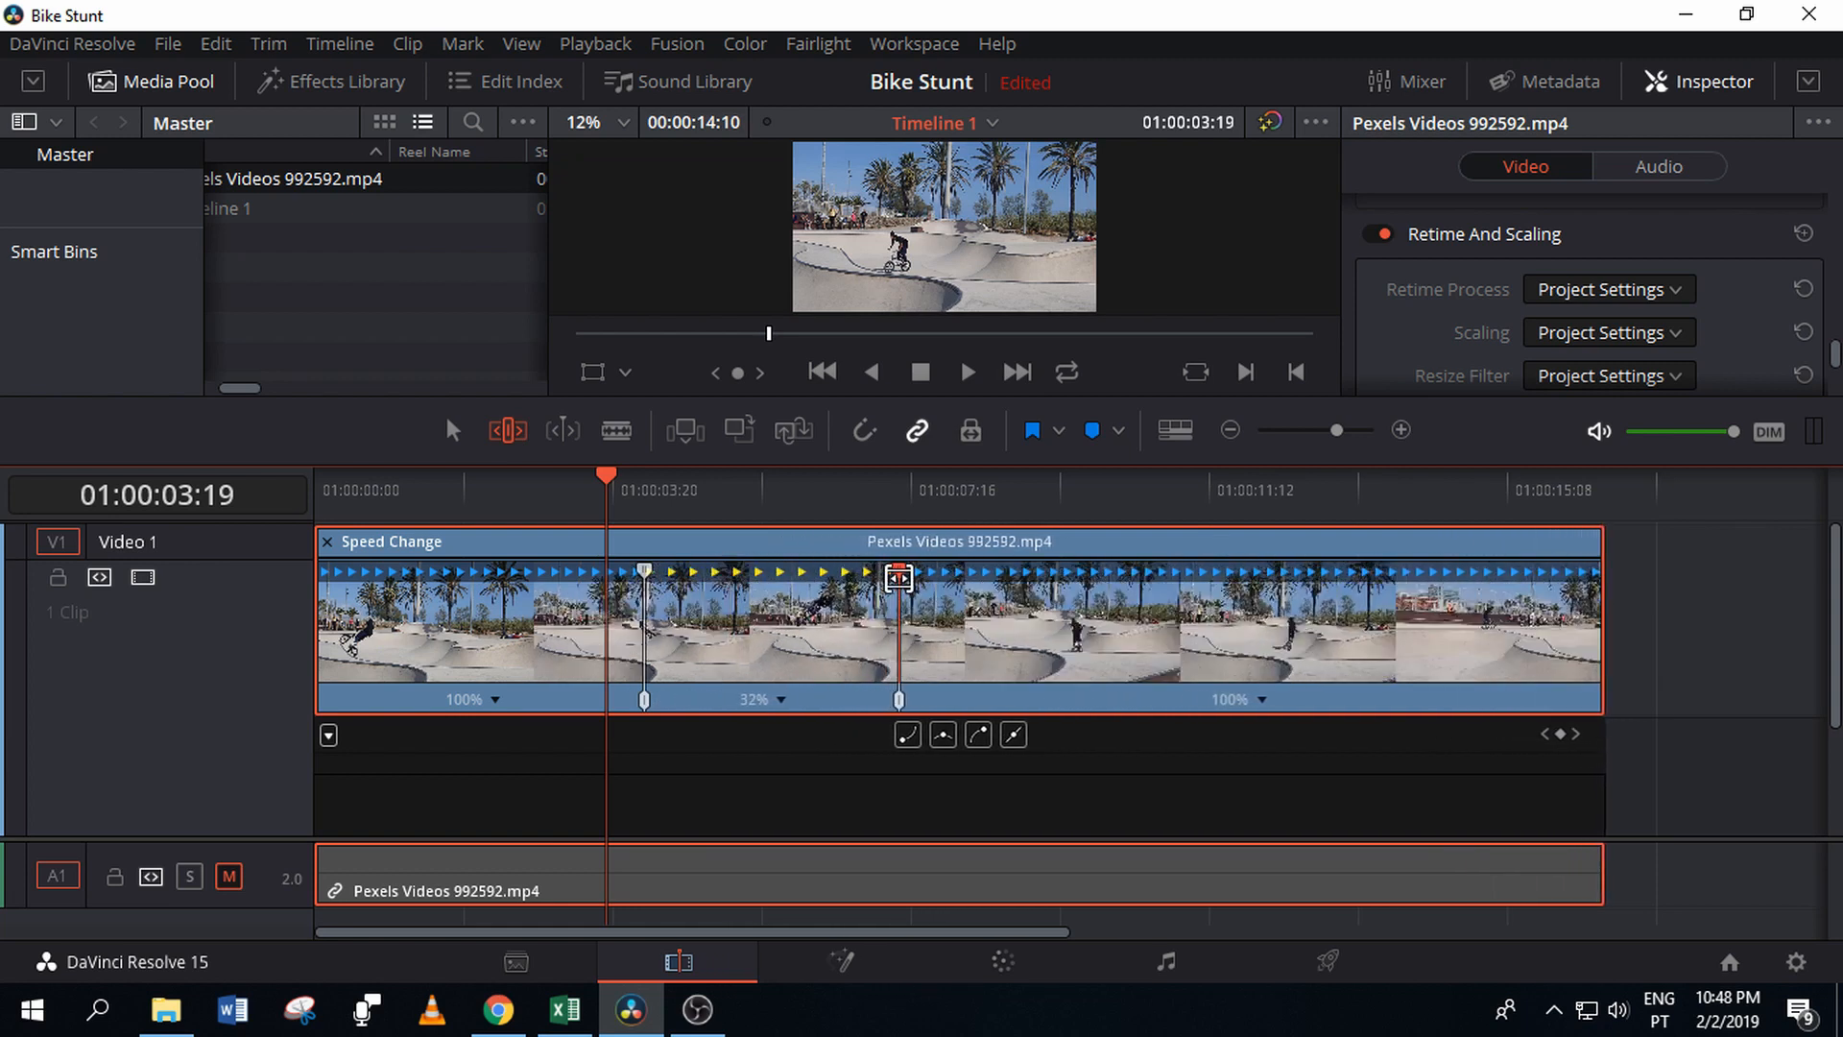
pyautogui.moveTo(898, 576); pyautogui.dragTo(651, 603)
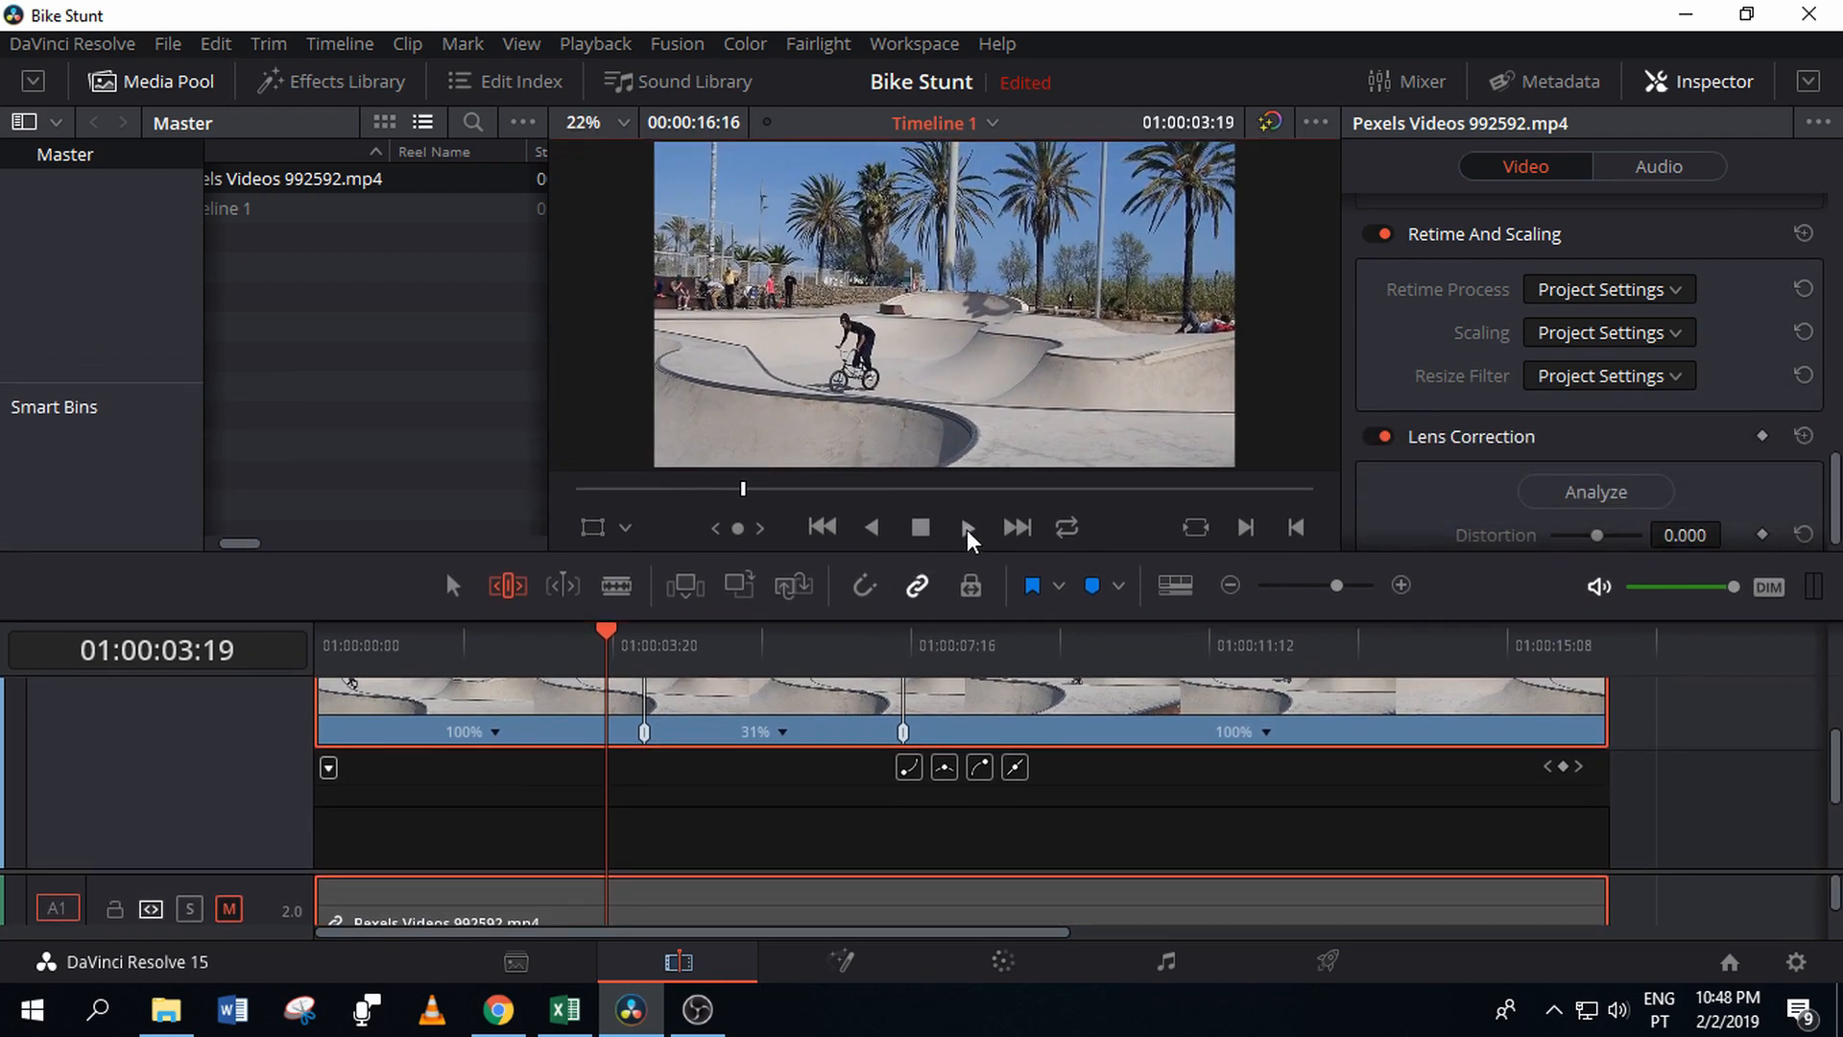
pyautogui.click(966, 527)
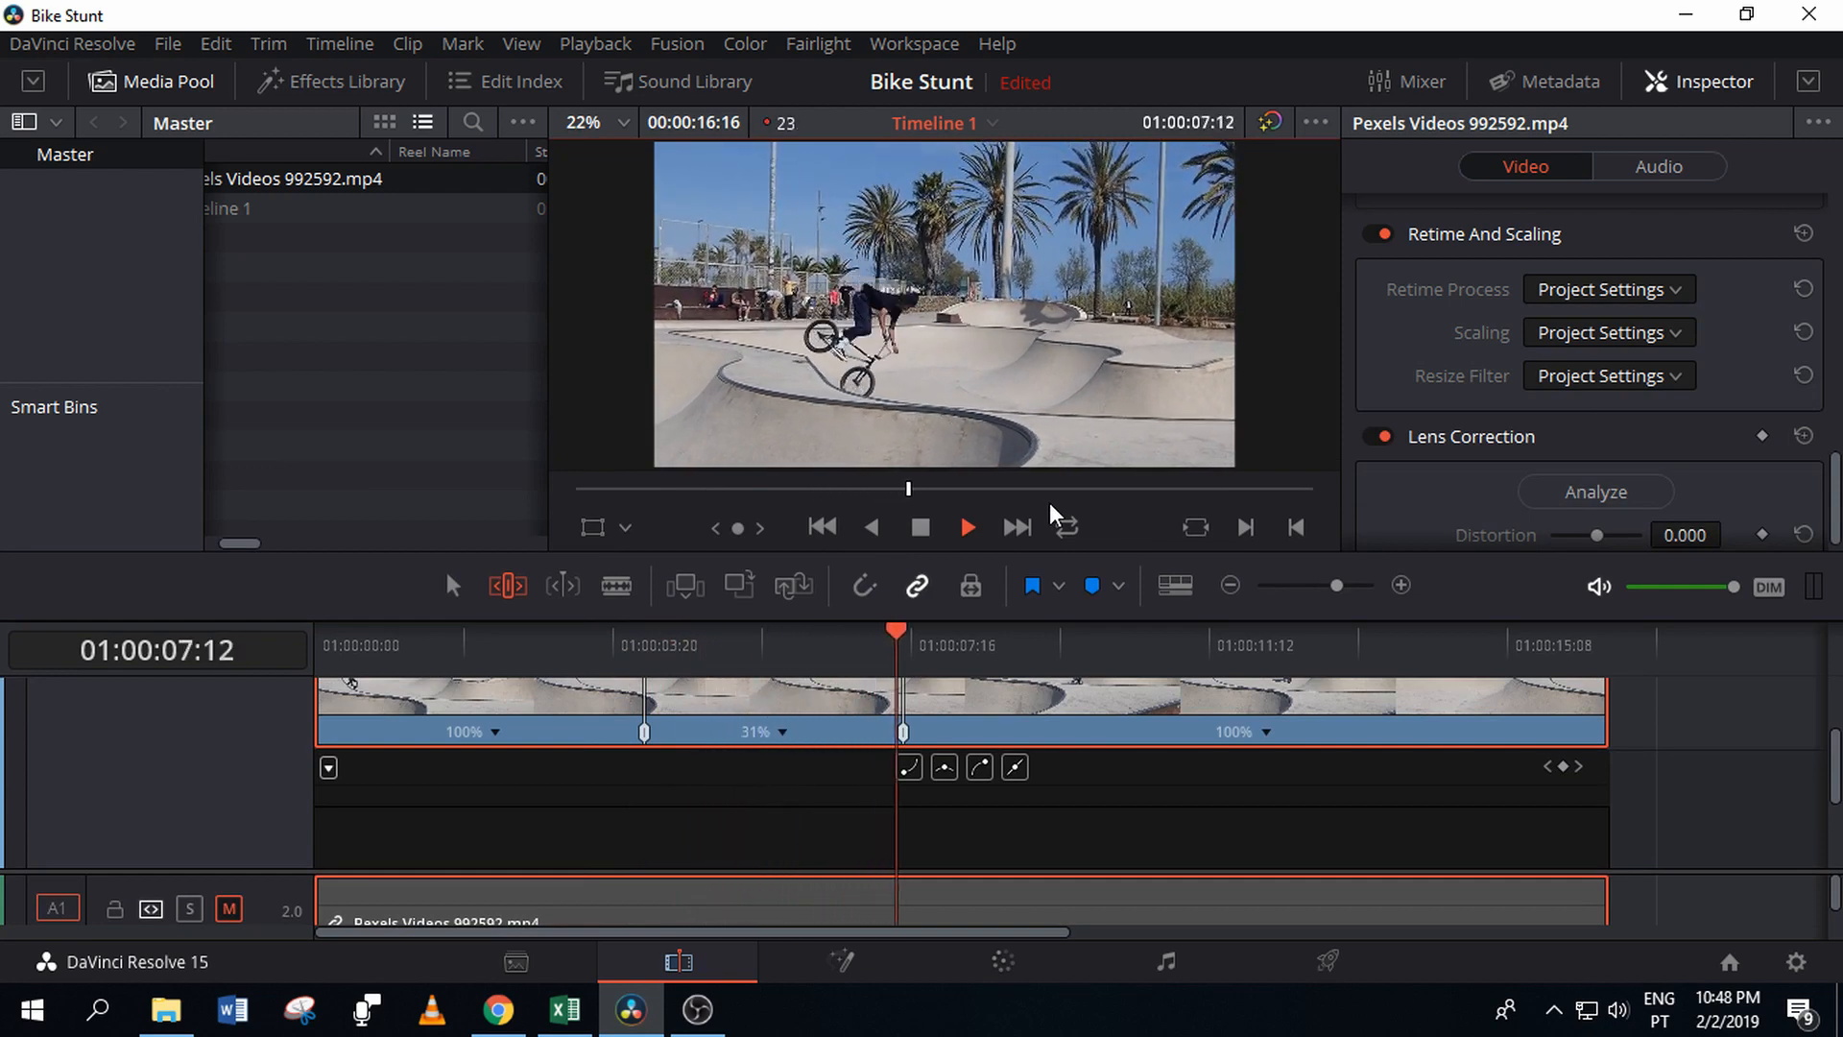
pyautogui.click(966, 526)
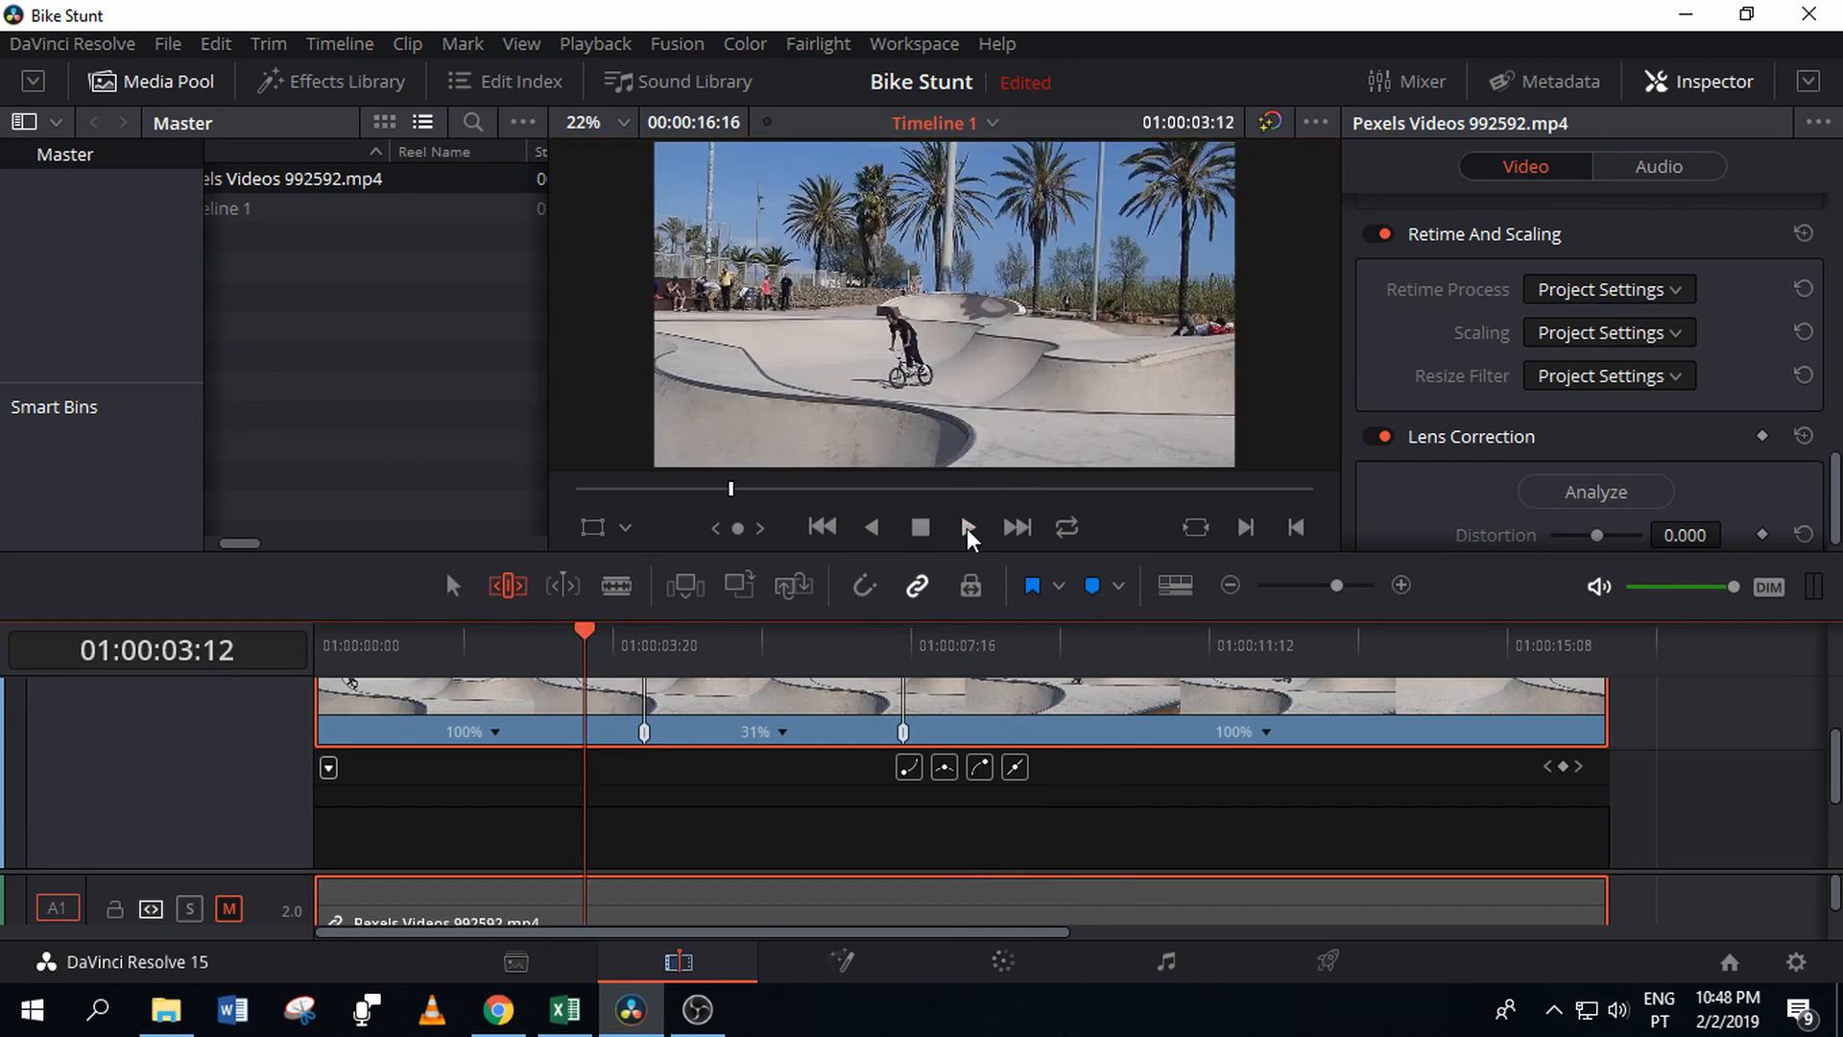
pyautogui.click(966, 527)
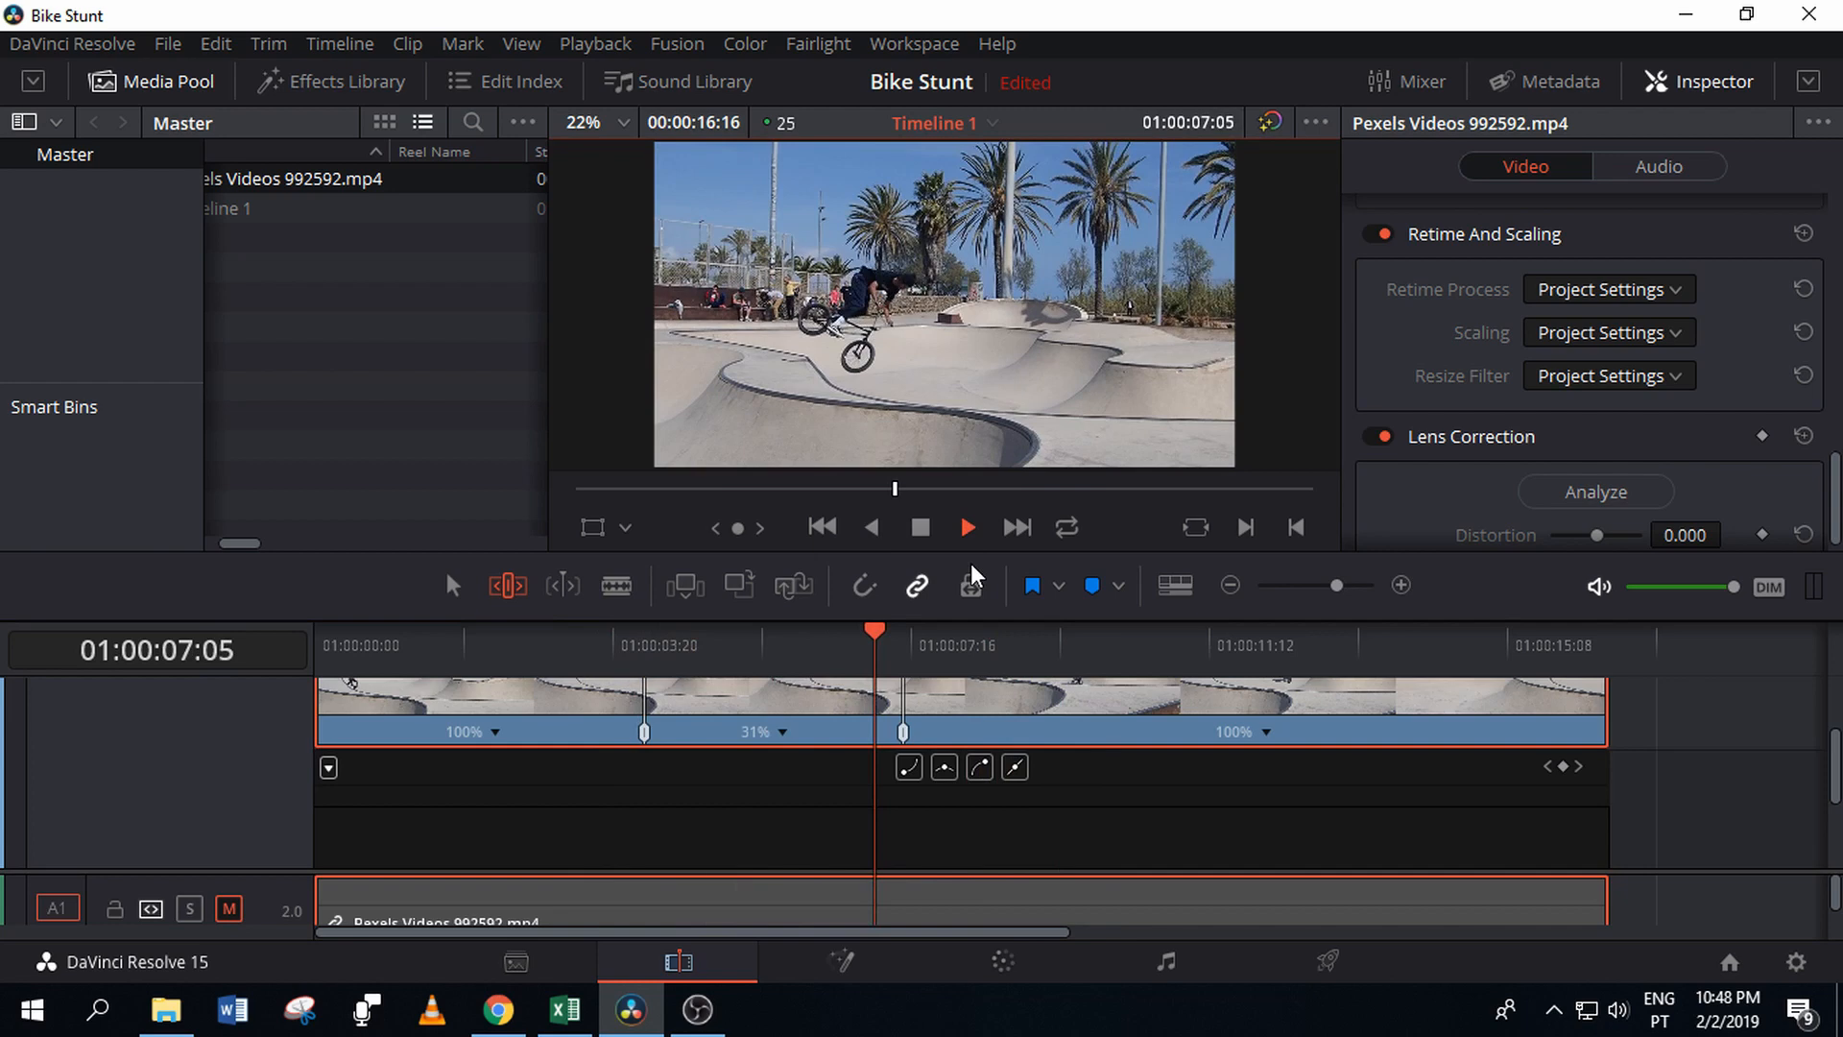
pyautogui.click(966, 527)
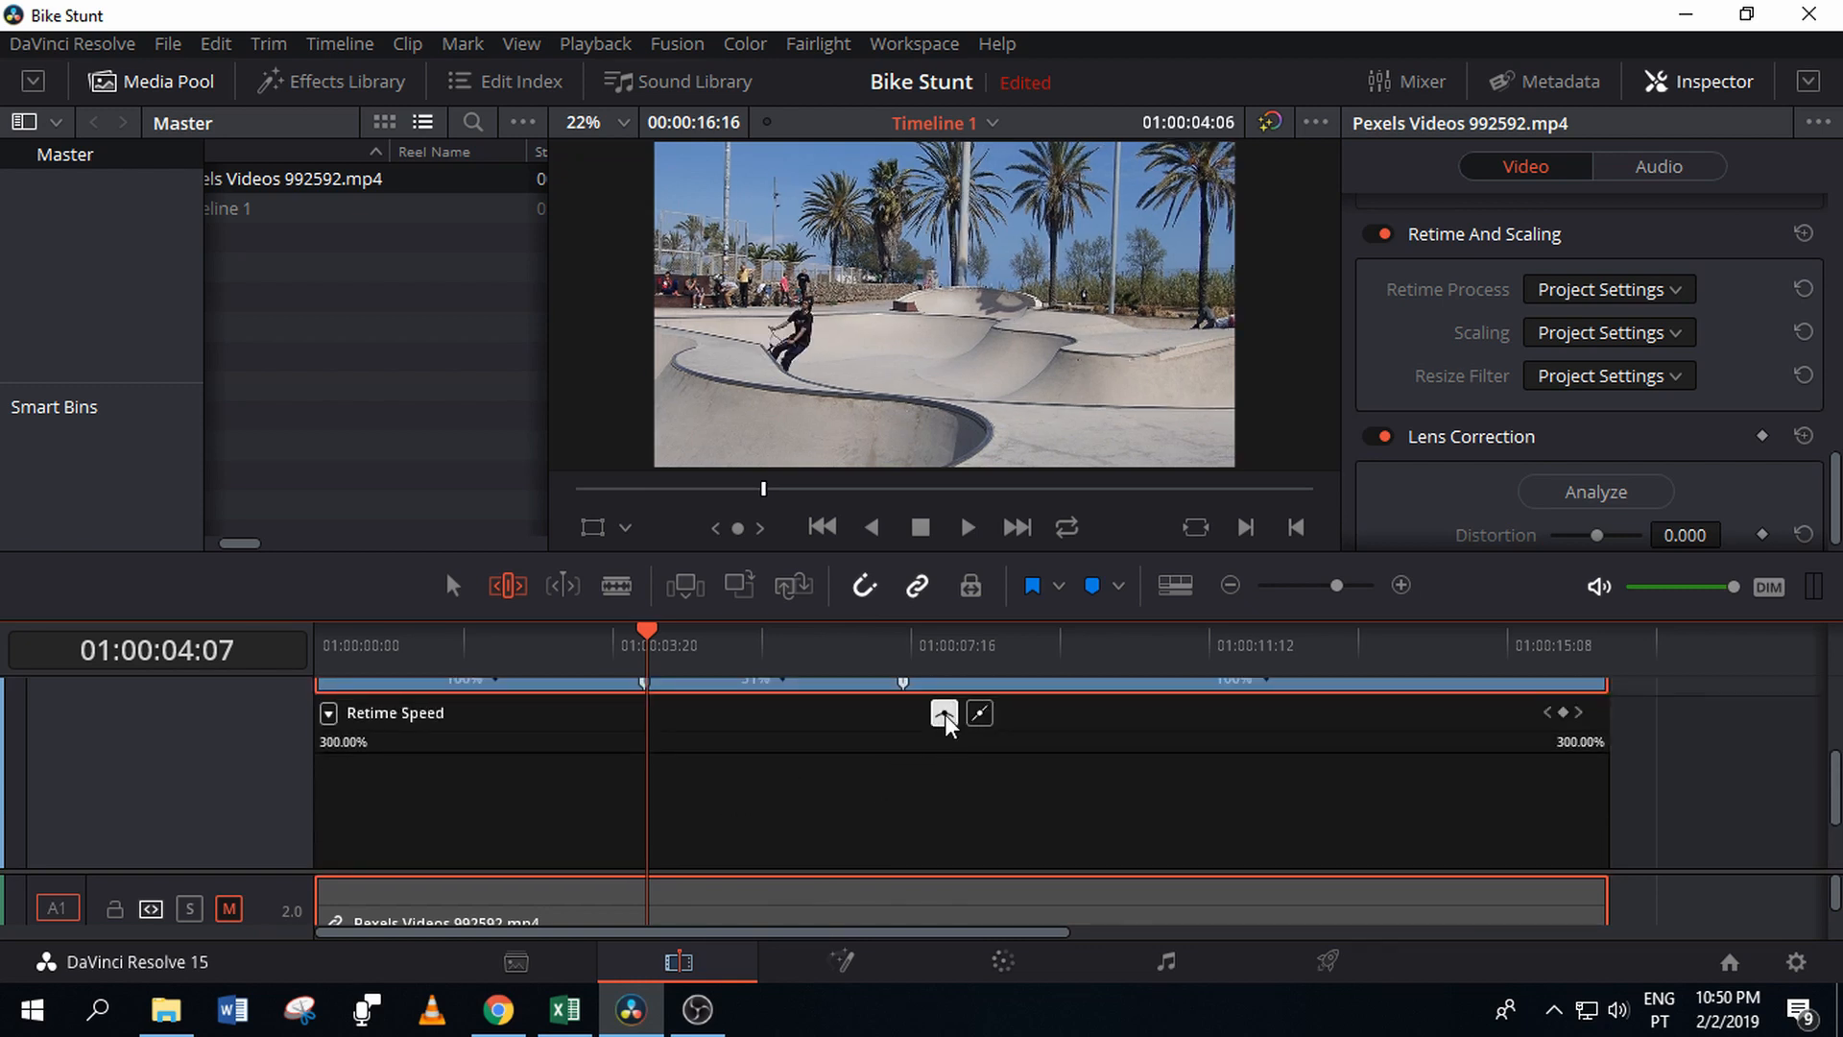
# Ease in/out the speed keyframes around the 31% section and review the playback.
pyautogui.click(946, 714)
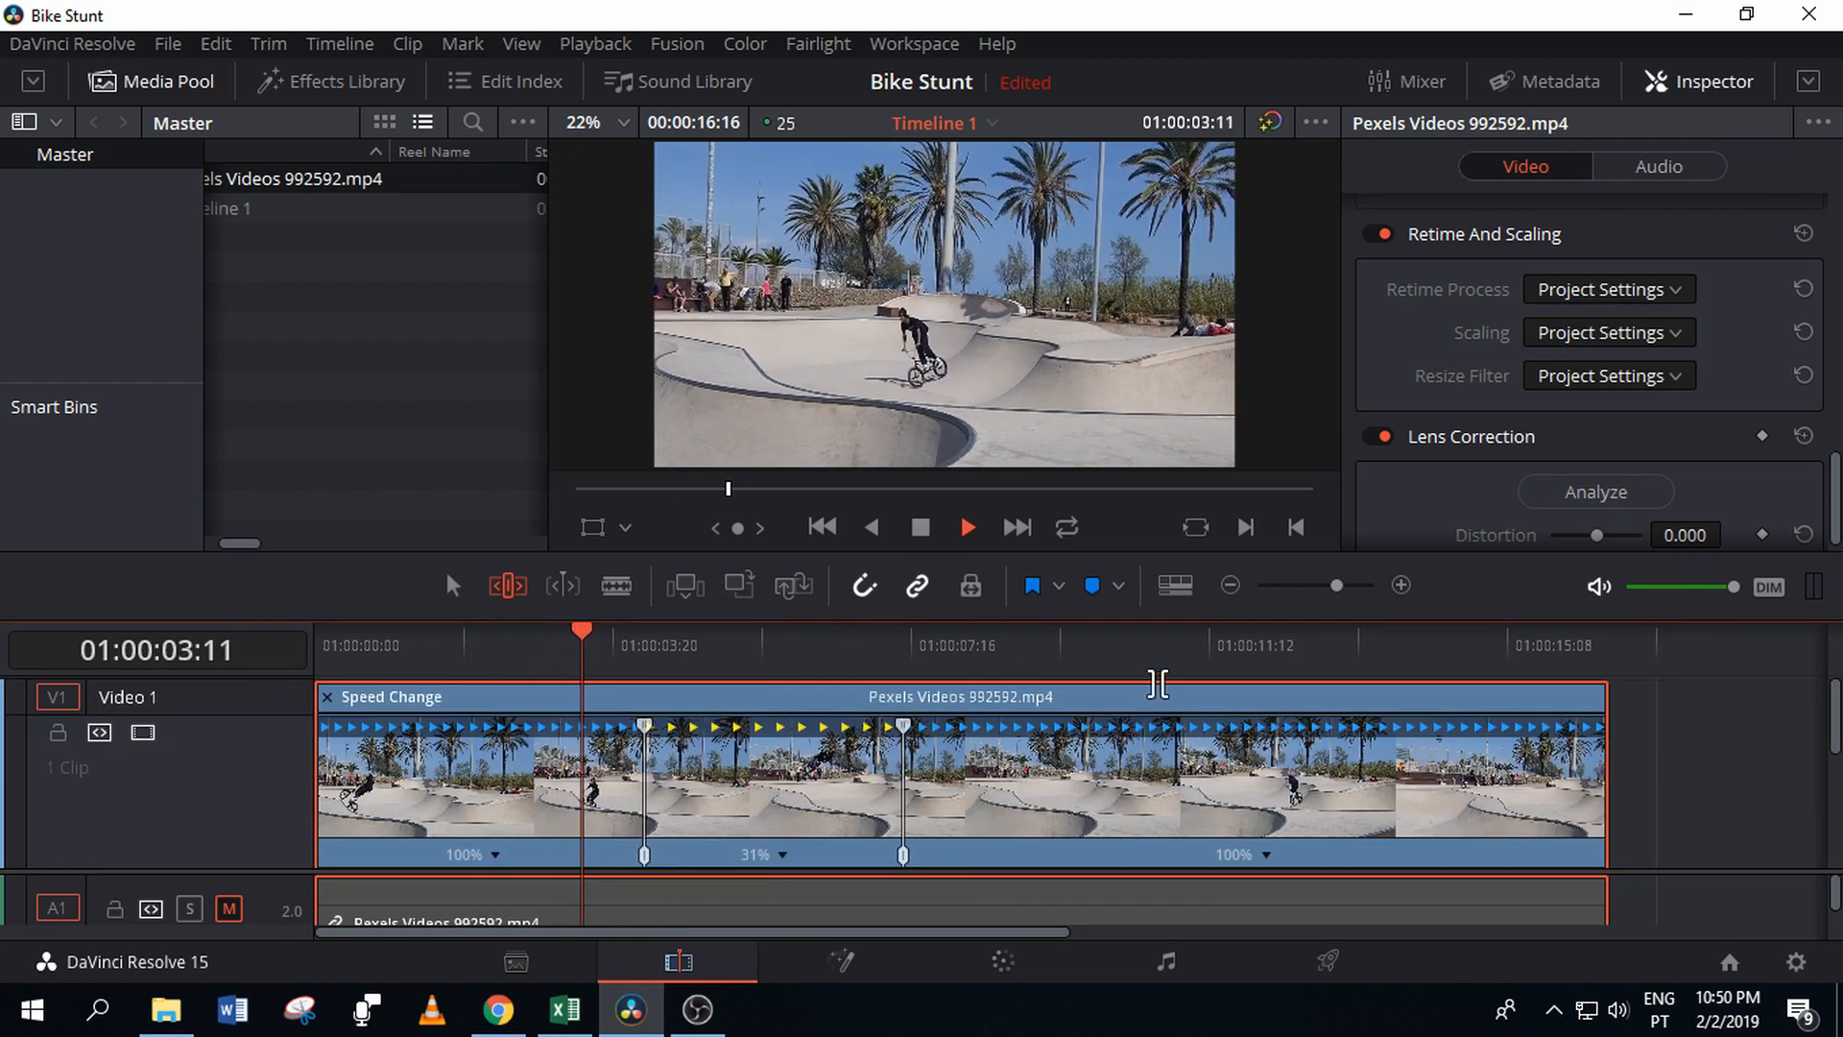
pyautogui.click(738, 643)
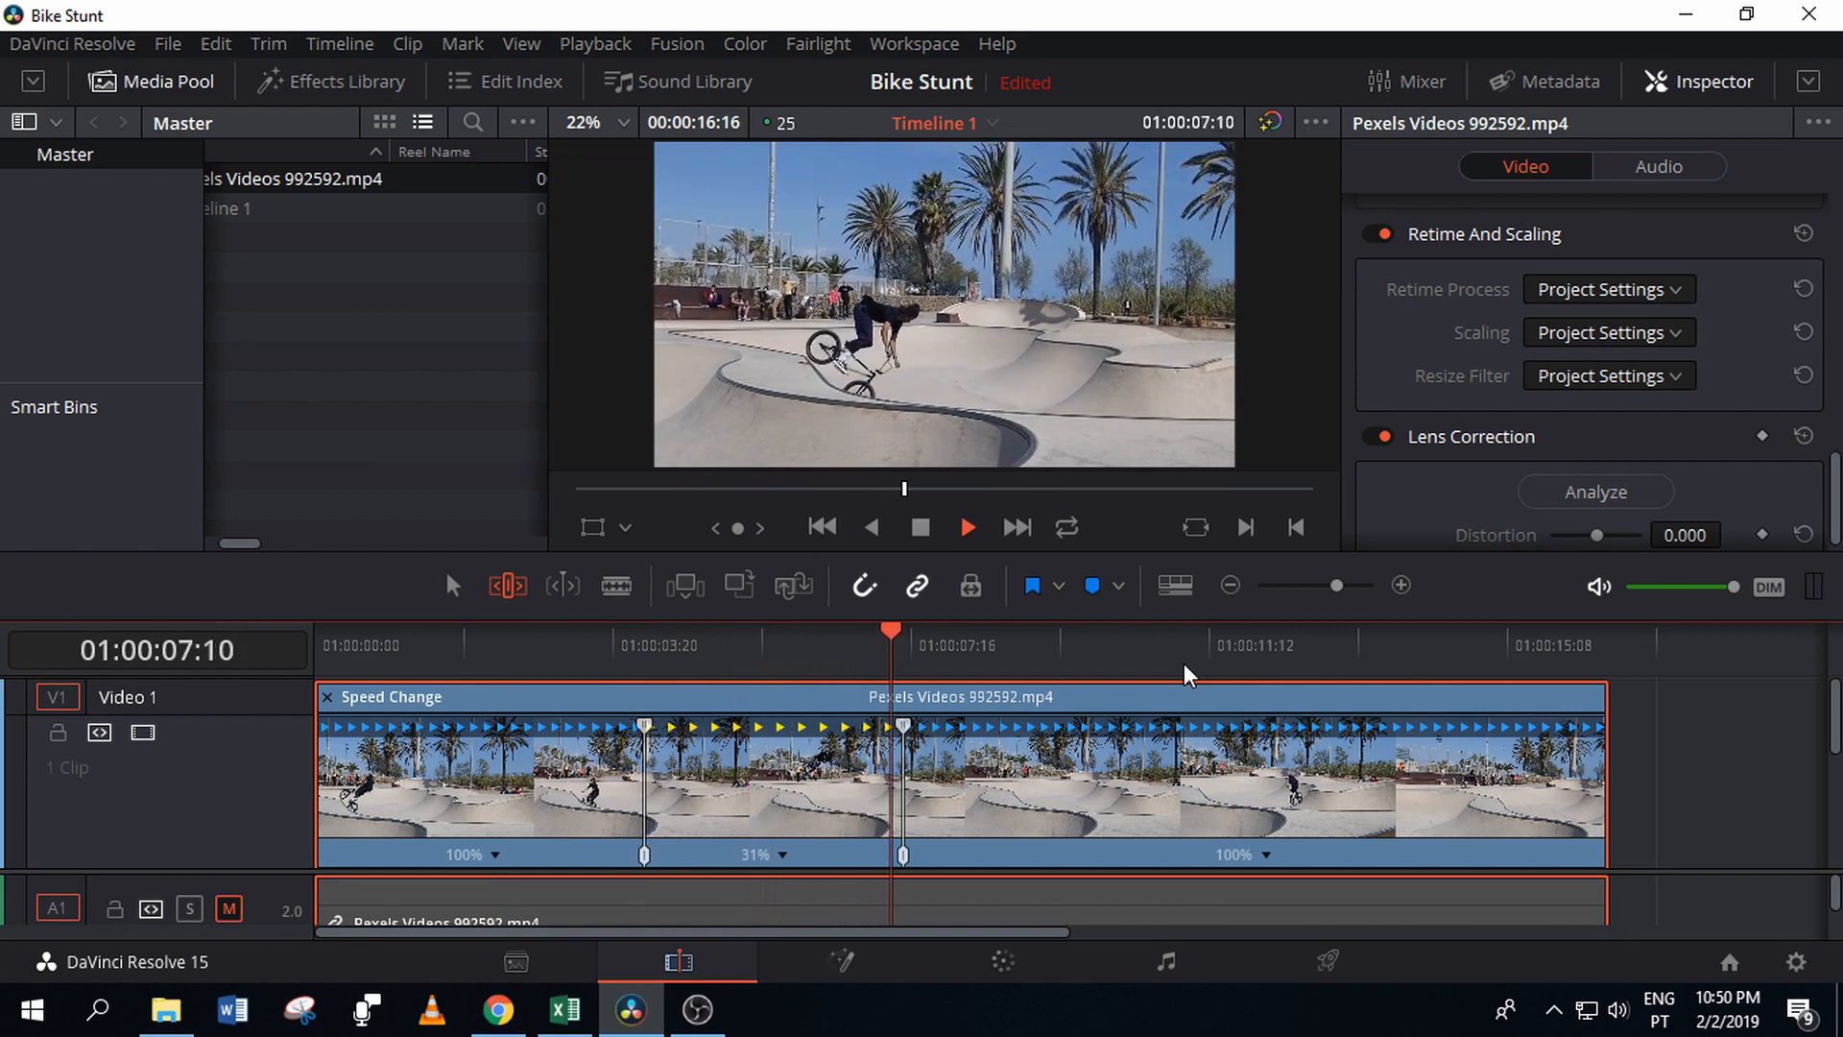
pyautogui.click(1244, 631)
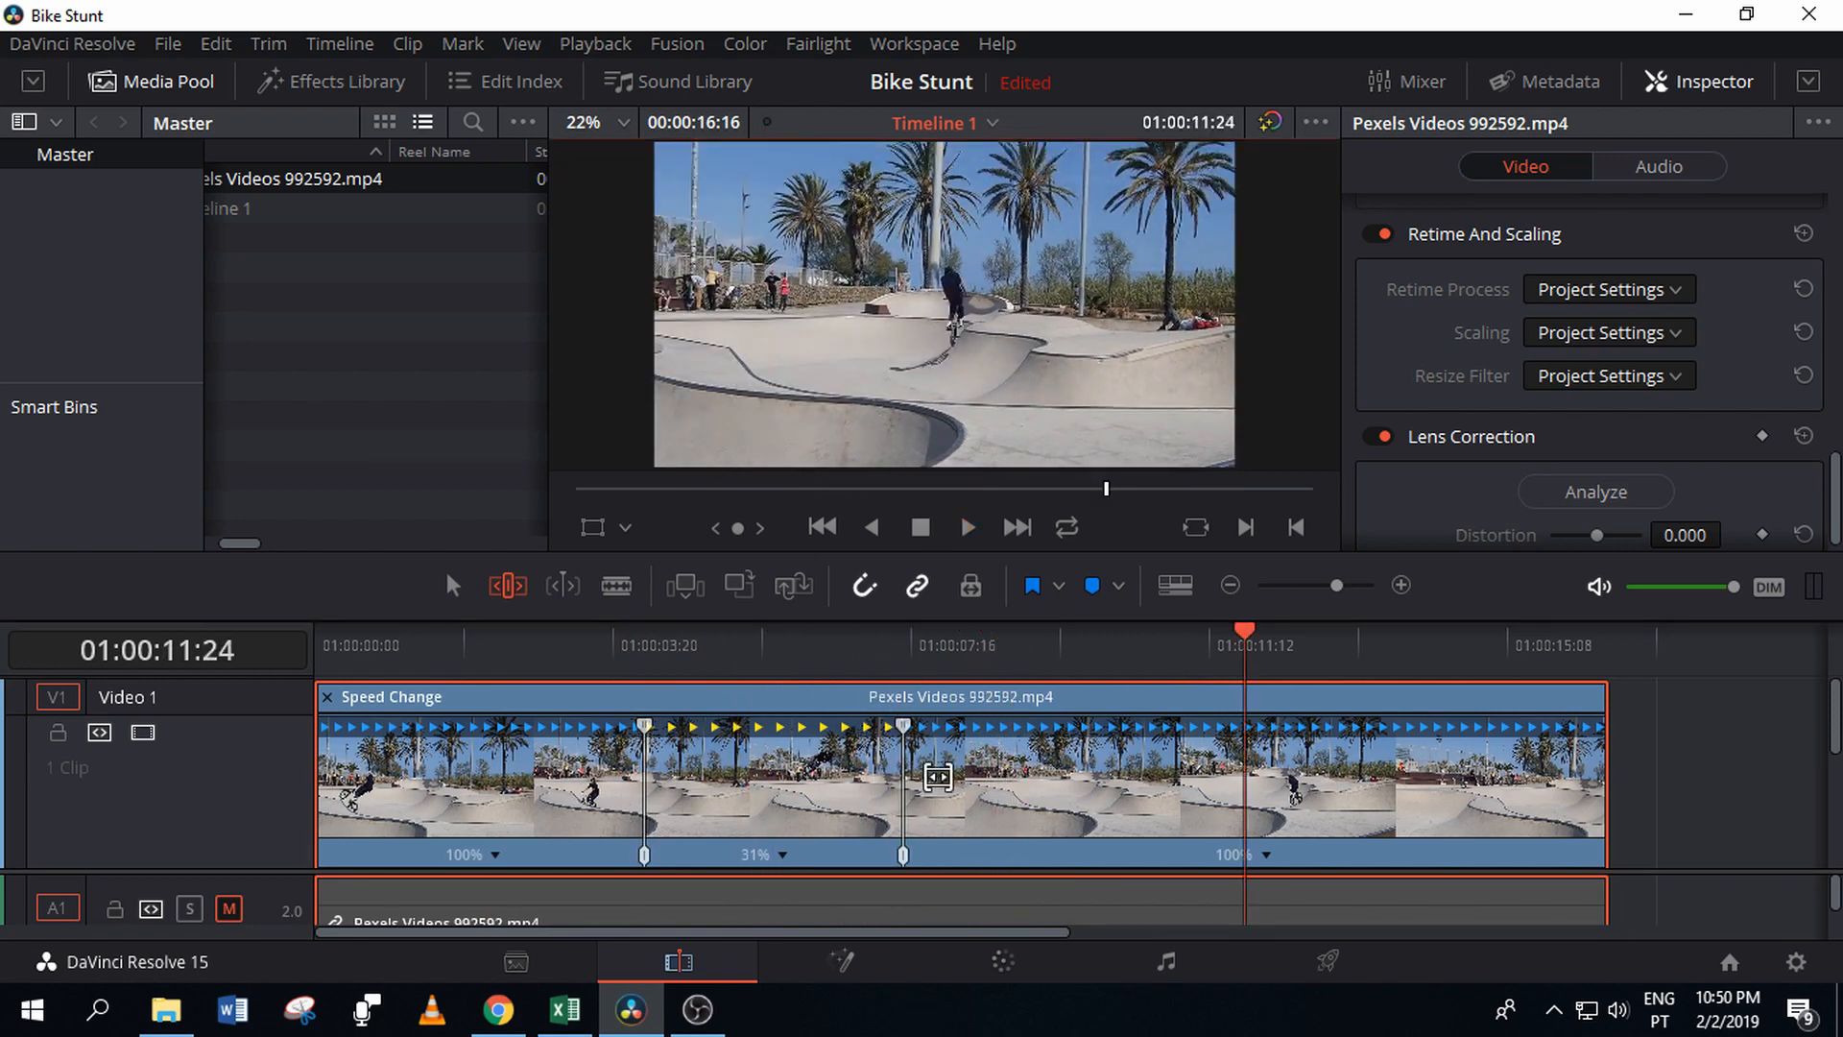